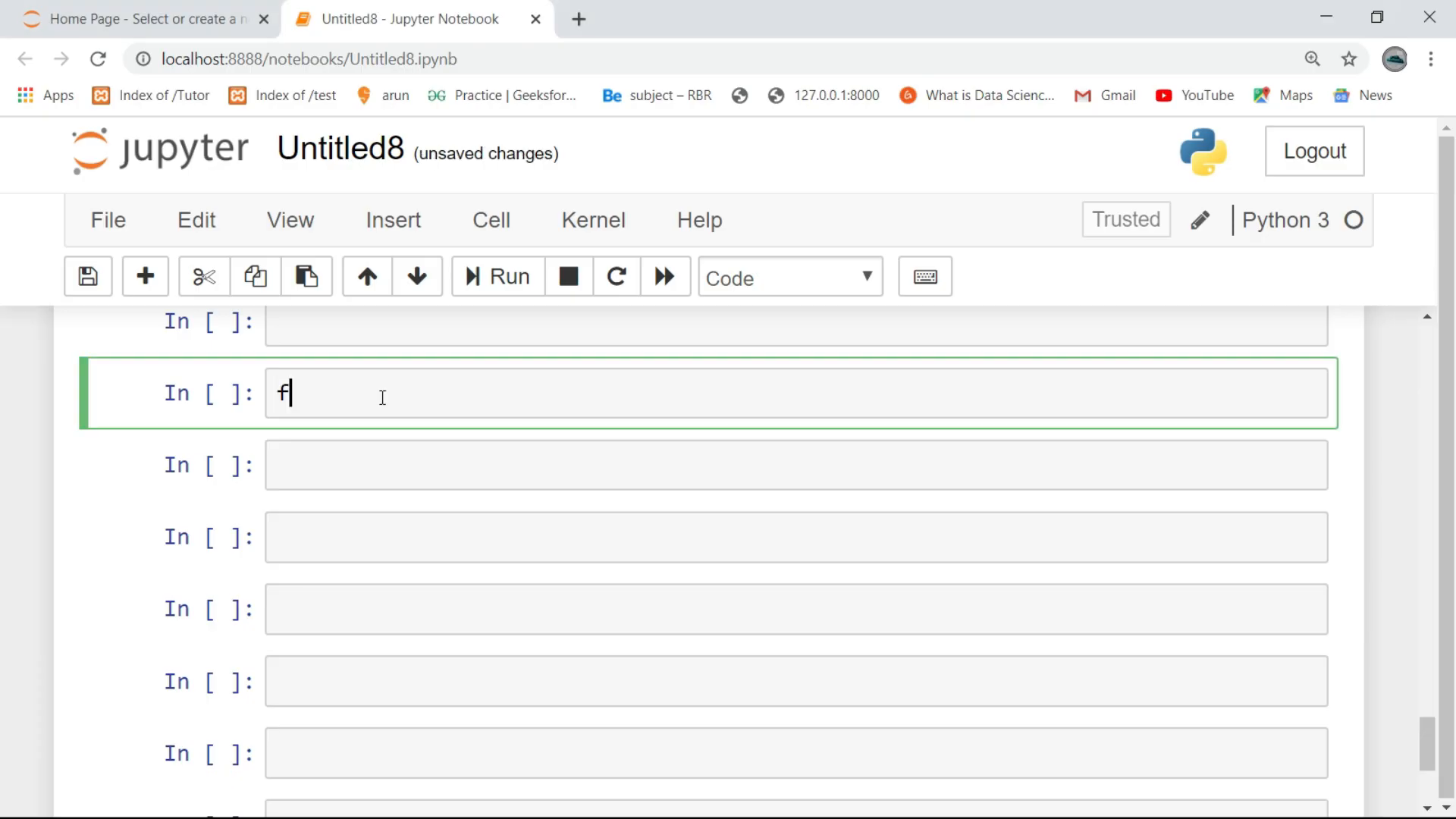
Step: Write the import line 'from password_strength import PasswordPolicy'
text(rom password)
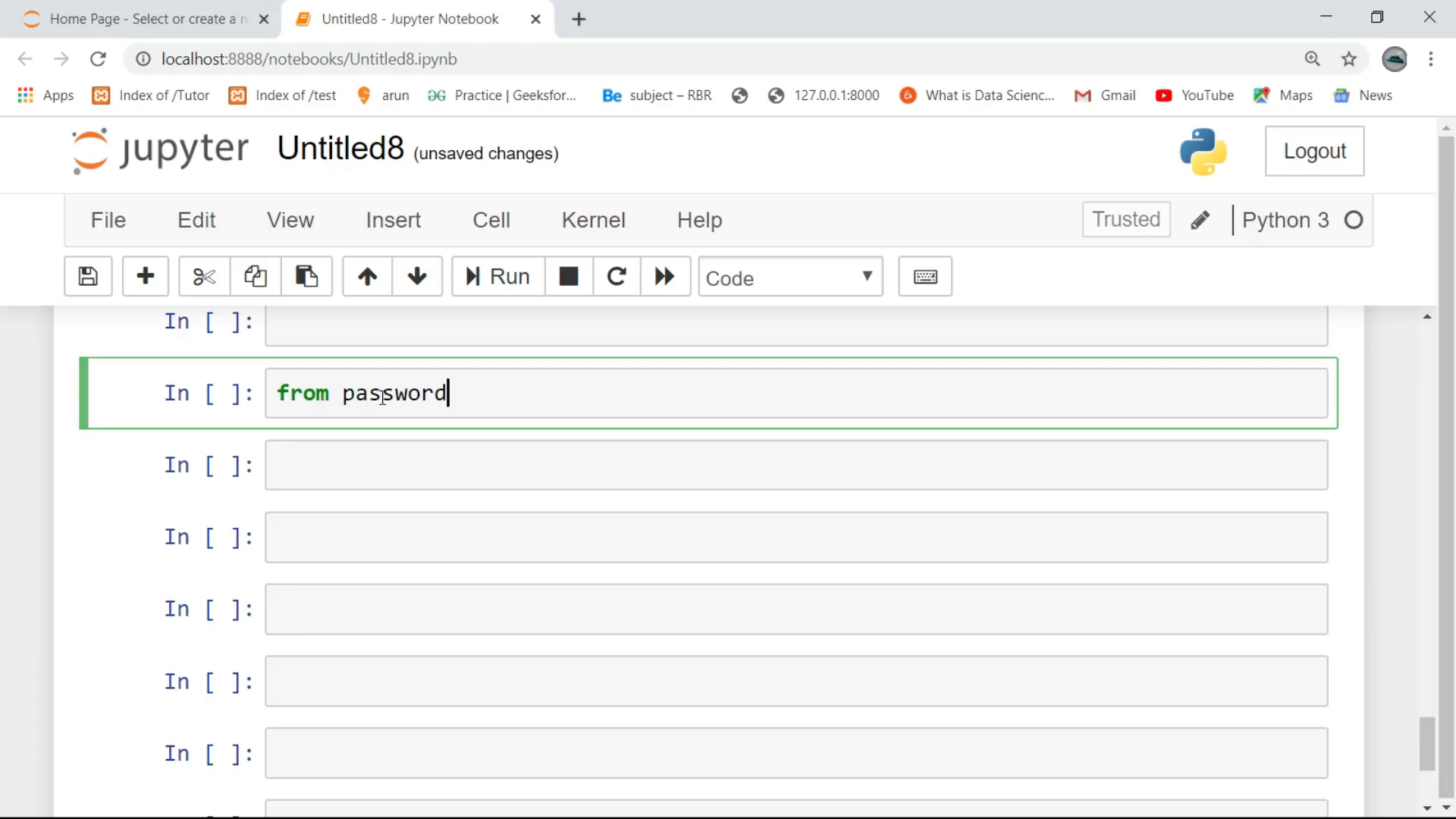
text(_strength import)
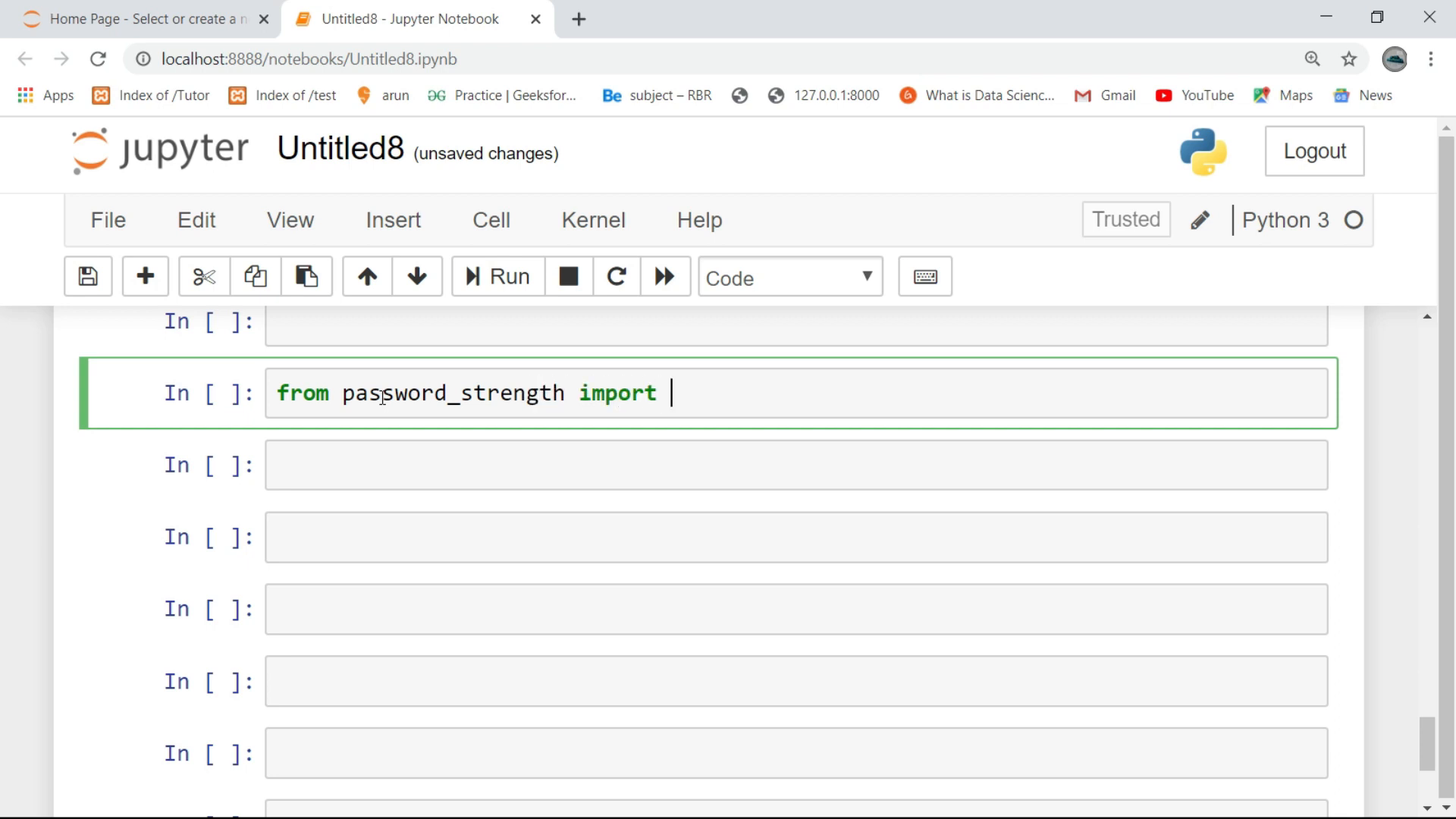
text(Password)
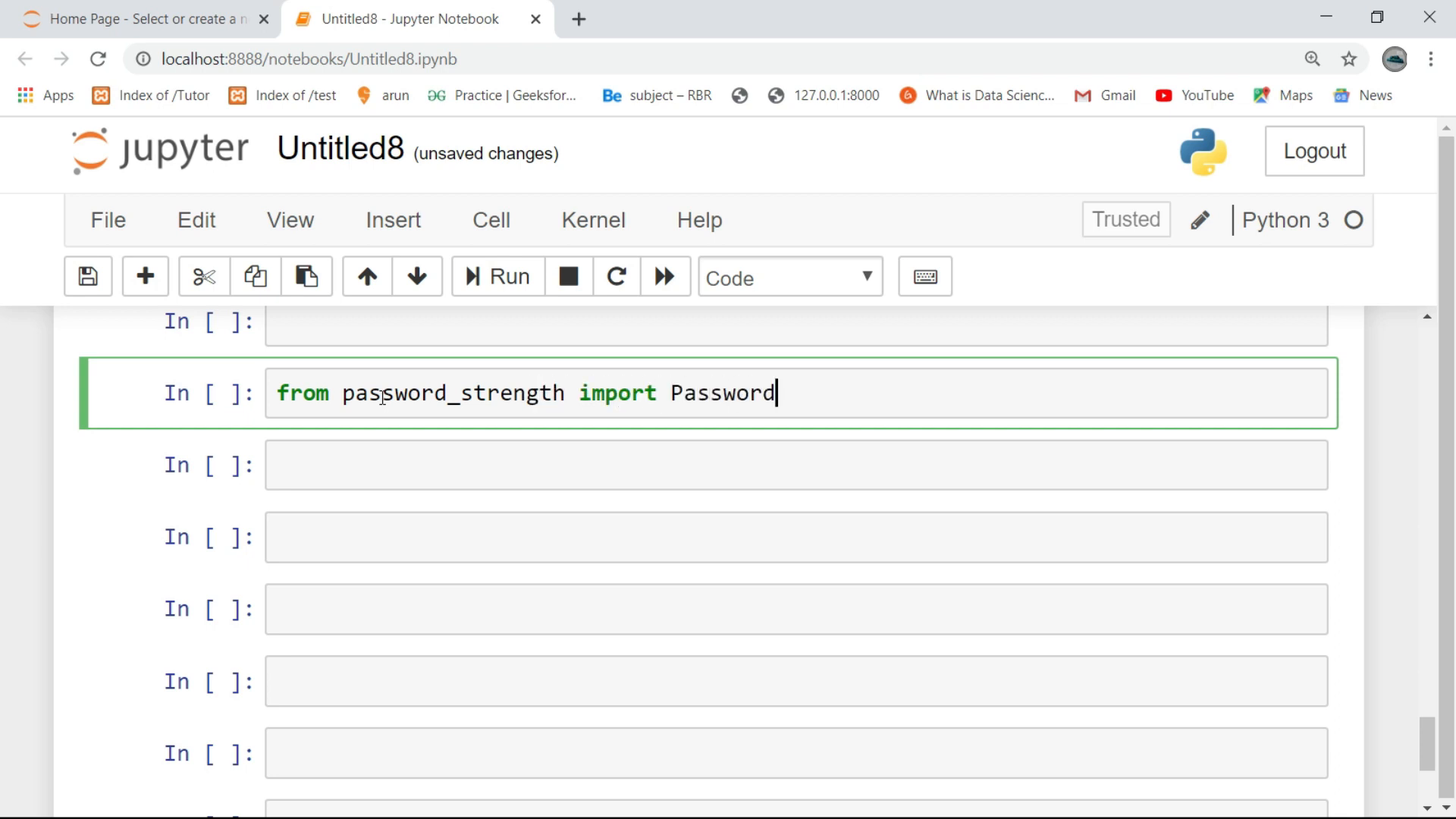
text(p)
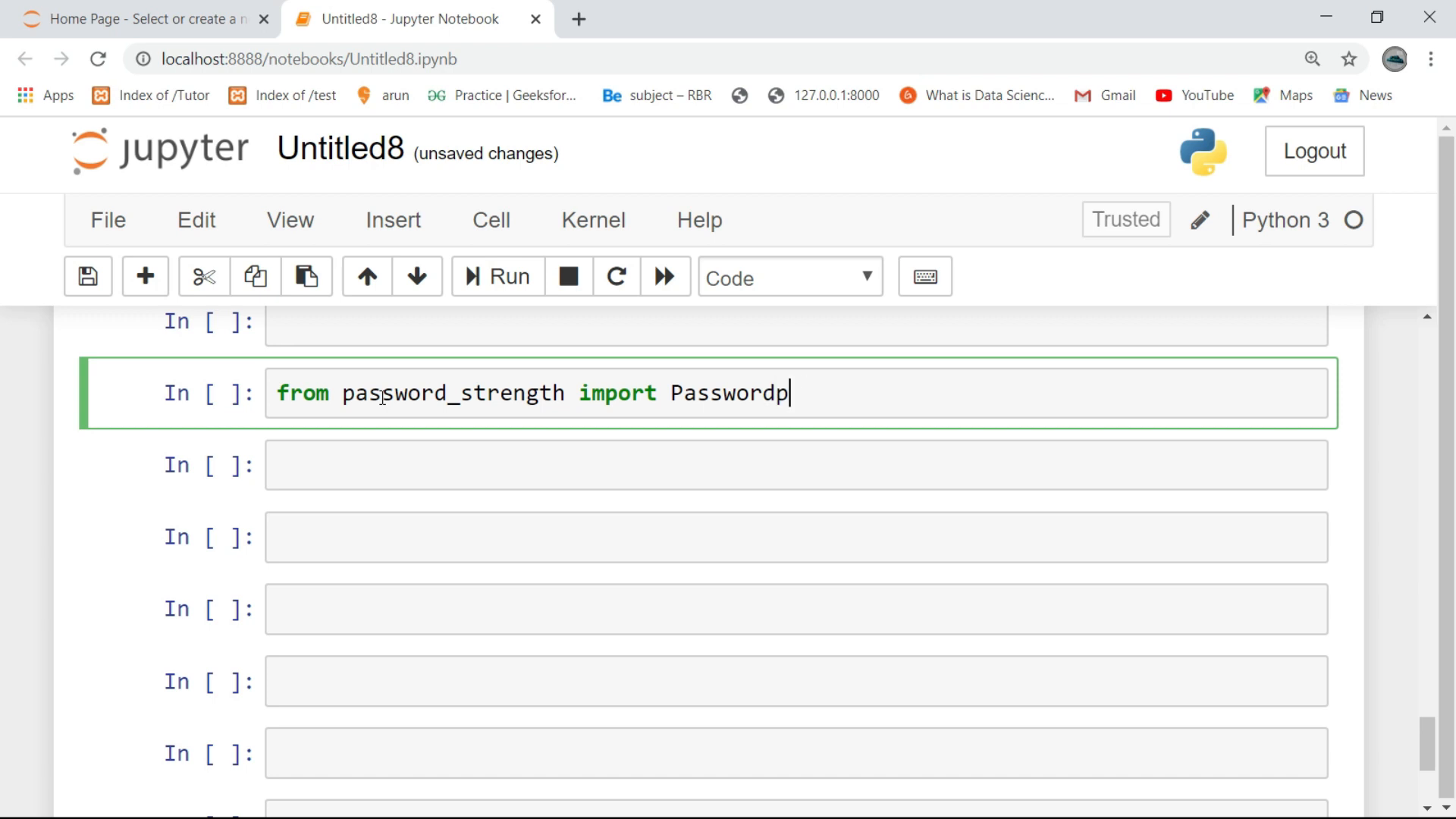
text(oli)
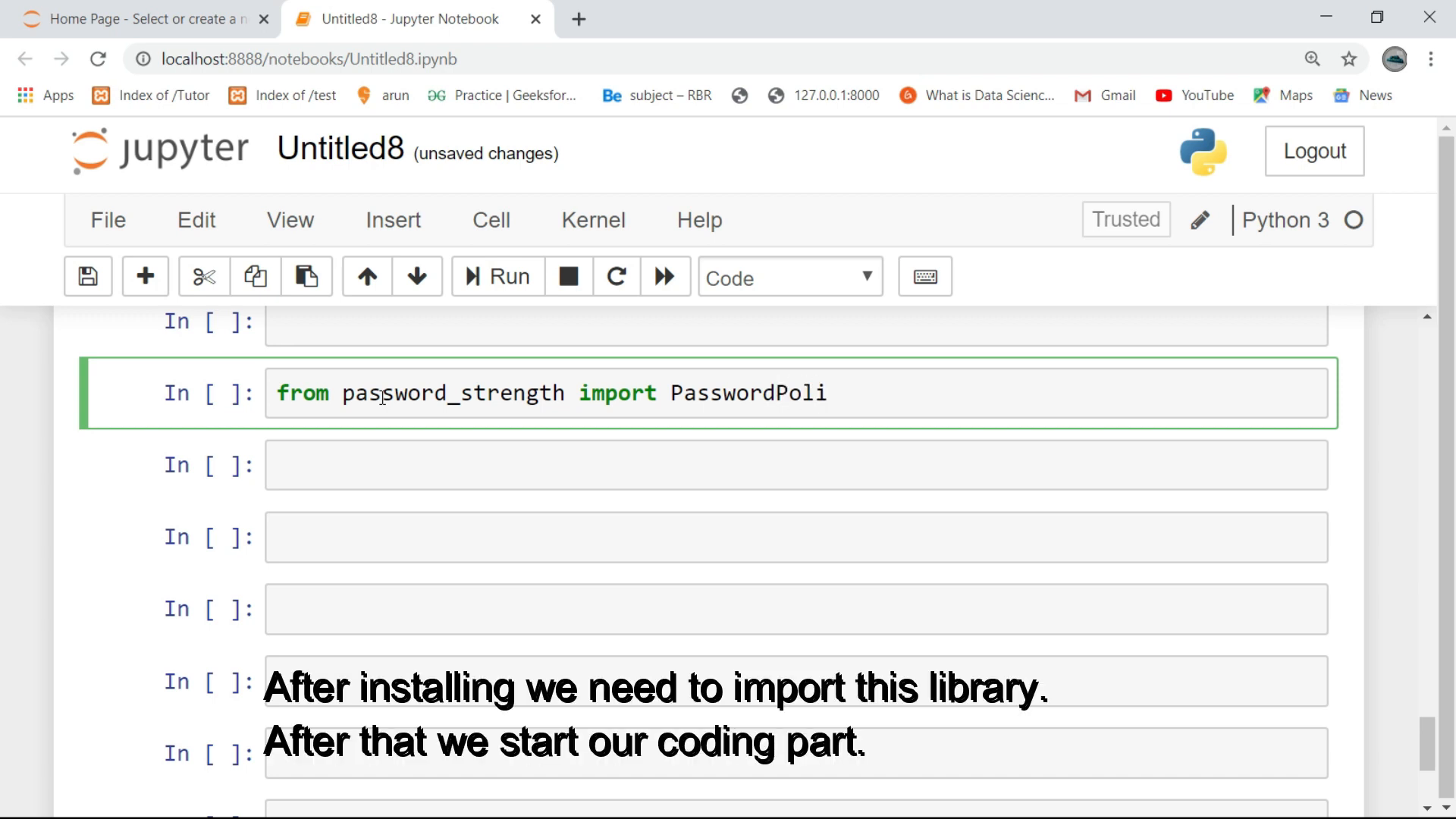
text(cy)
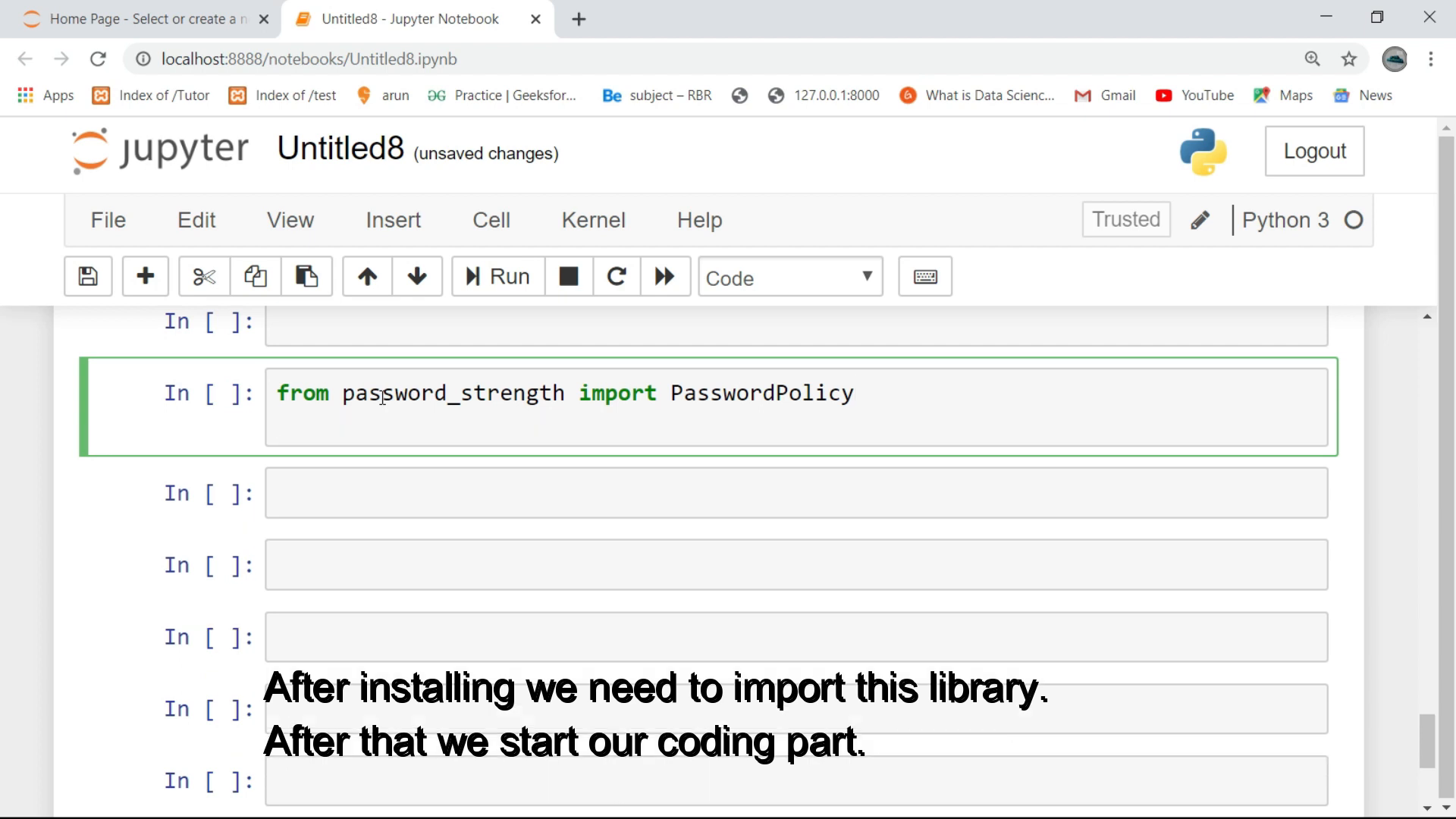
Step: Start the assignment rules_tobe_password=PasswordPolicy.from_names() on a new line
text(rules)
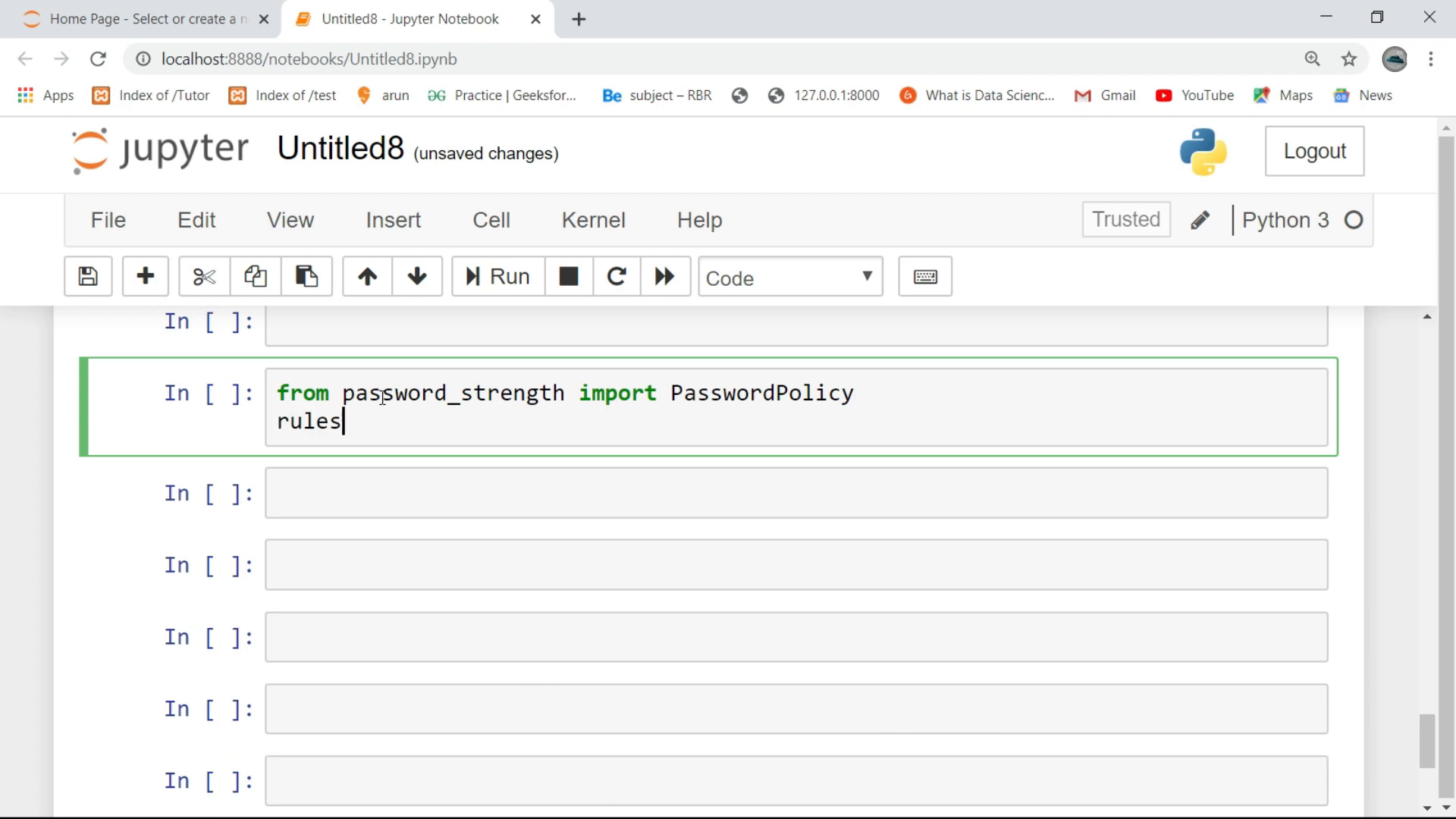
text(tobepa)
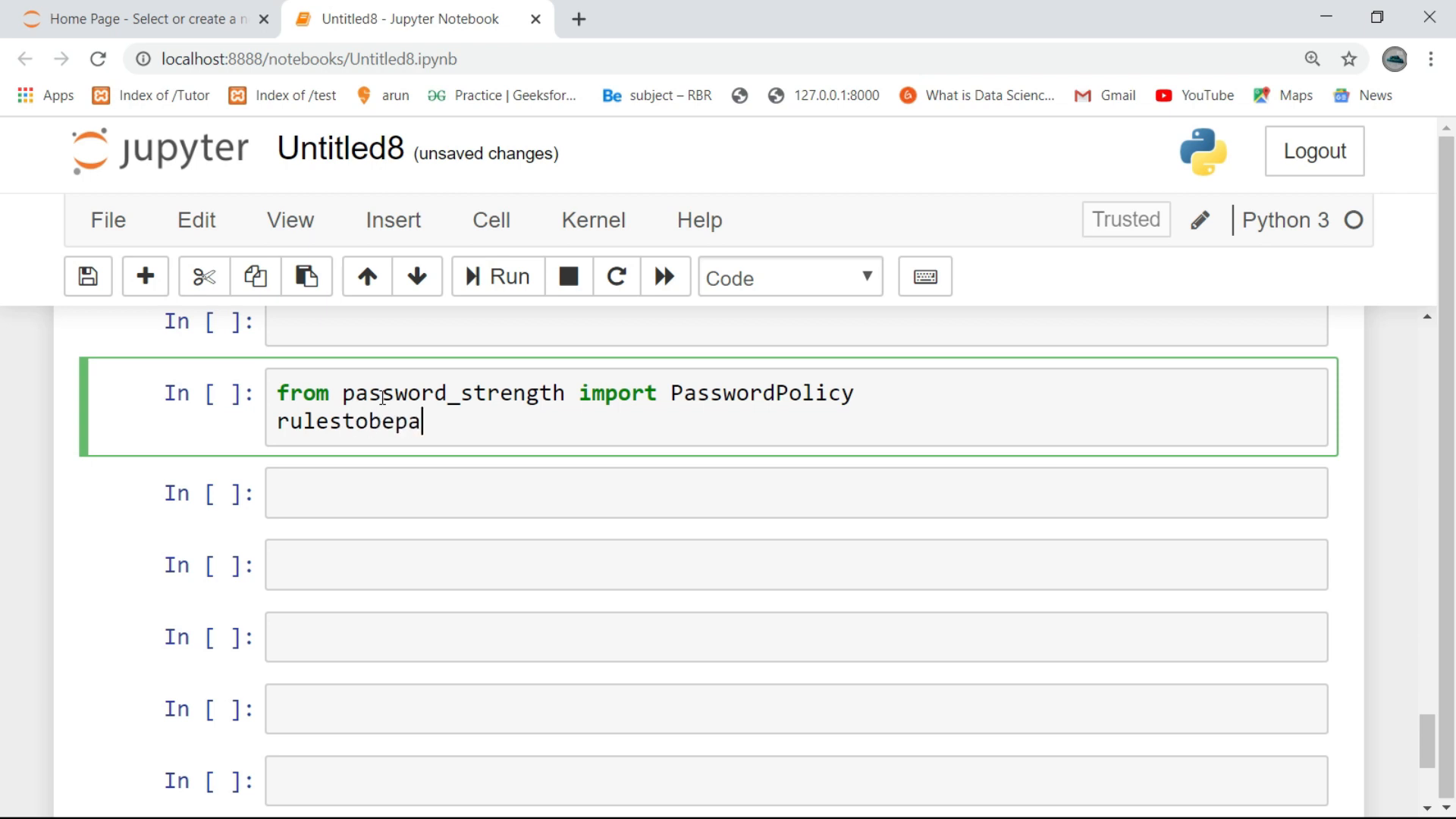
text(ssword)
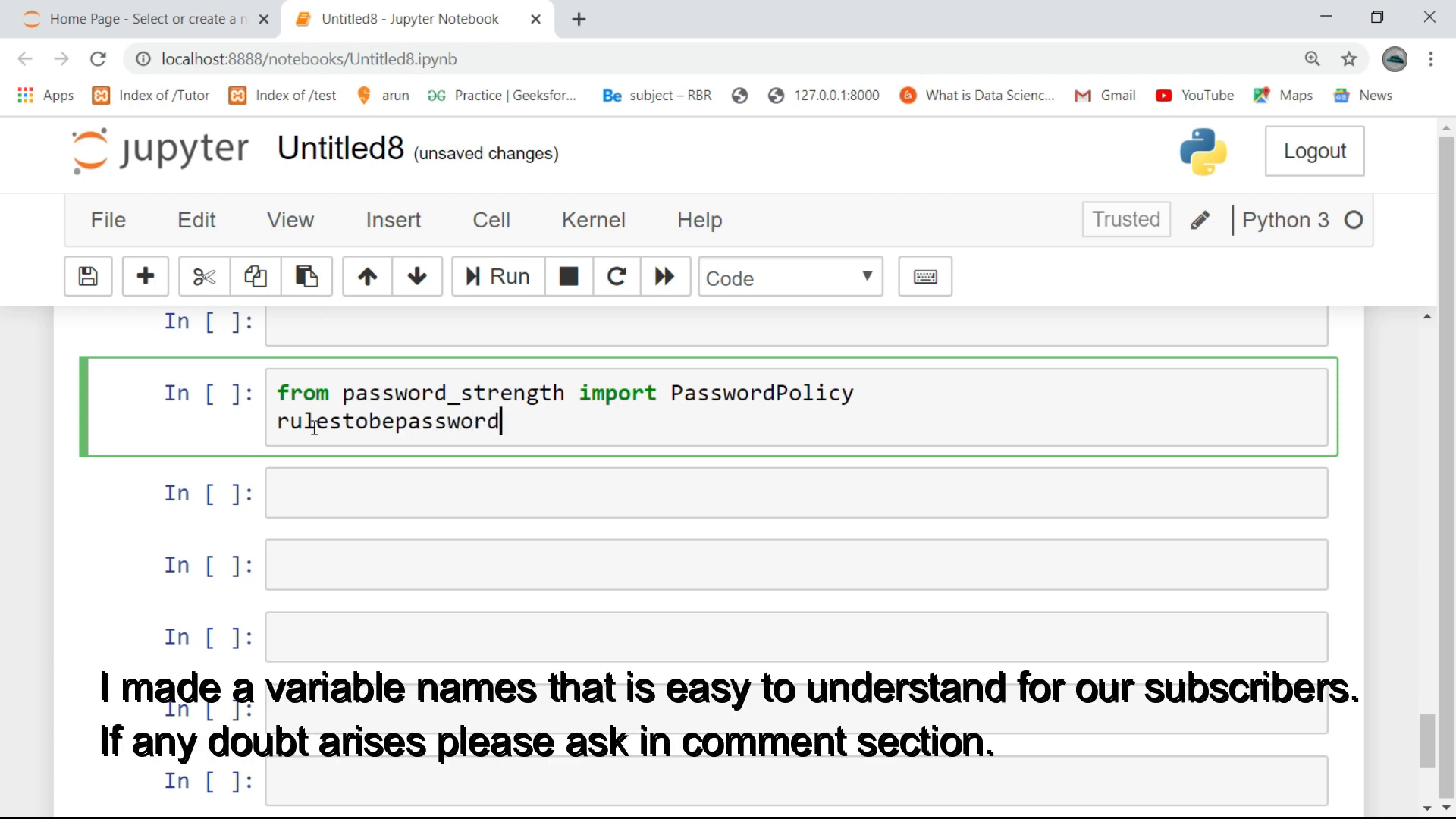
text(_)
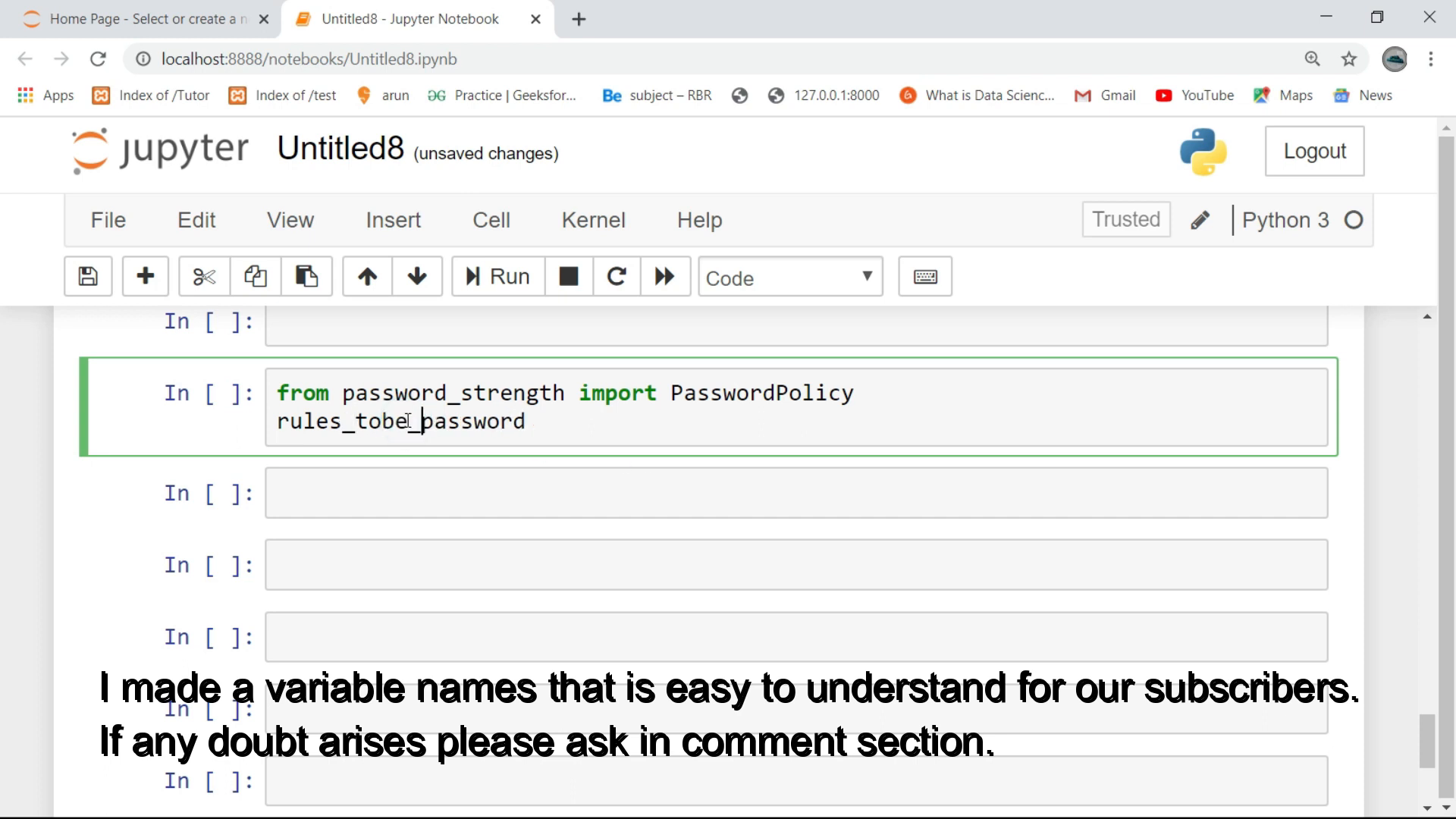
text(#)
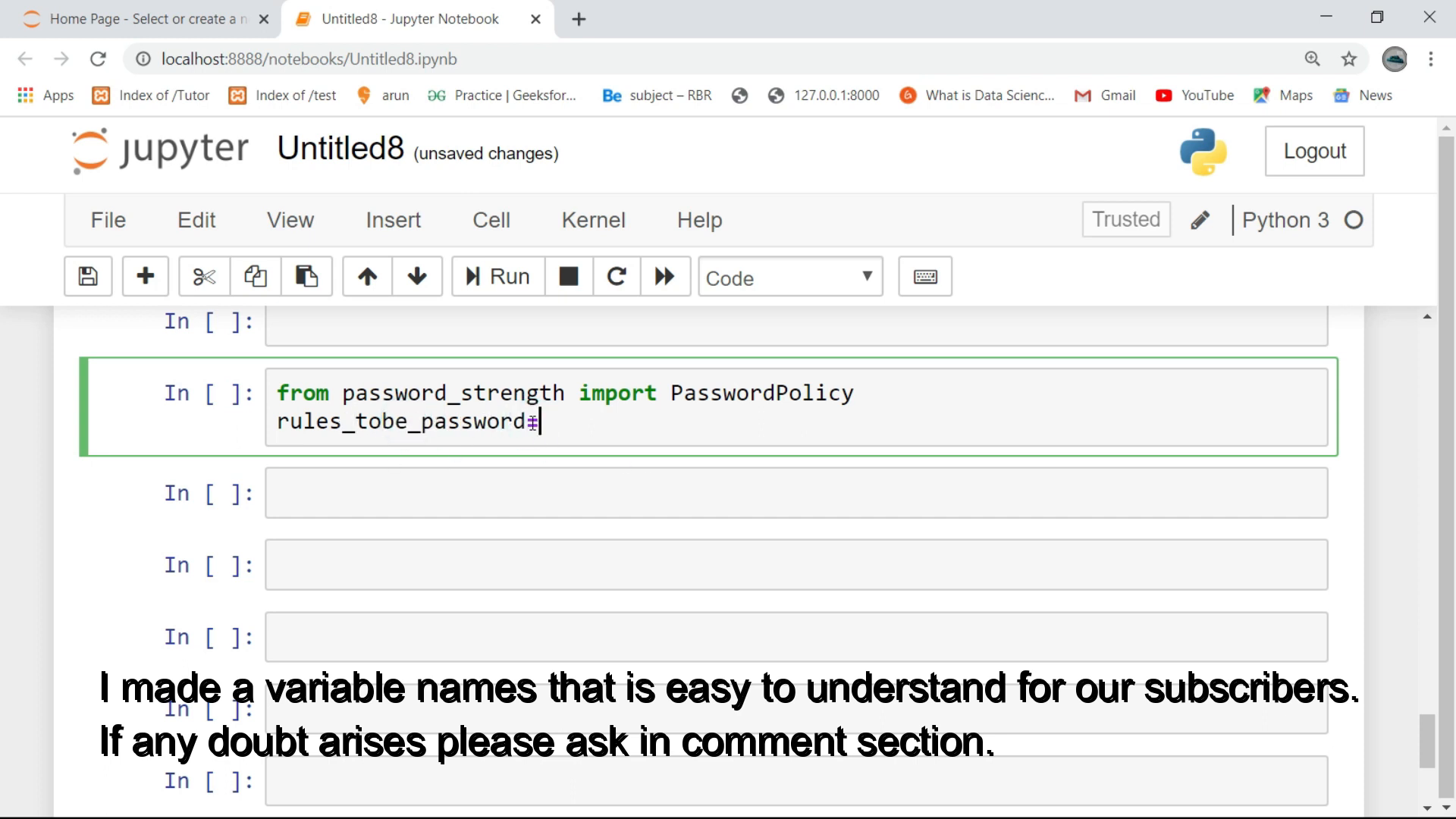
text(pas)
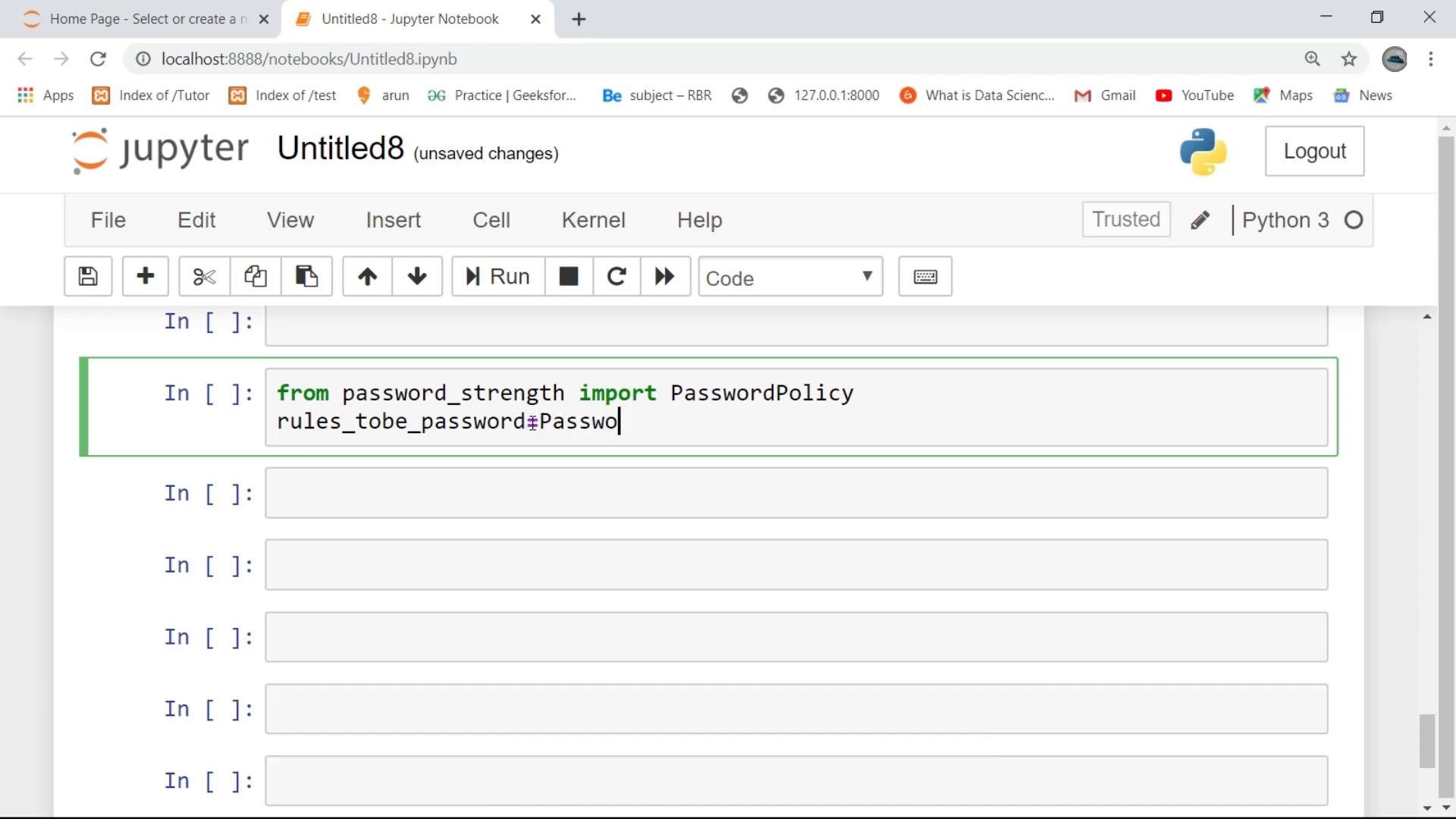
text(rdP)
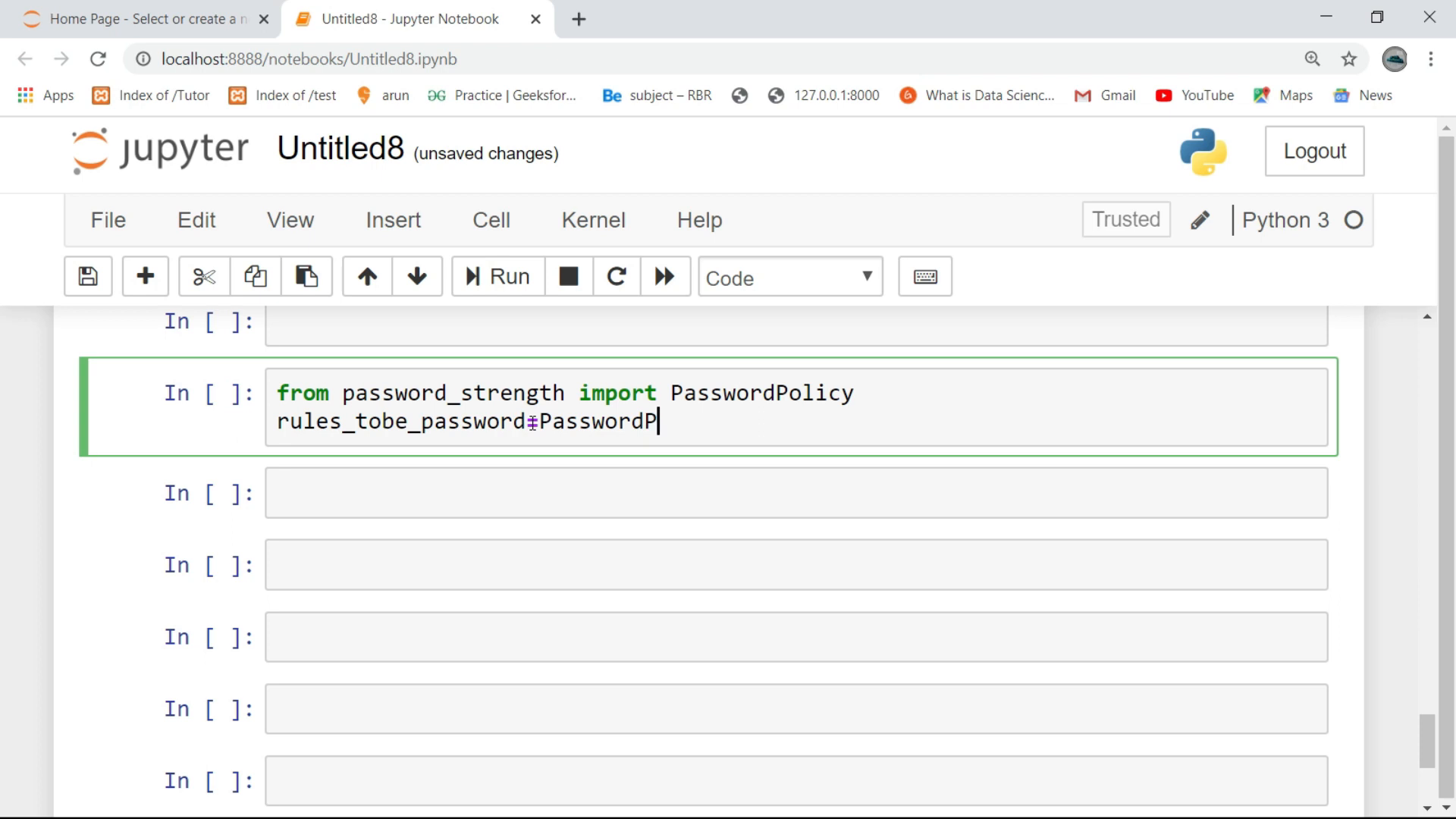
text(olicy.)
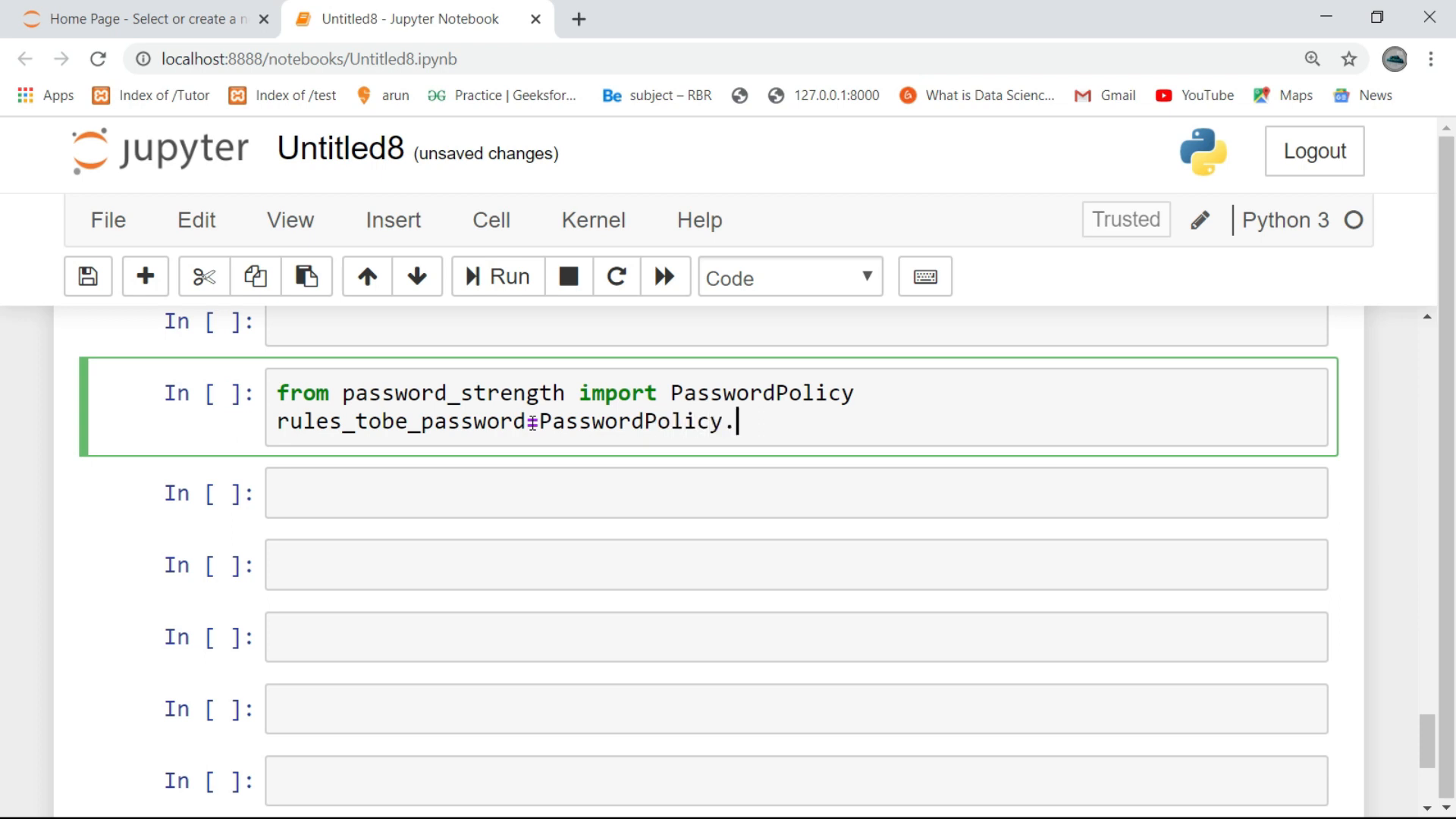
text(from_)
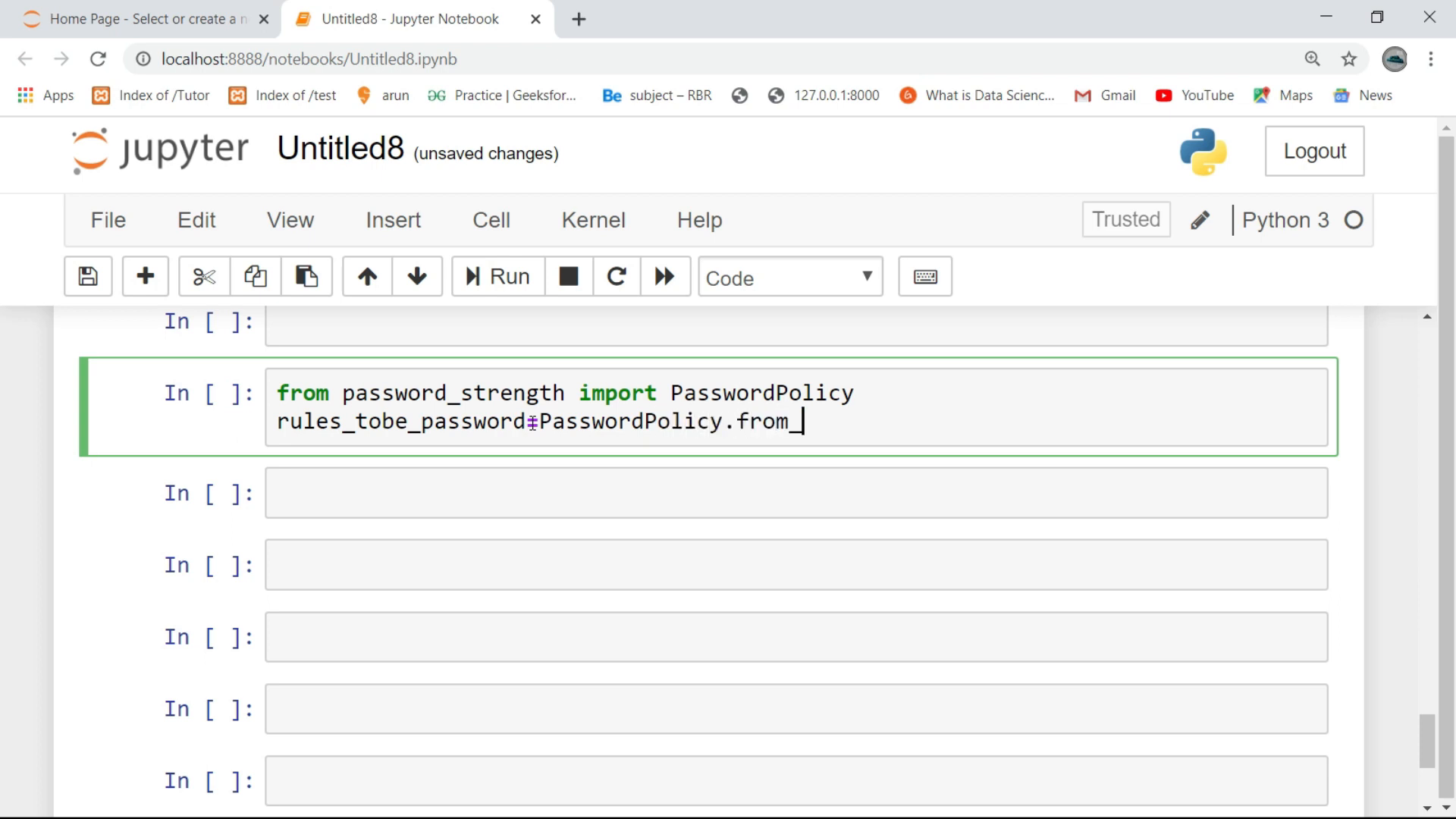
text(names())
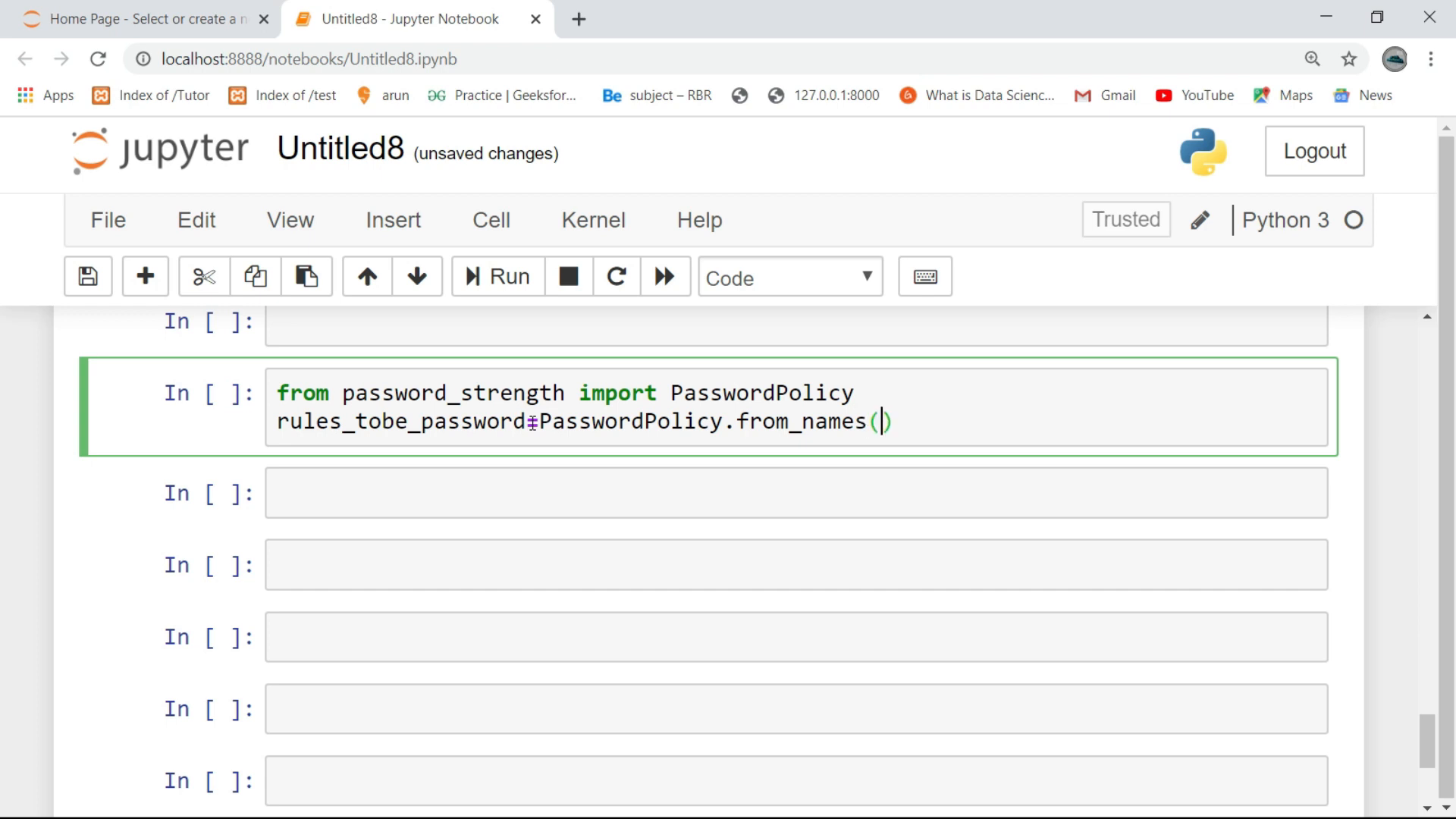
Step: Fill from_names() with length=8, uppercase=2, numbers=2, special=2, nonletters=2 and run the cell
text(length)
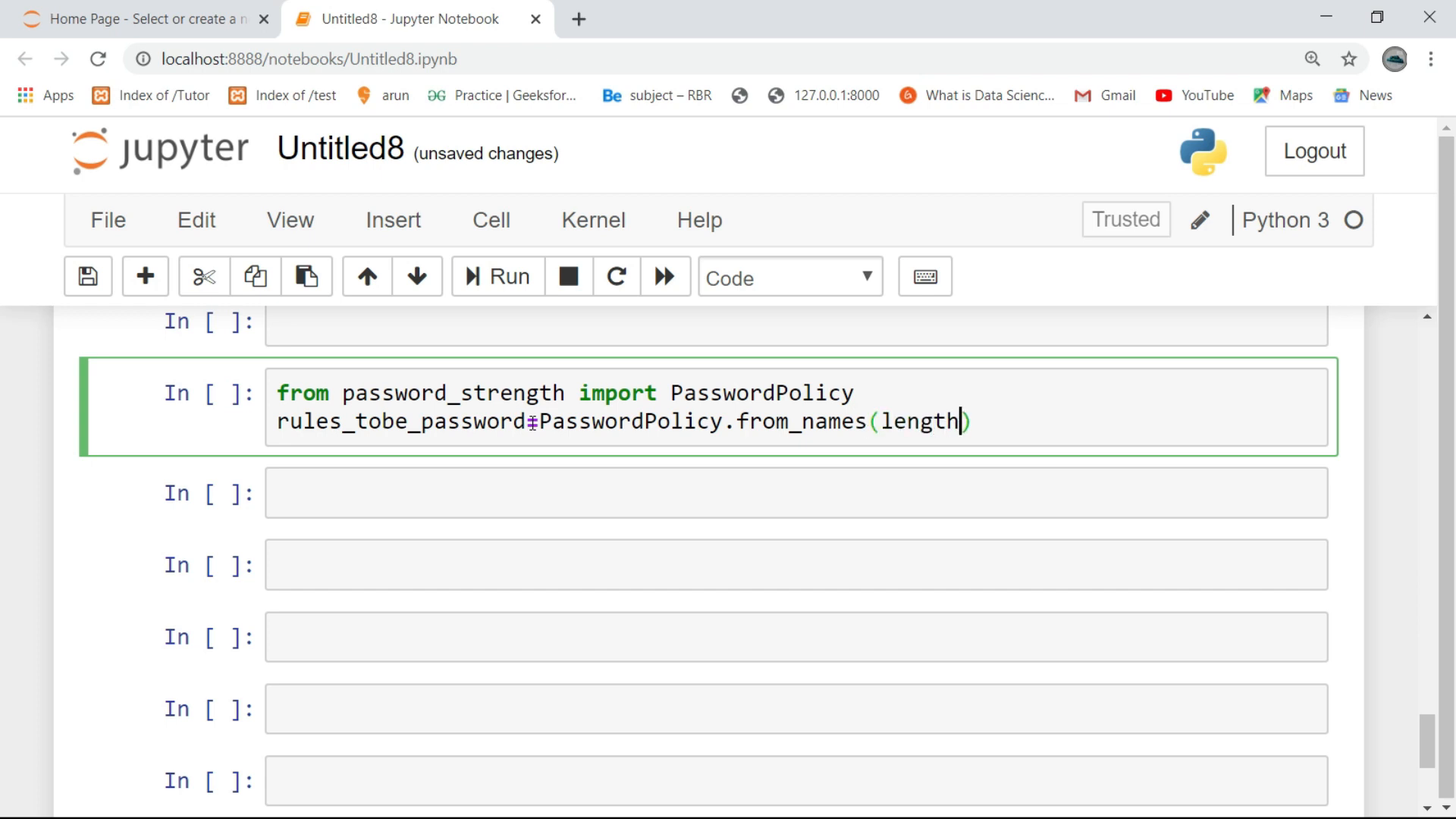
text(=8,)
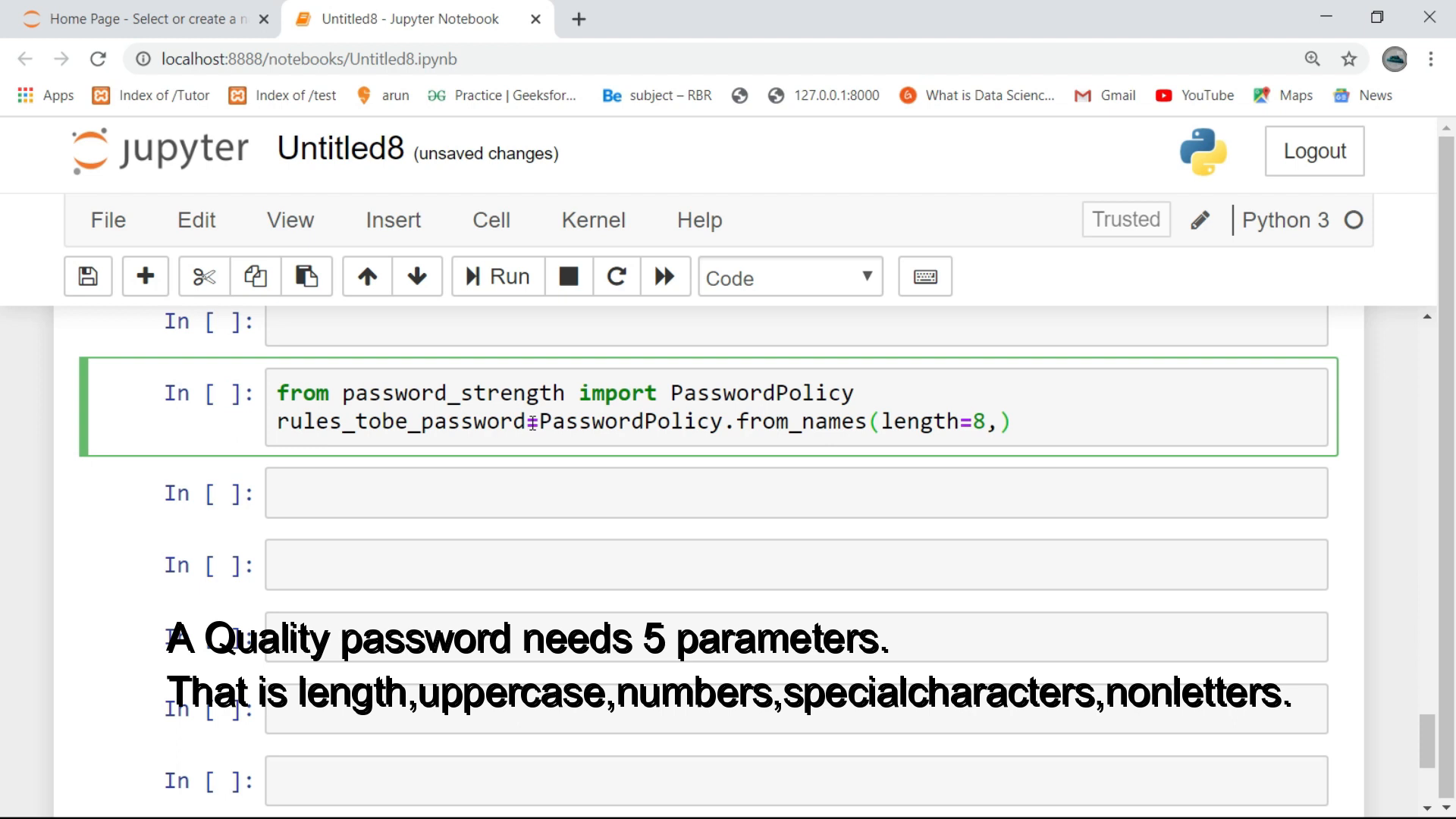
text(upper)
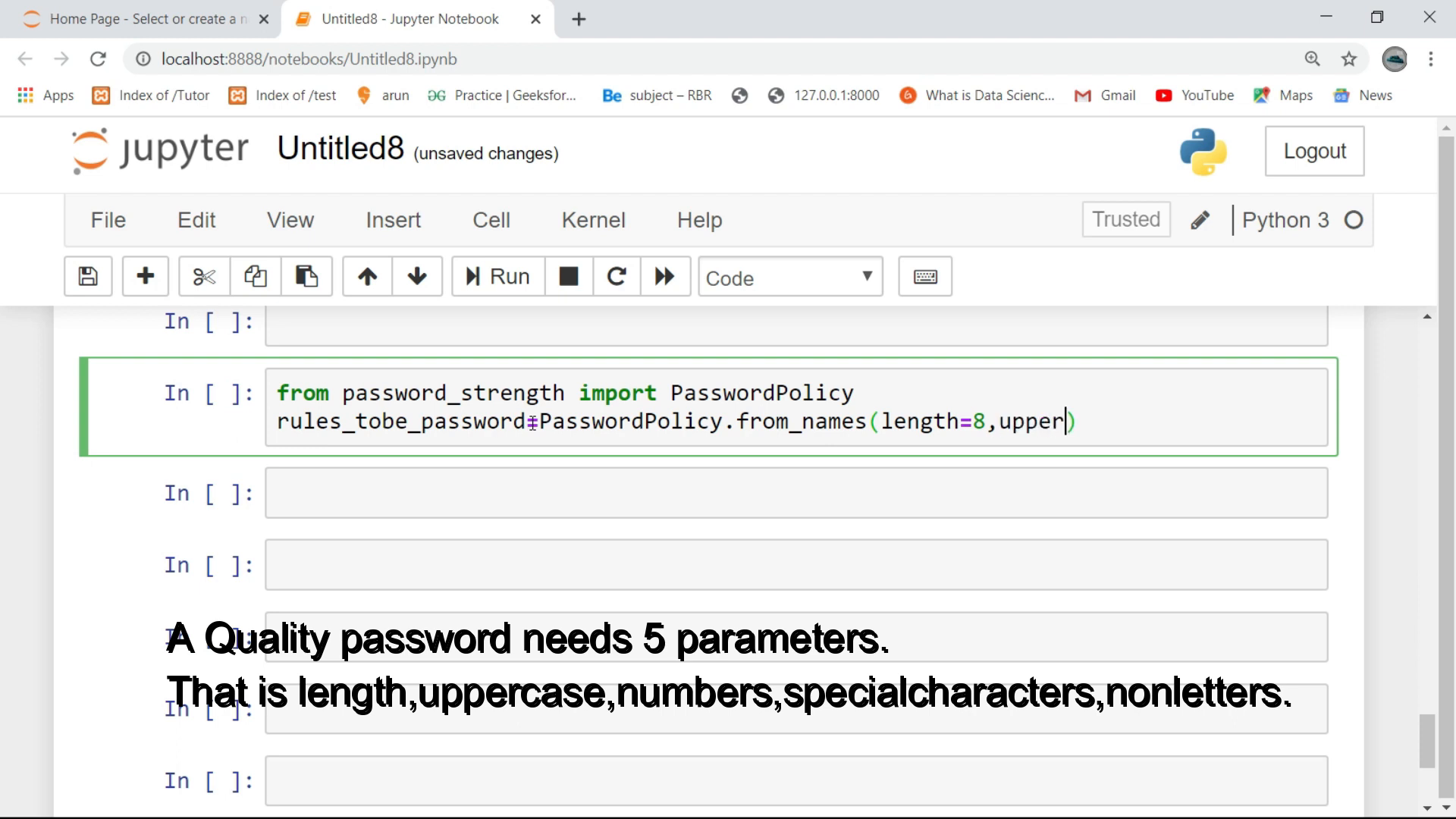
text(case=)
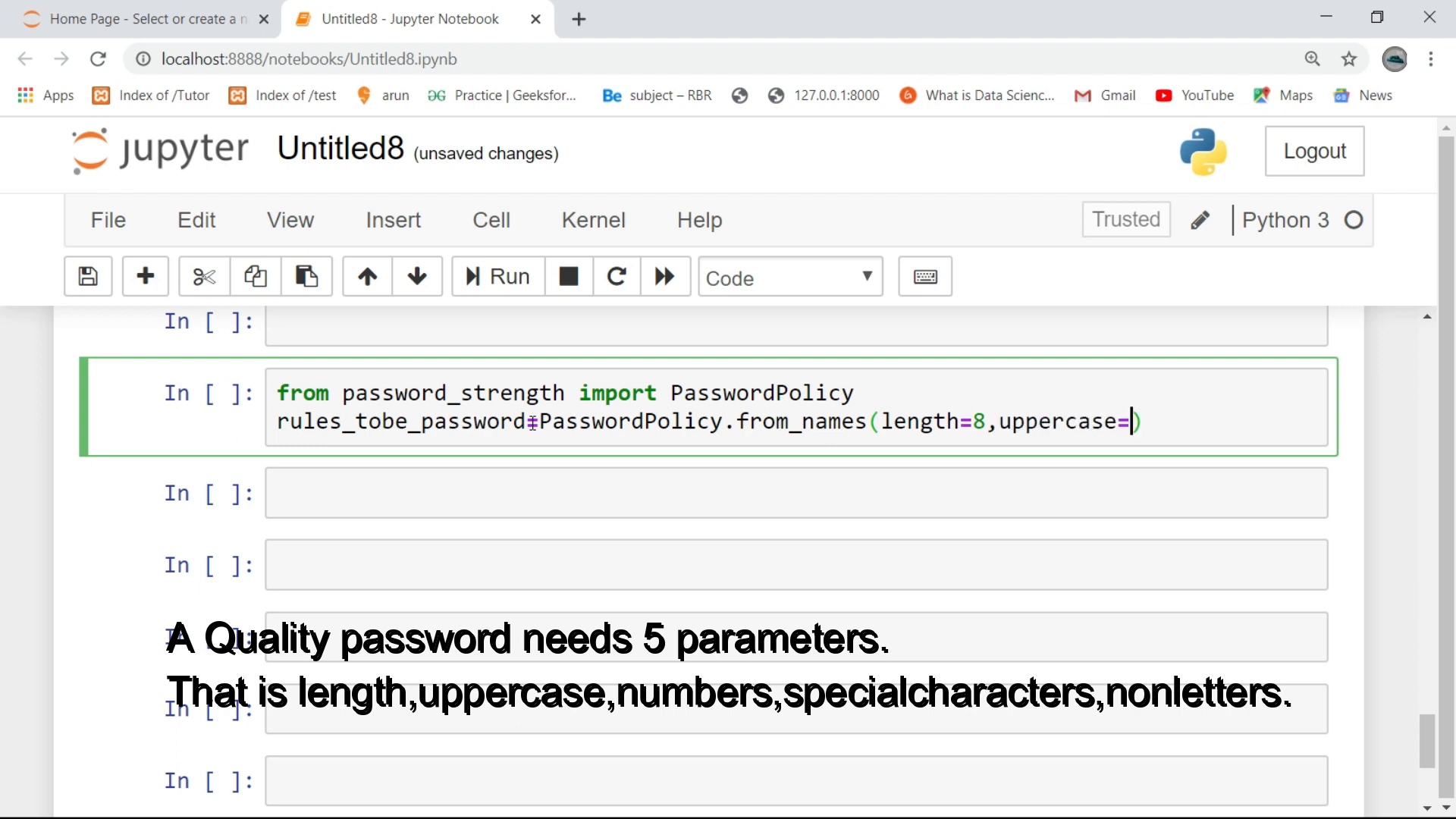
text(2,)
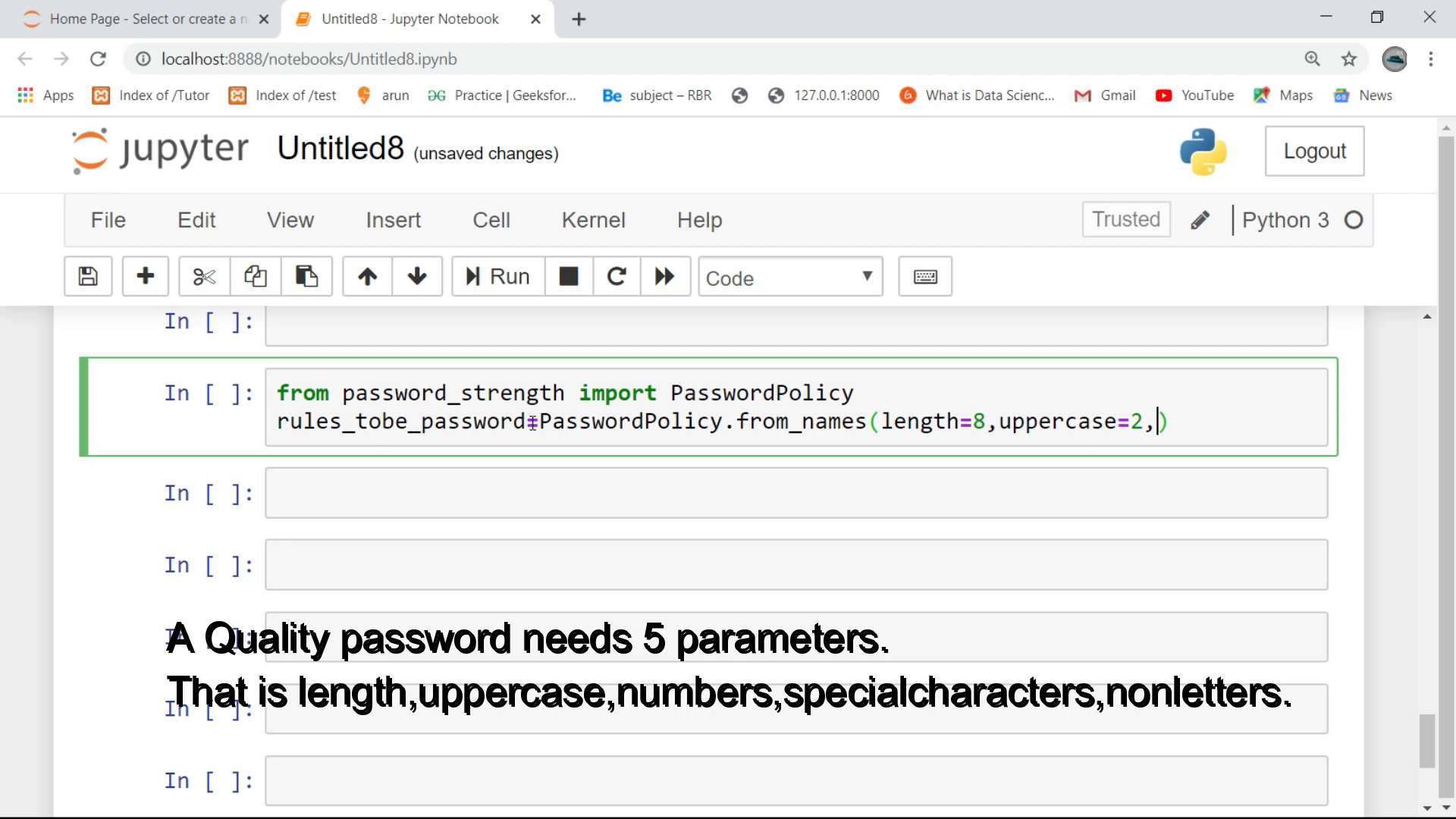
text(numbers=)
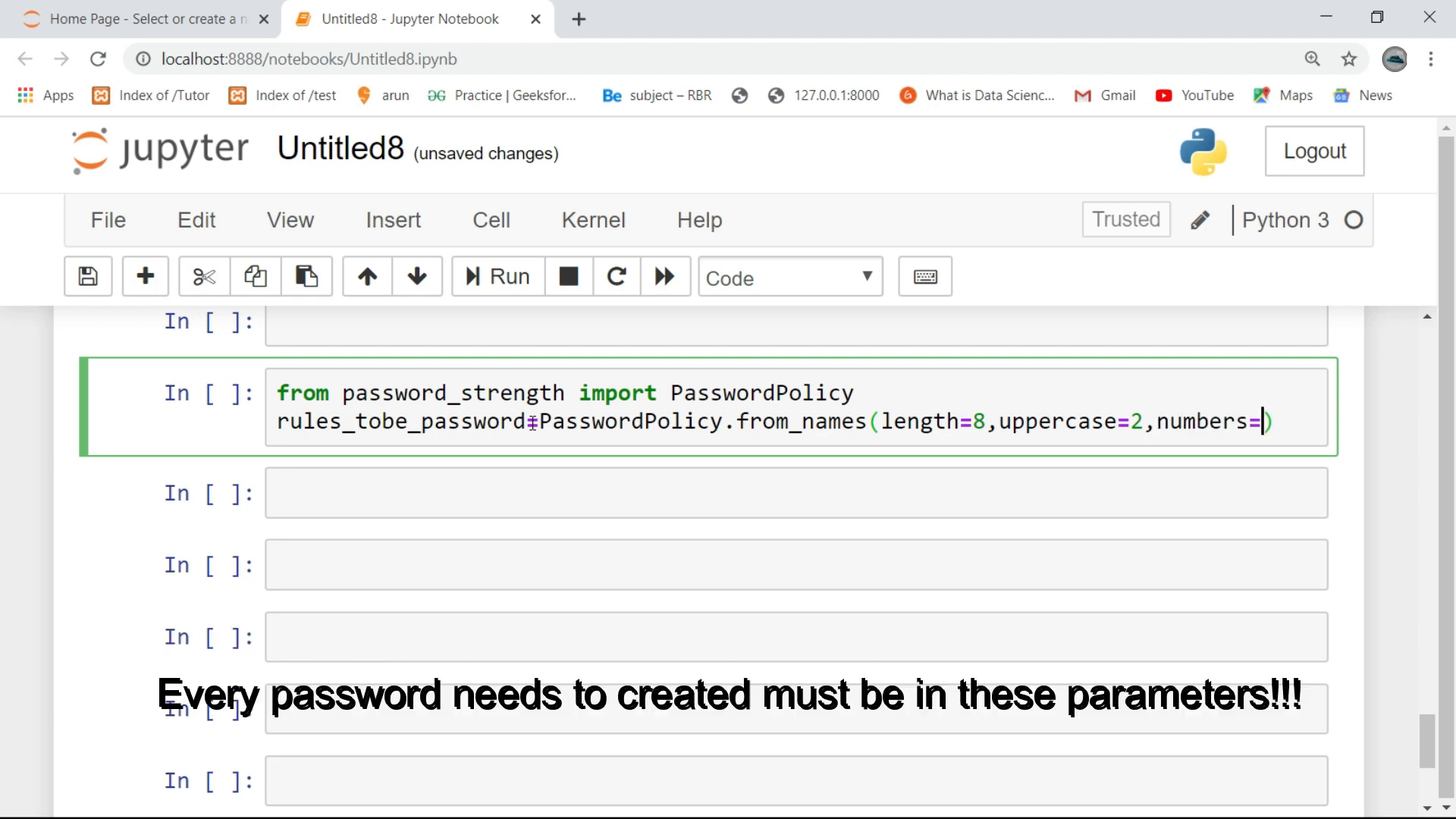
text(2,)
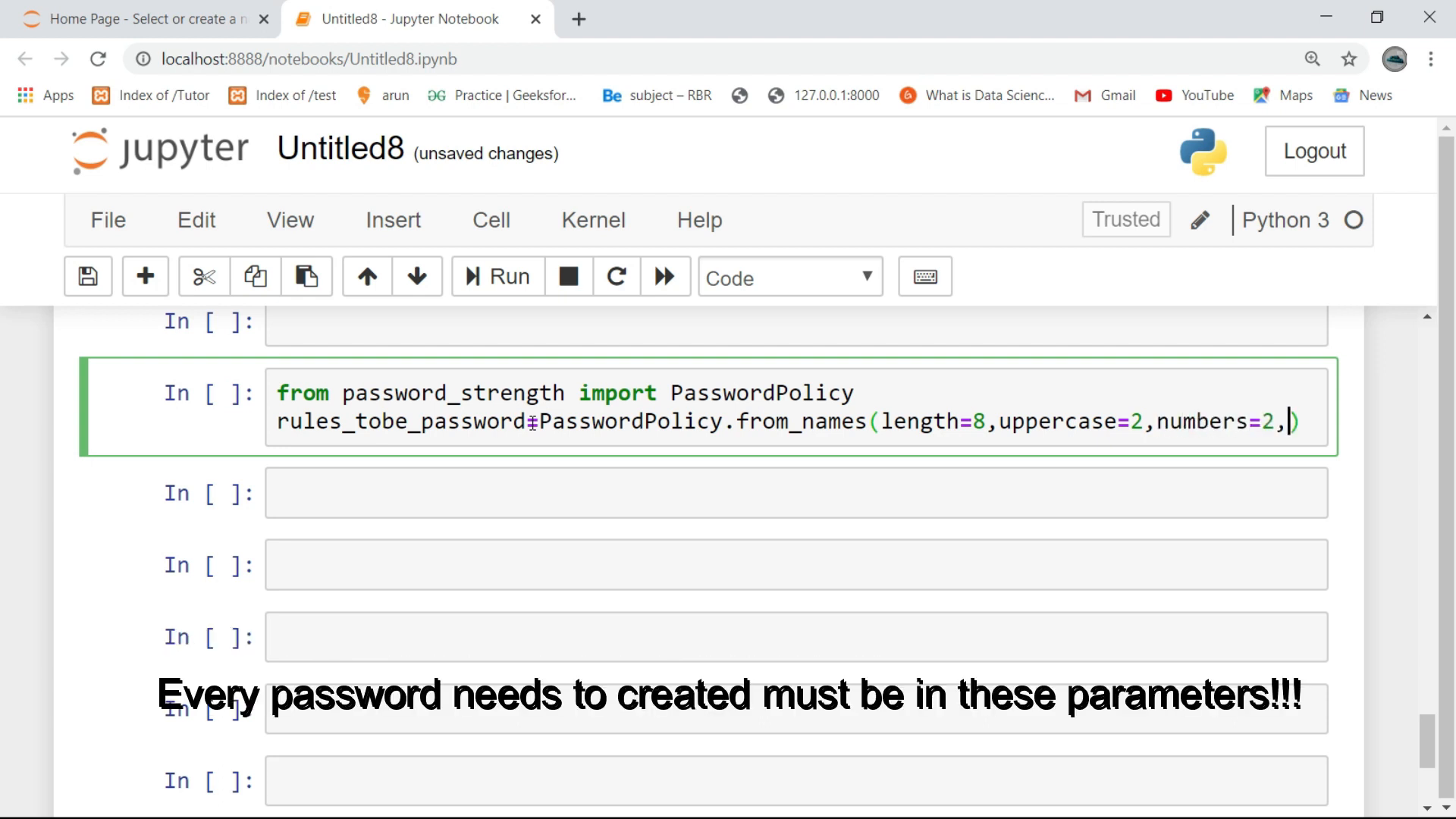
text(special=)
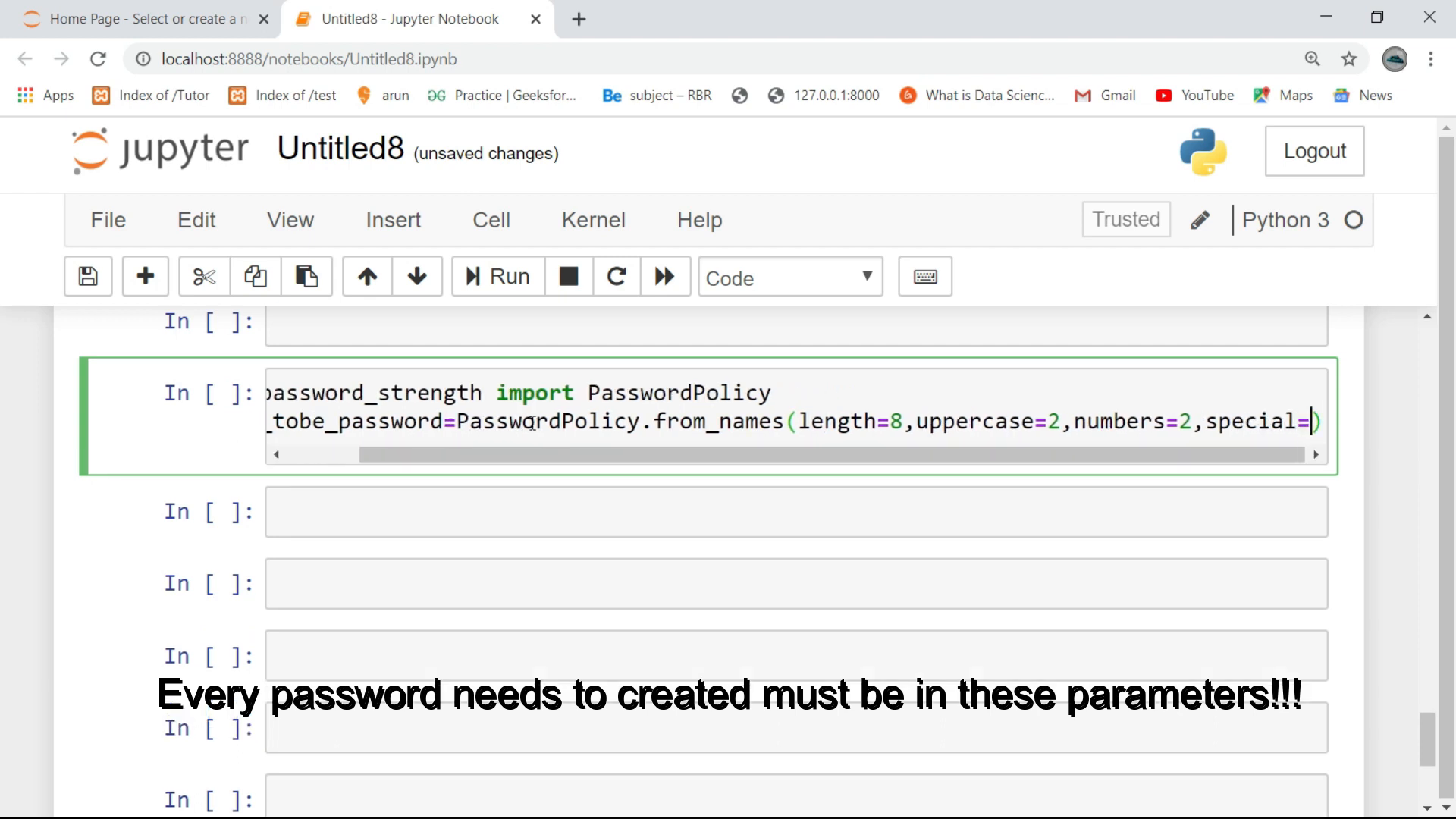
text(2)
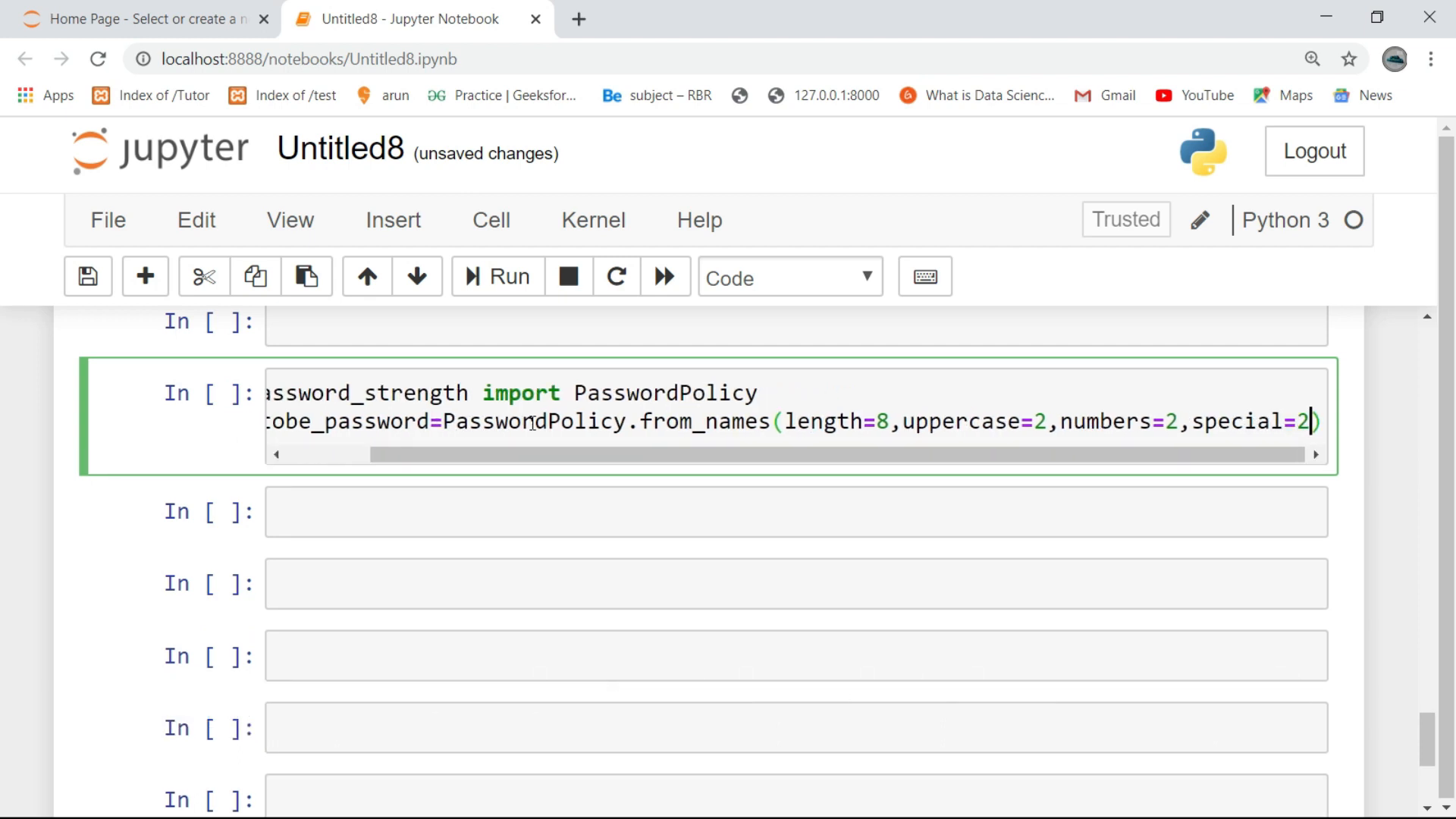
text(,)
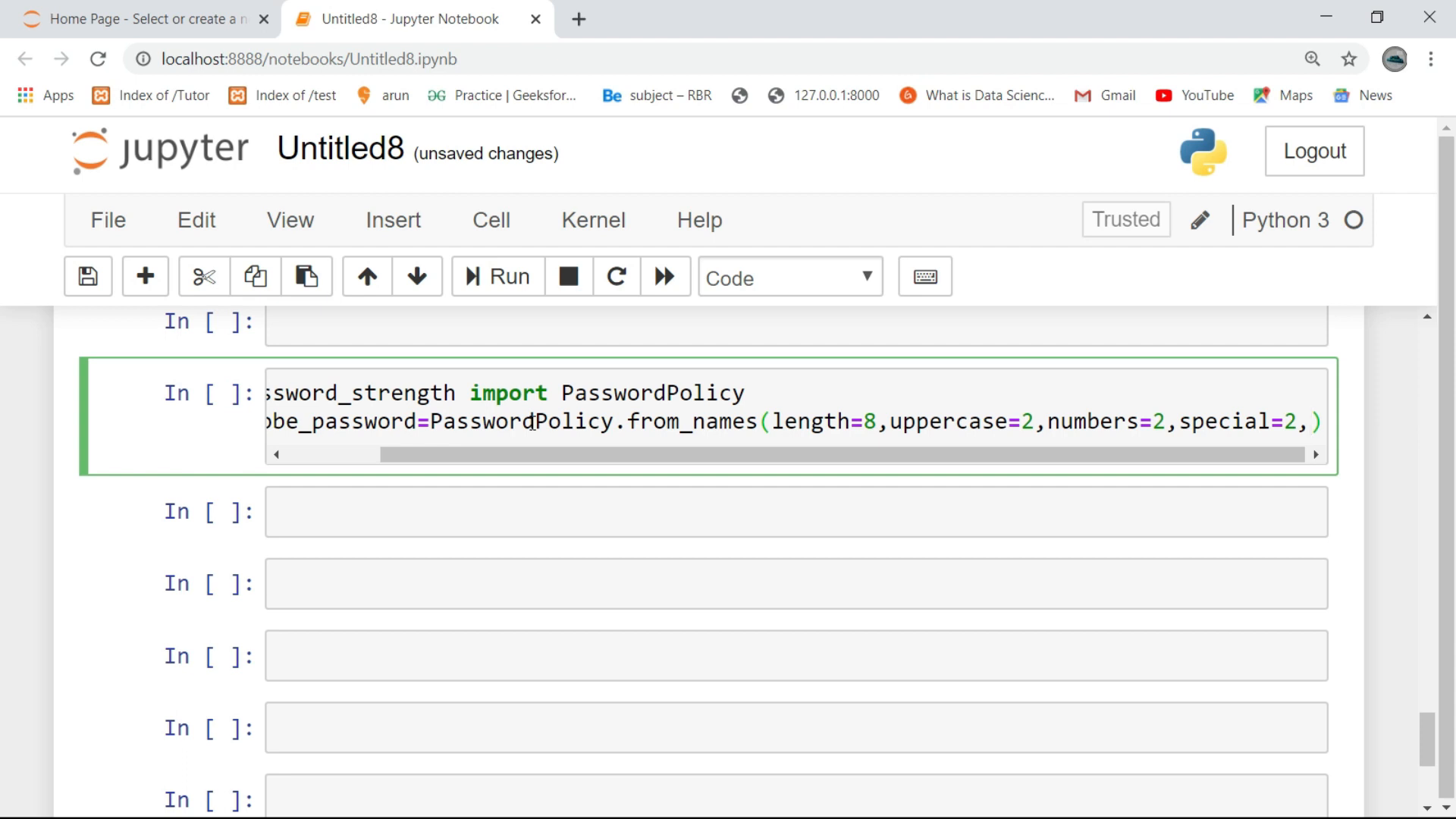
text(nonletters=2)
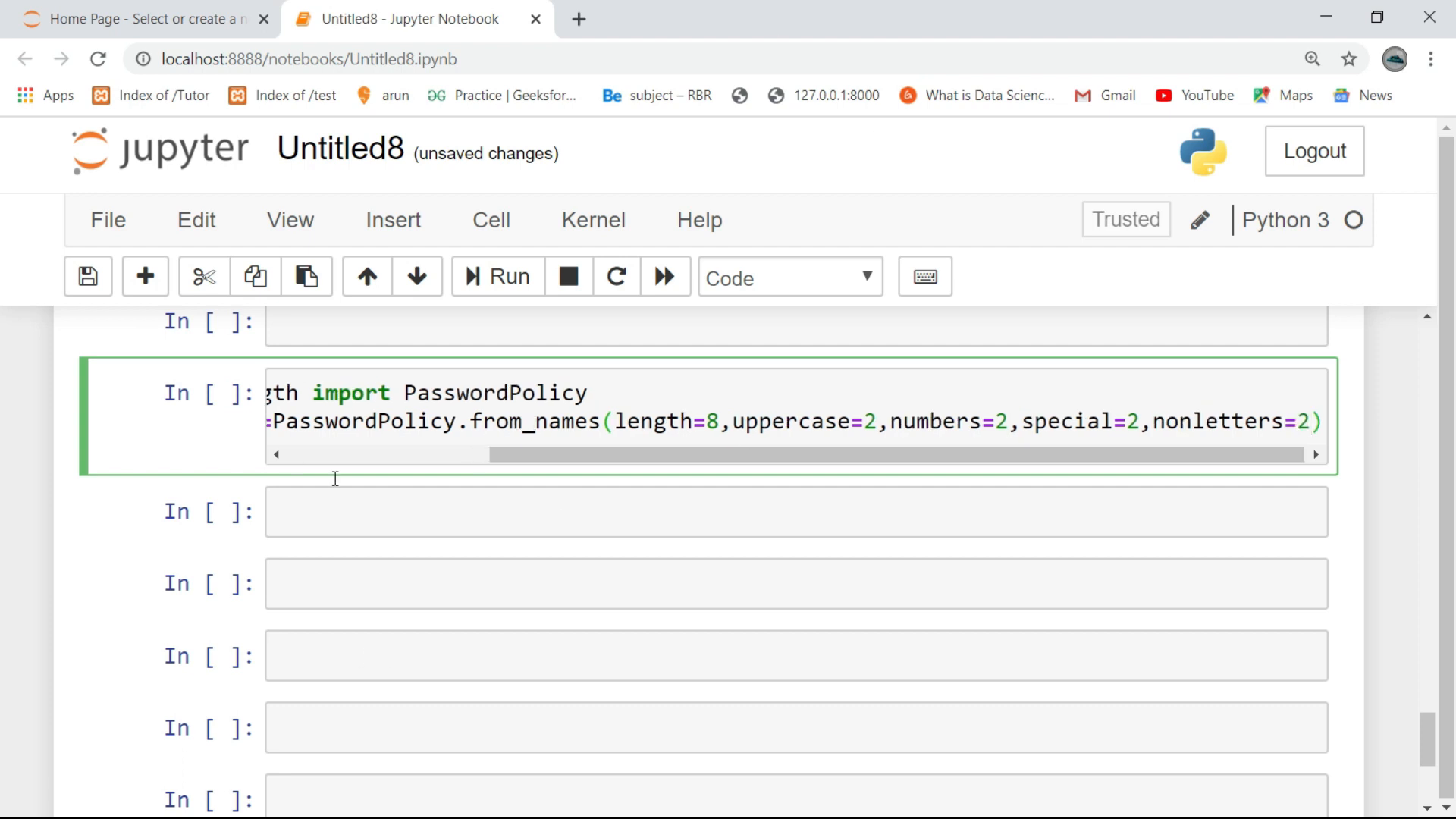
click(497, 276)
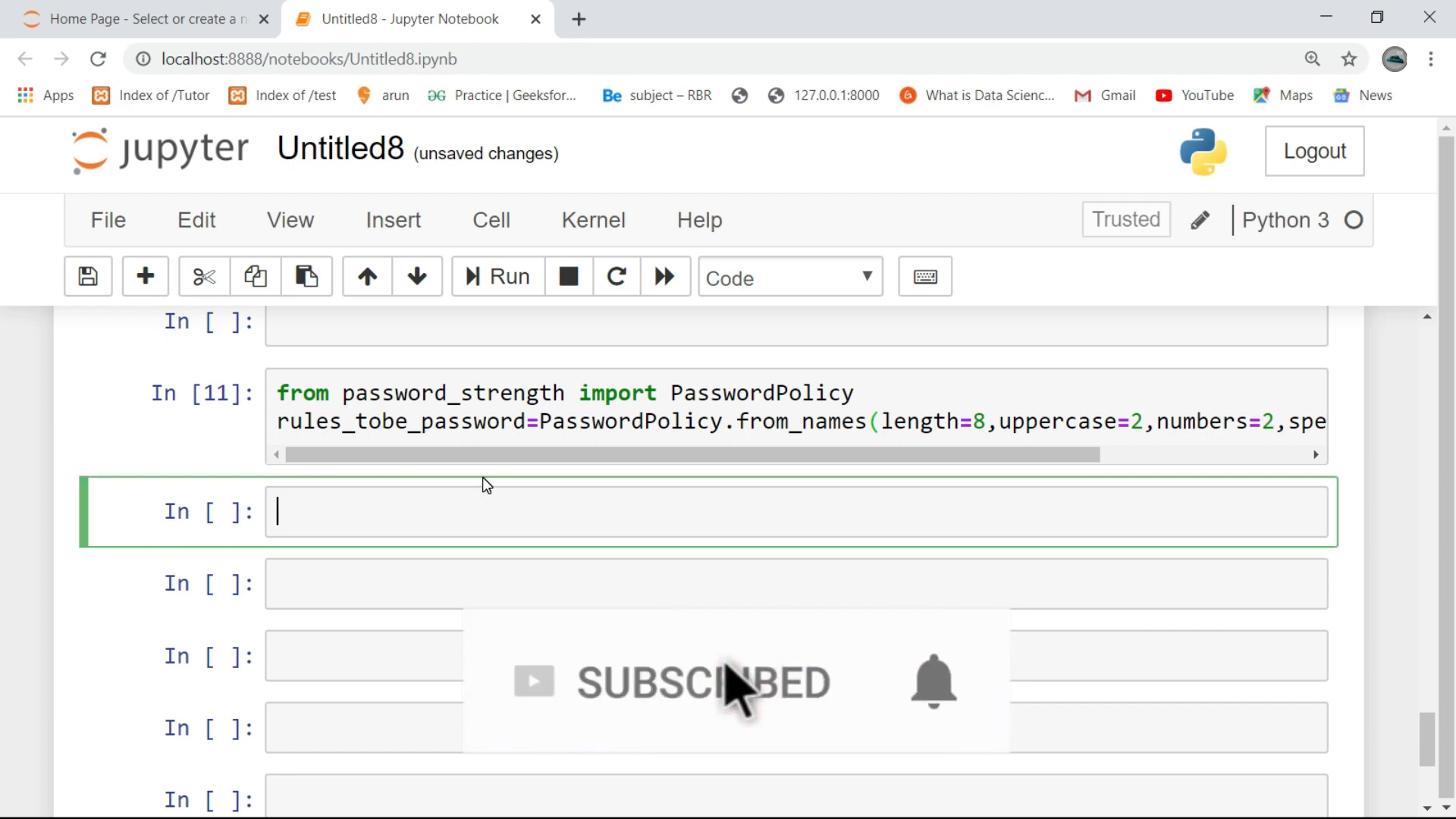
text(rule)
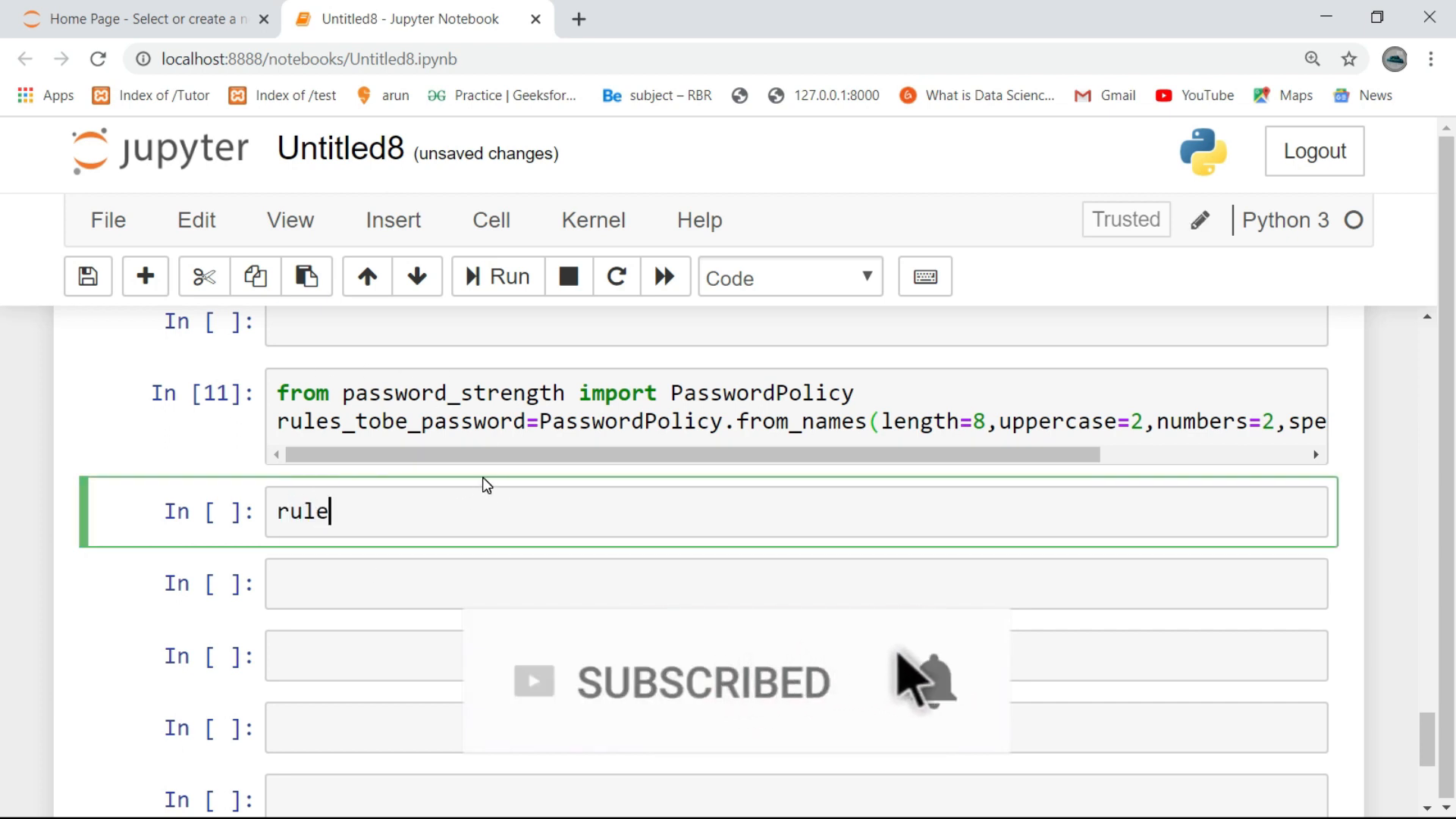
text(s_tob)
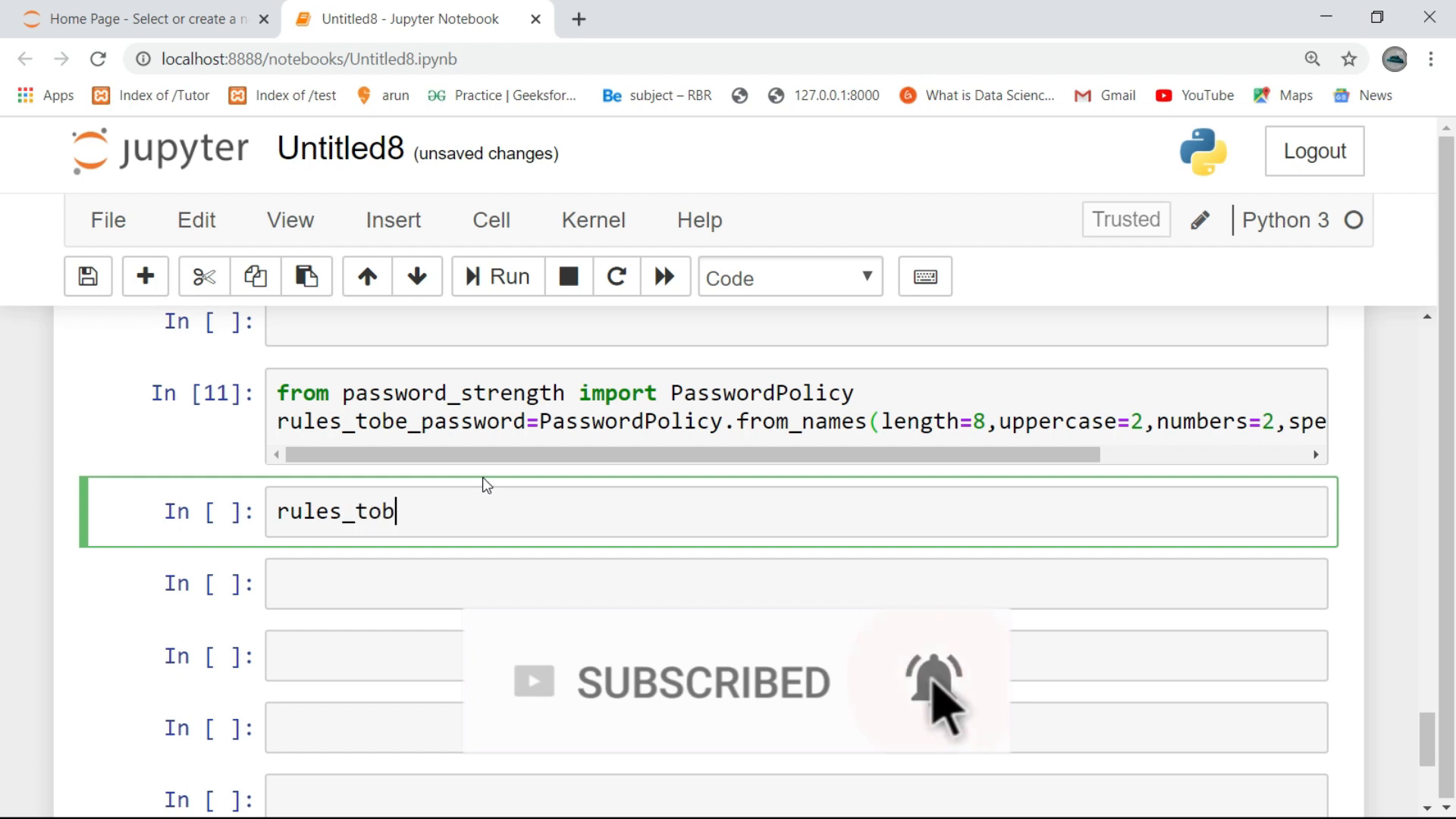
text(e_pas)
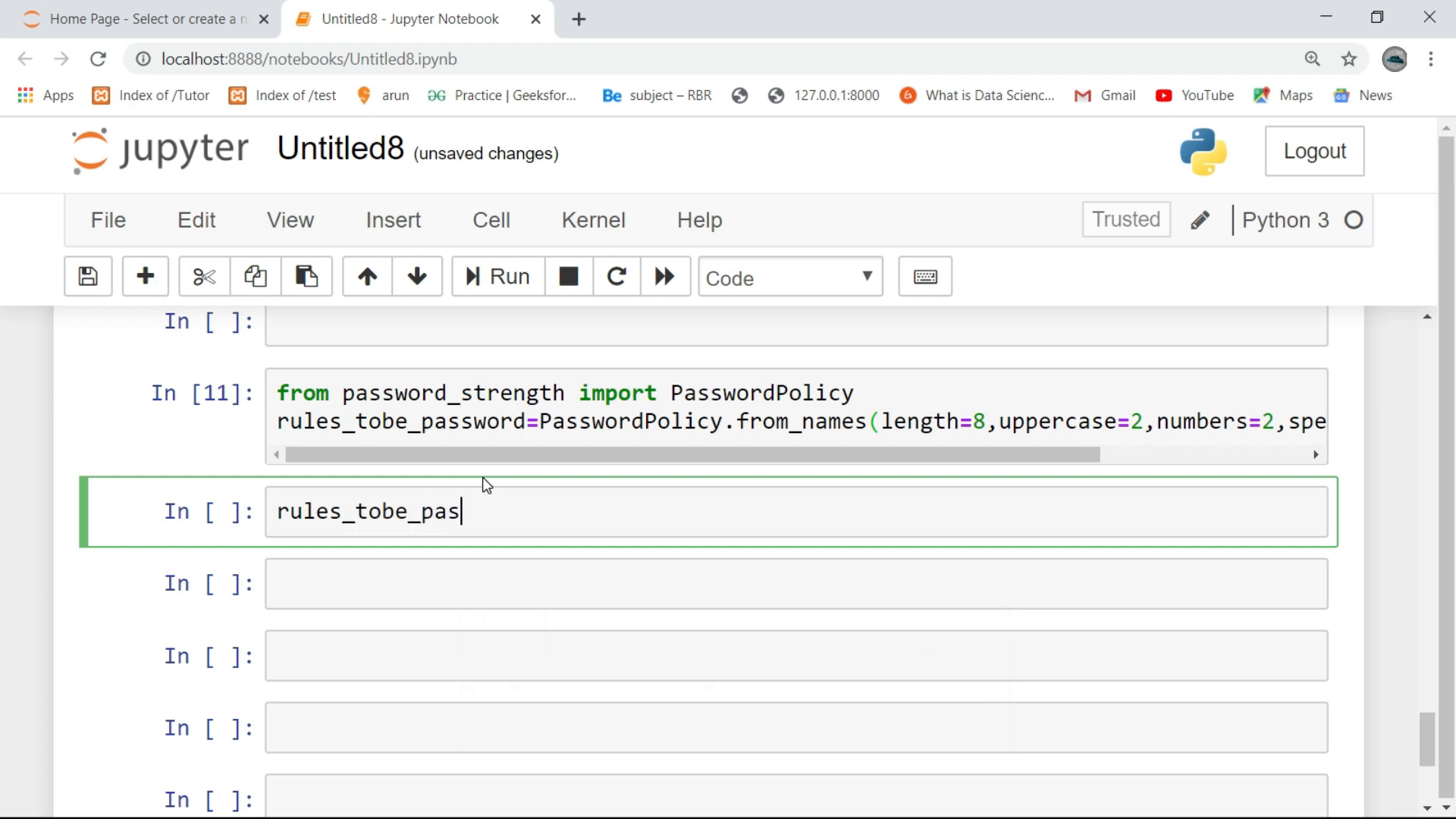
text(s)
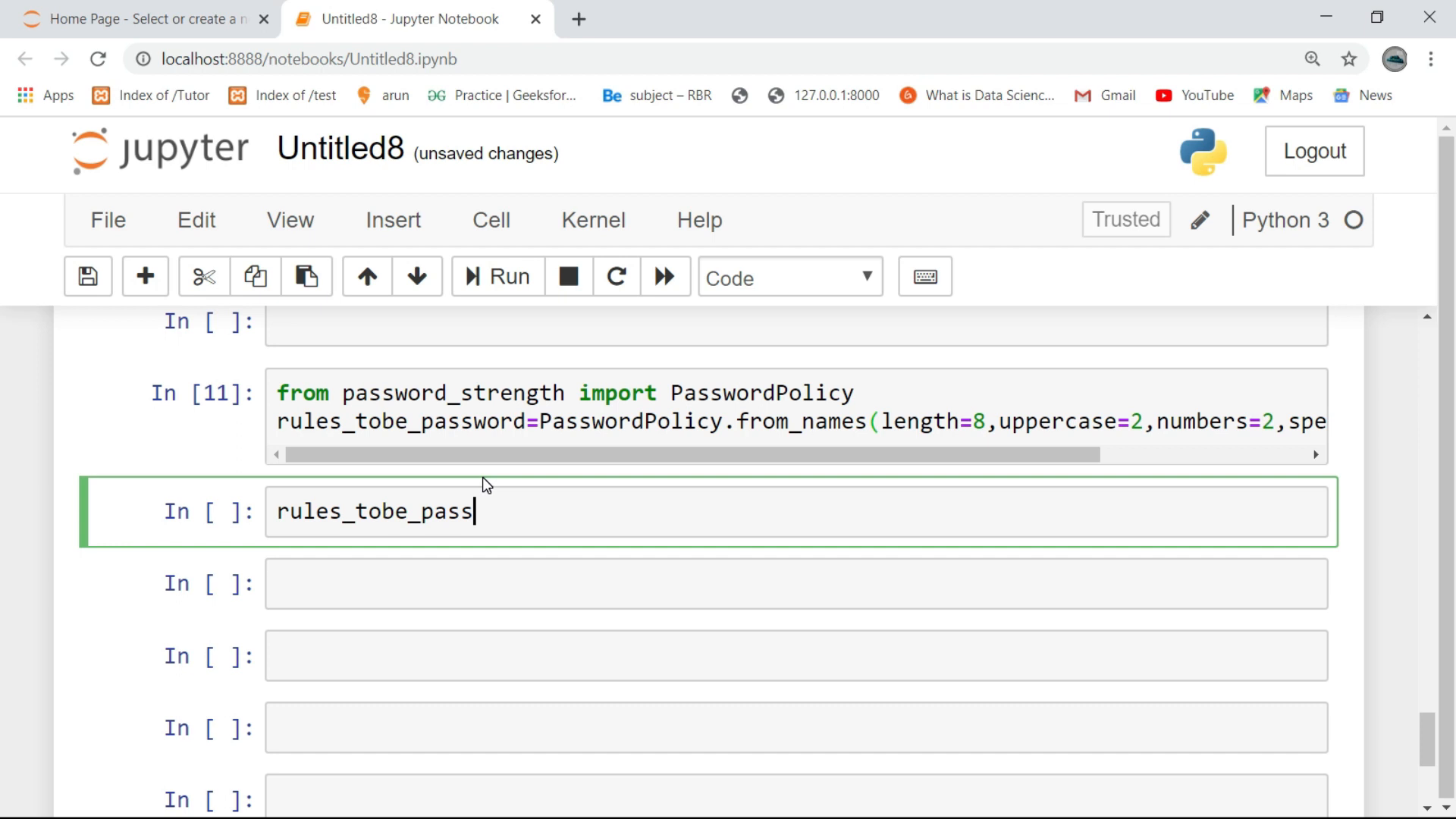
text(word())
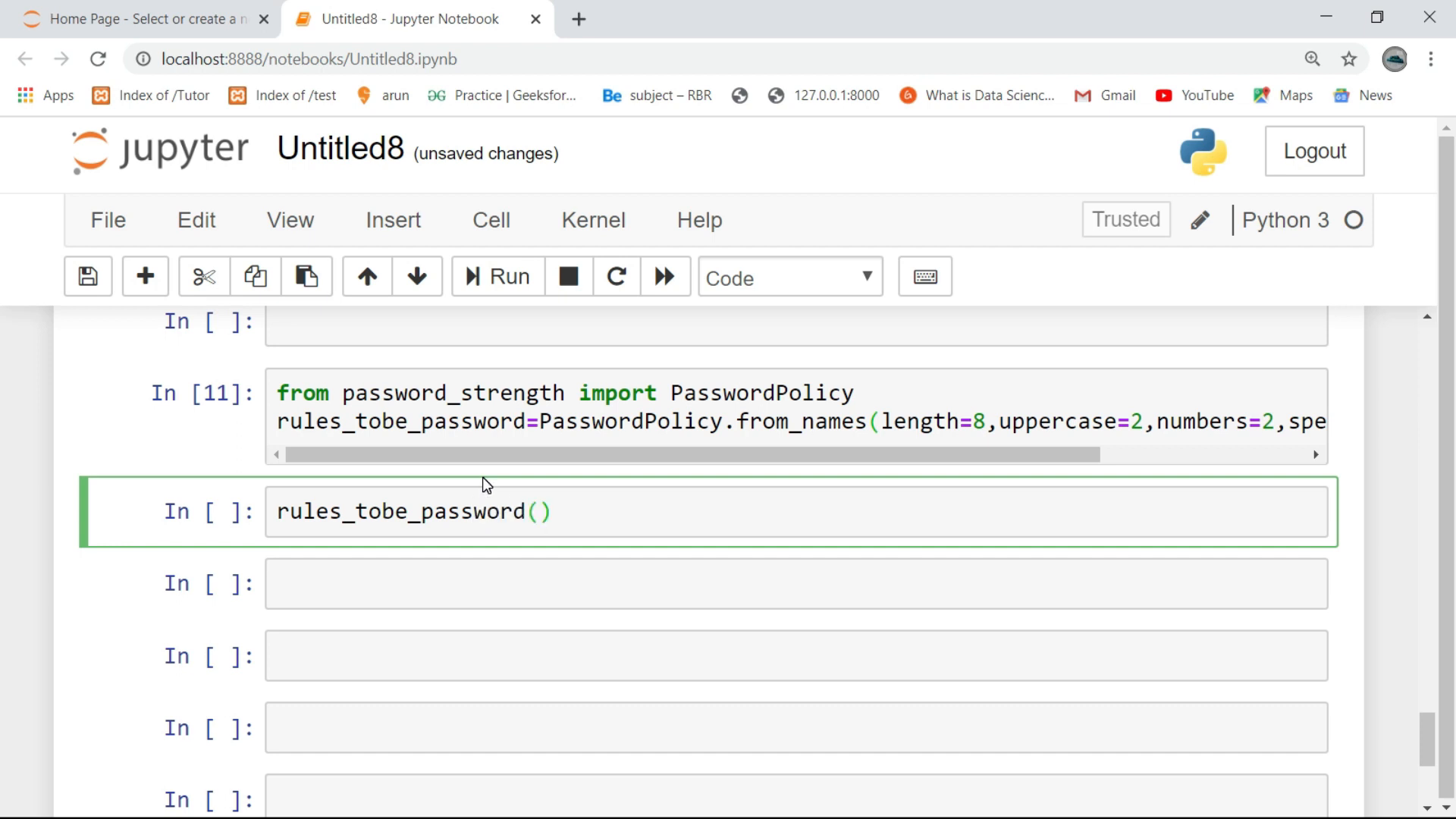
text('')
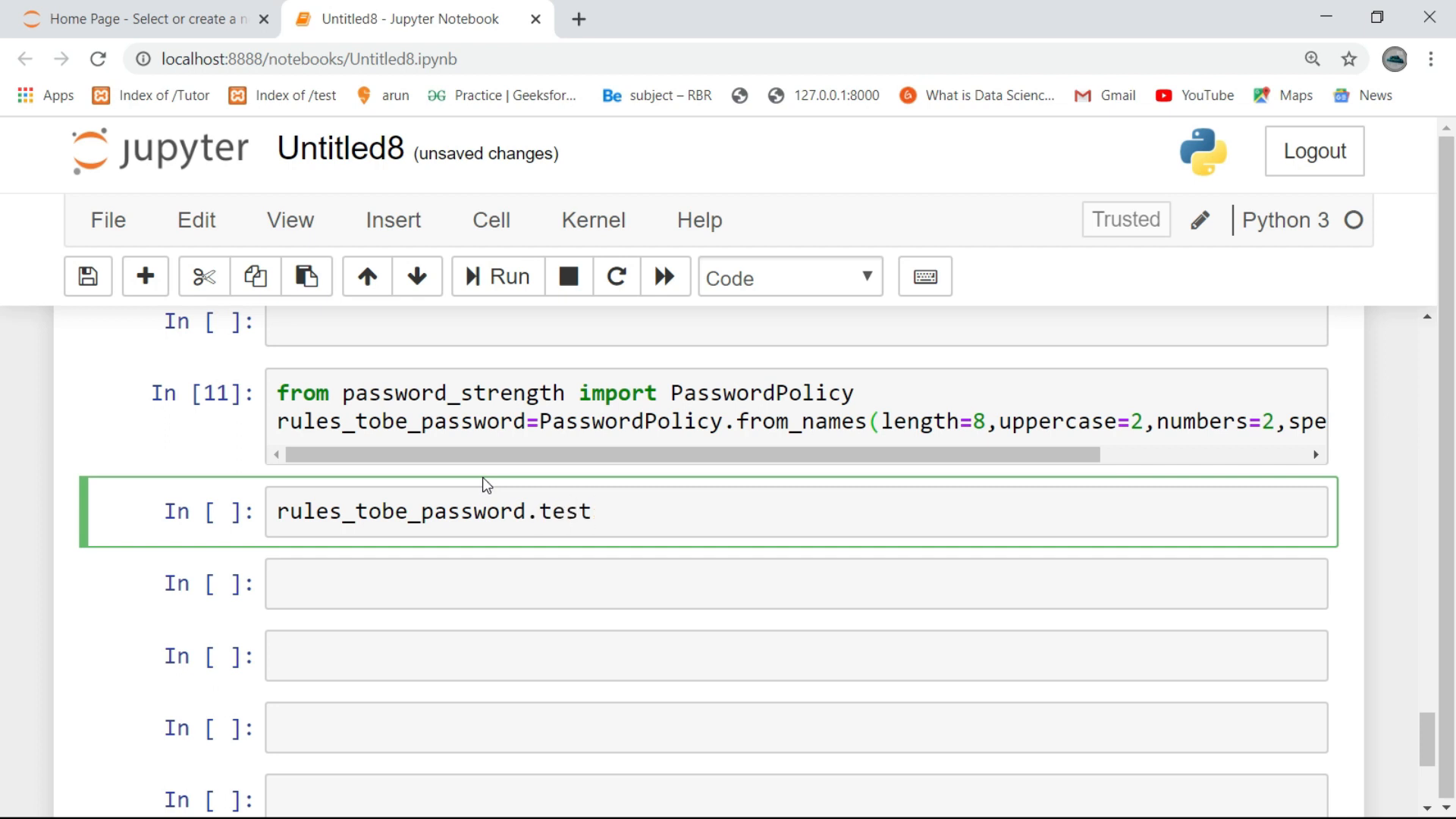
text((''))
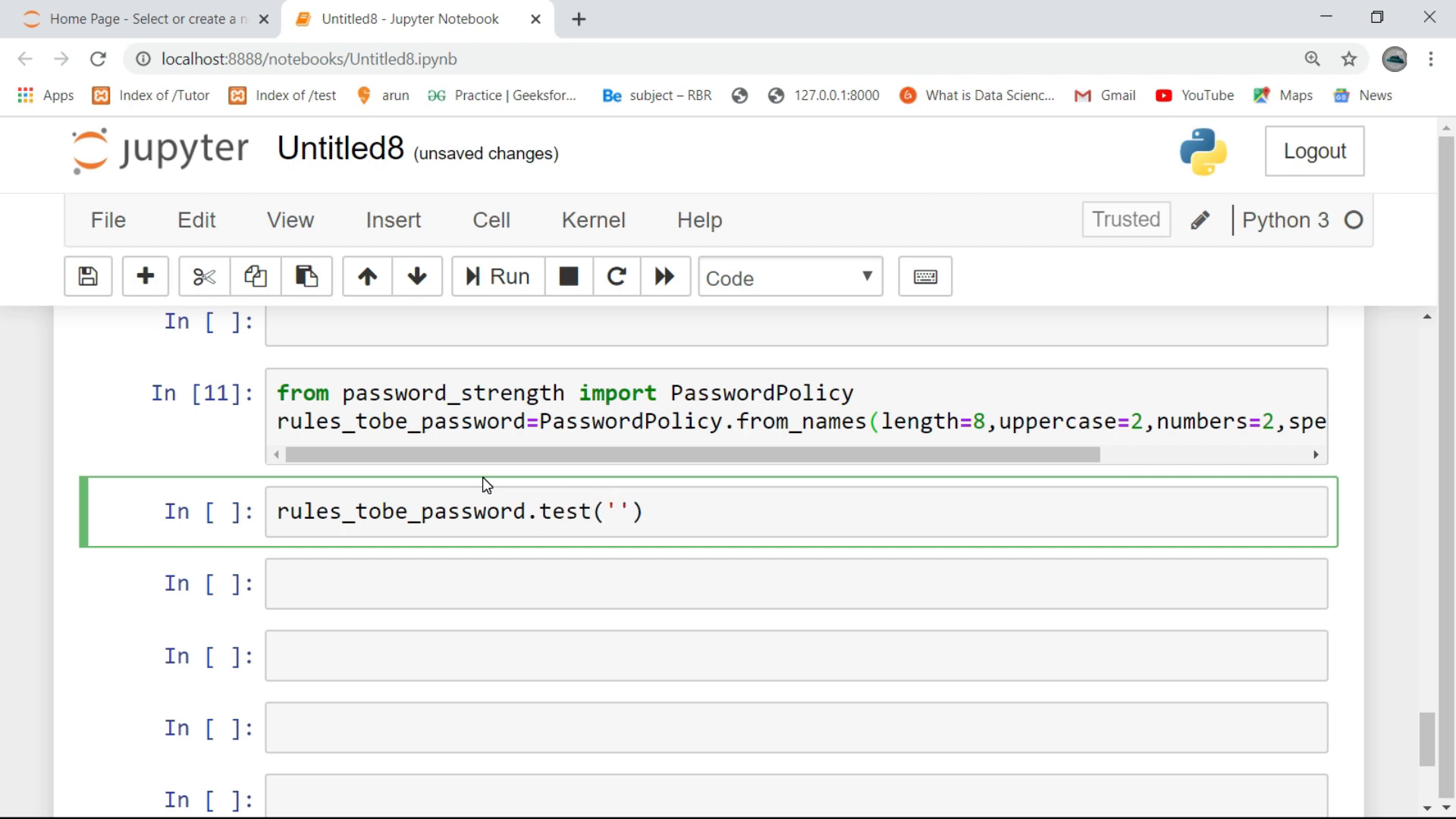
text(admin)
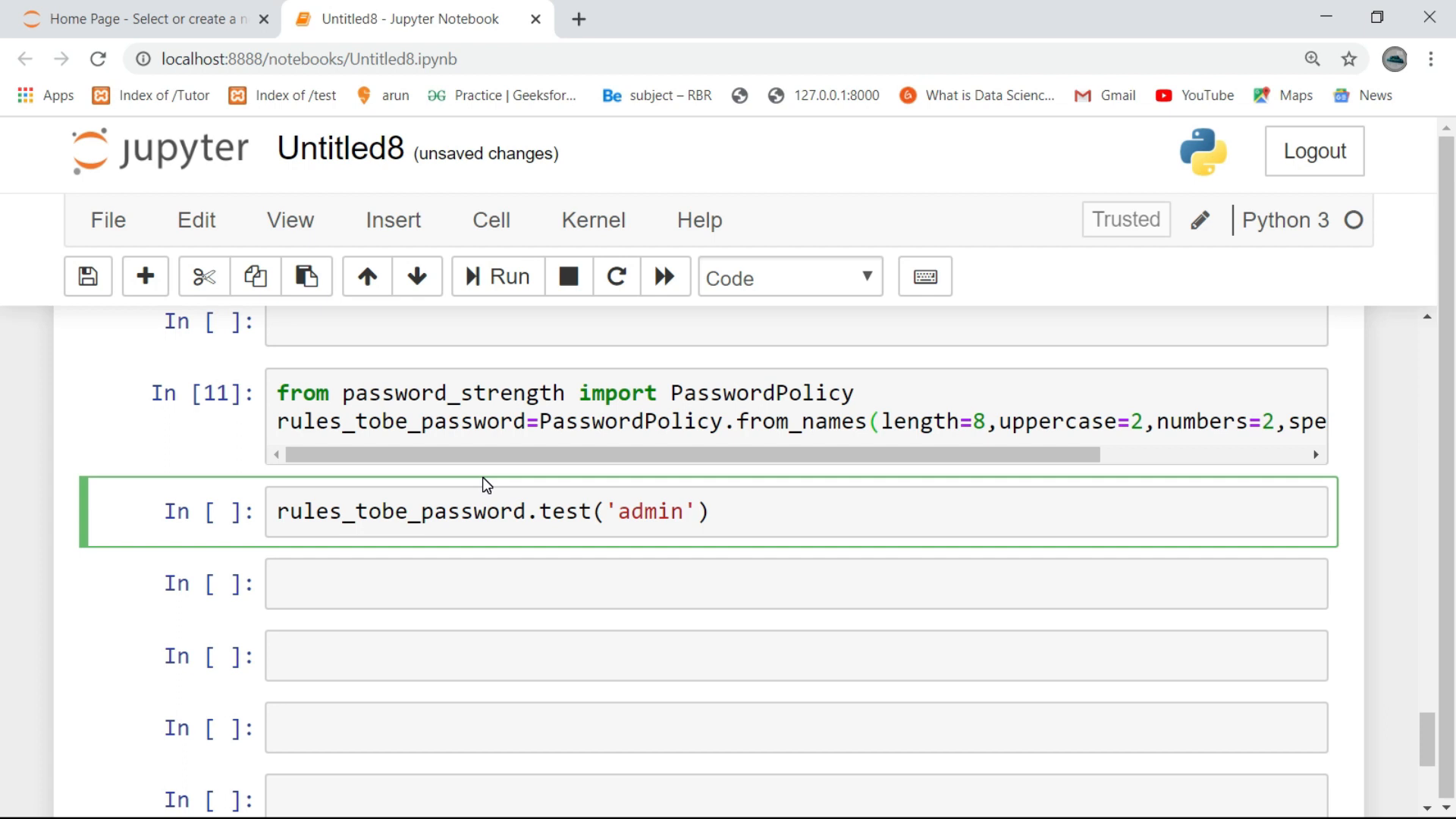
click(678, 510)
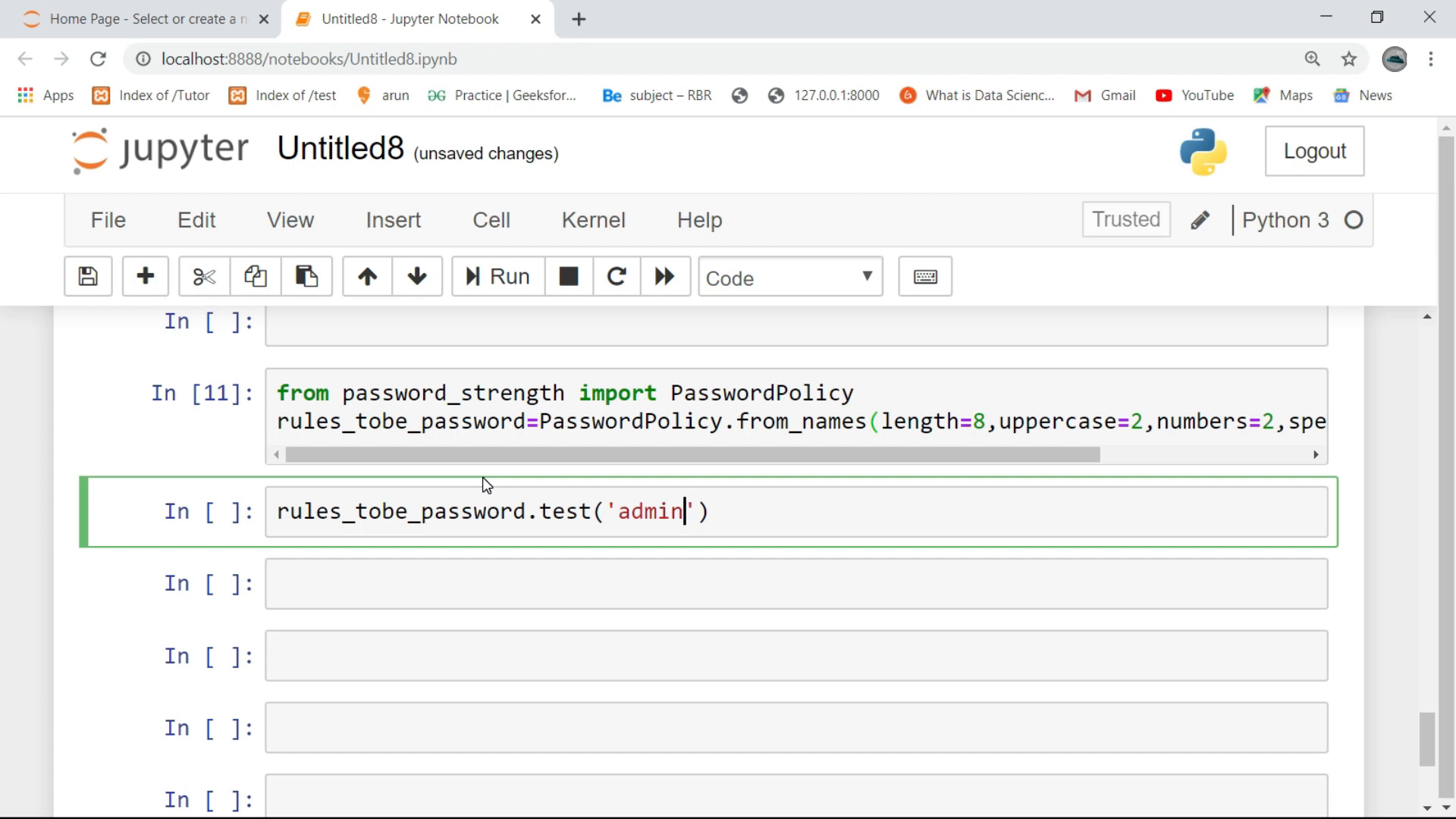
text(123)
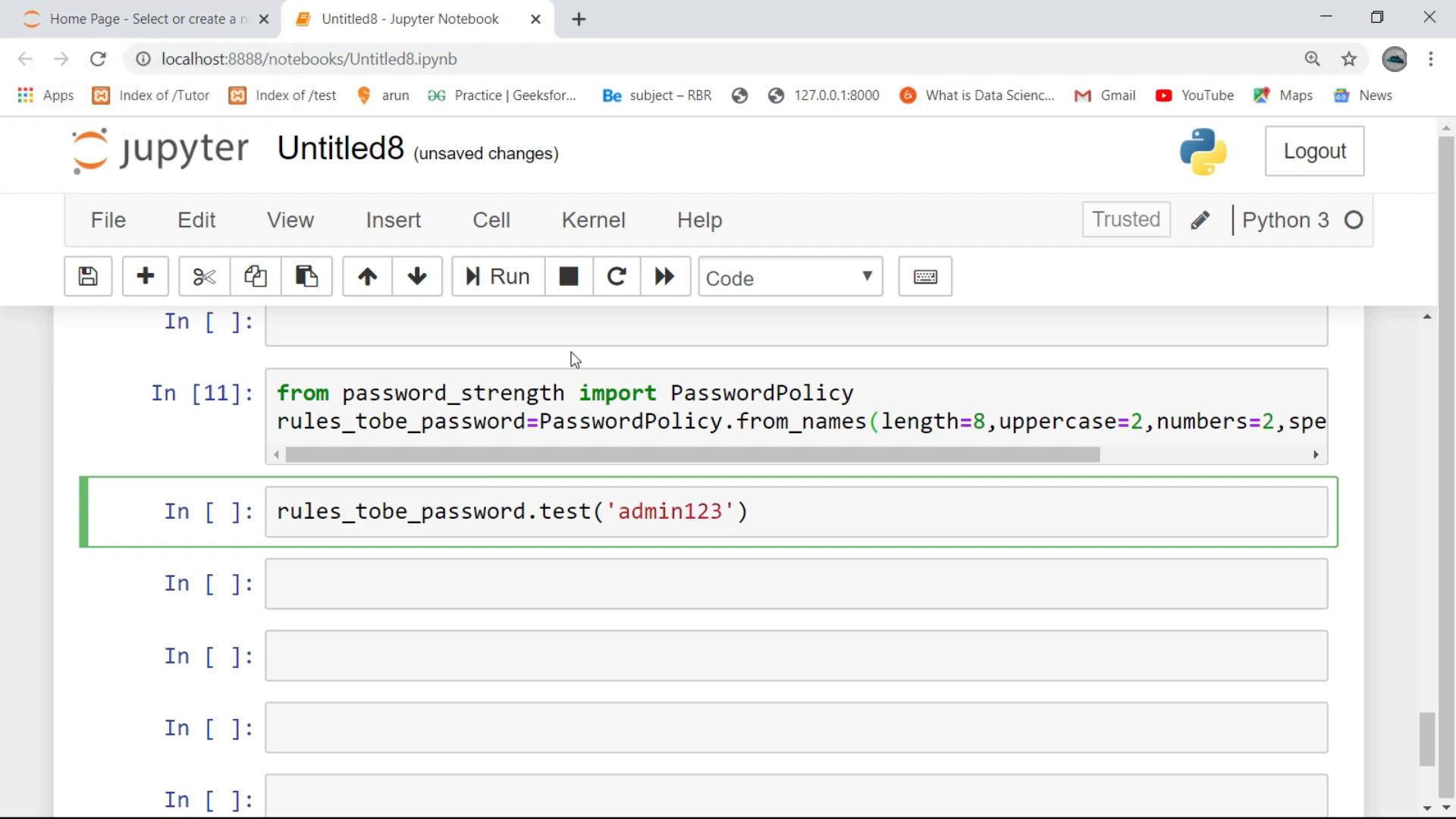
click(500, 277)
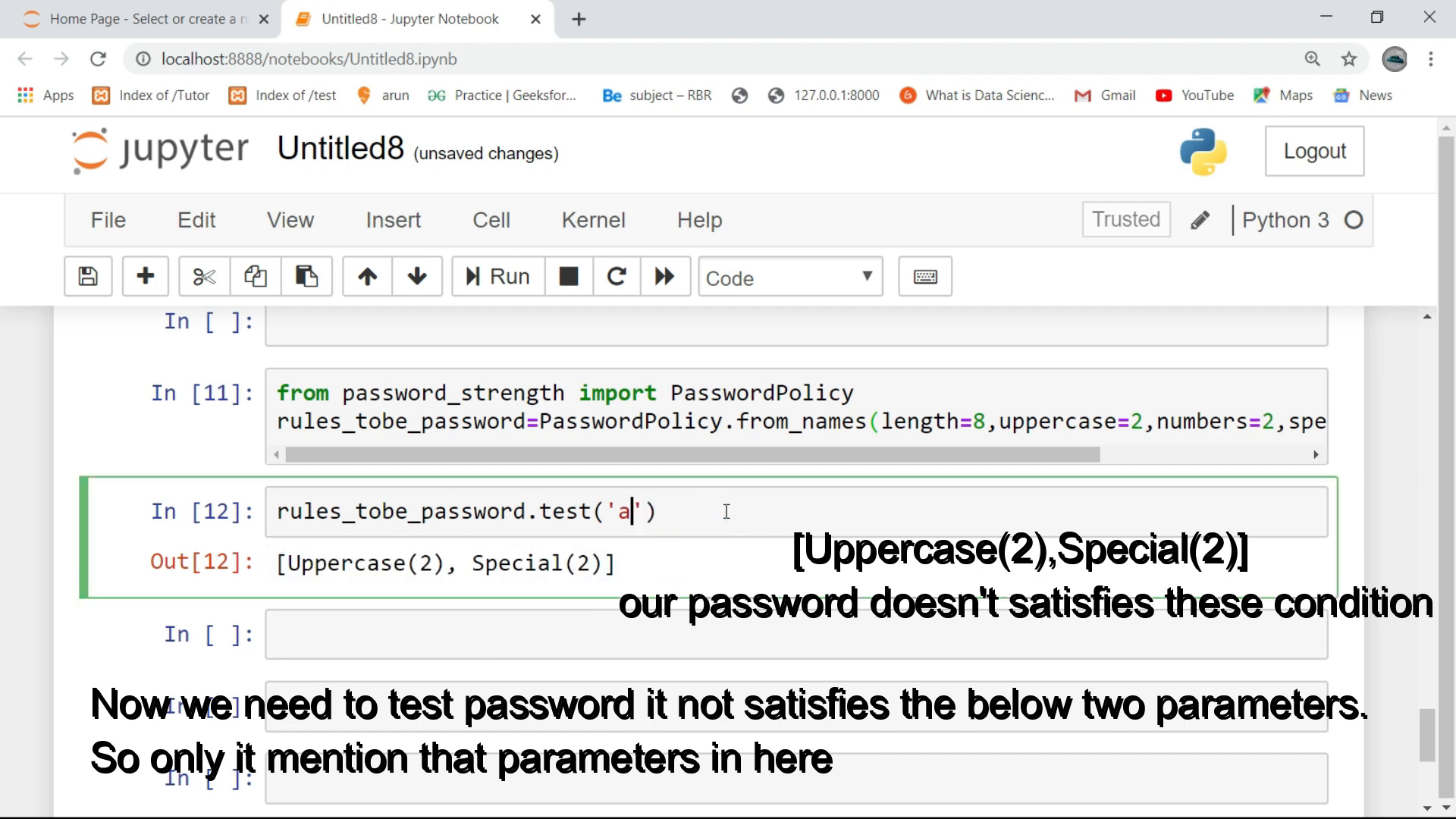
text(qwertykey123)
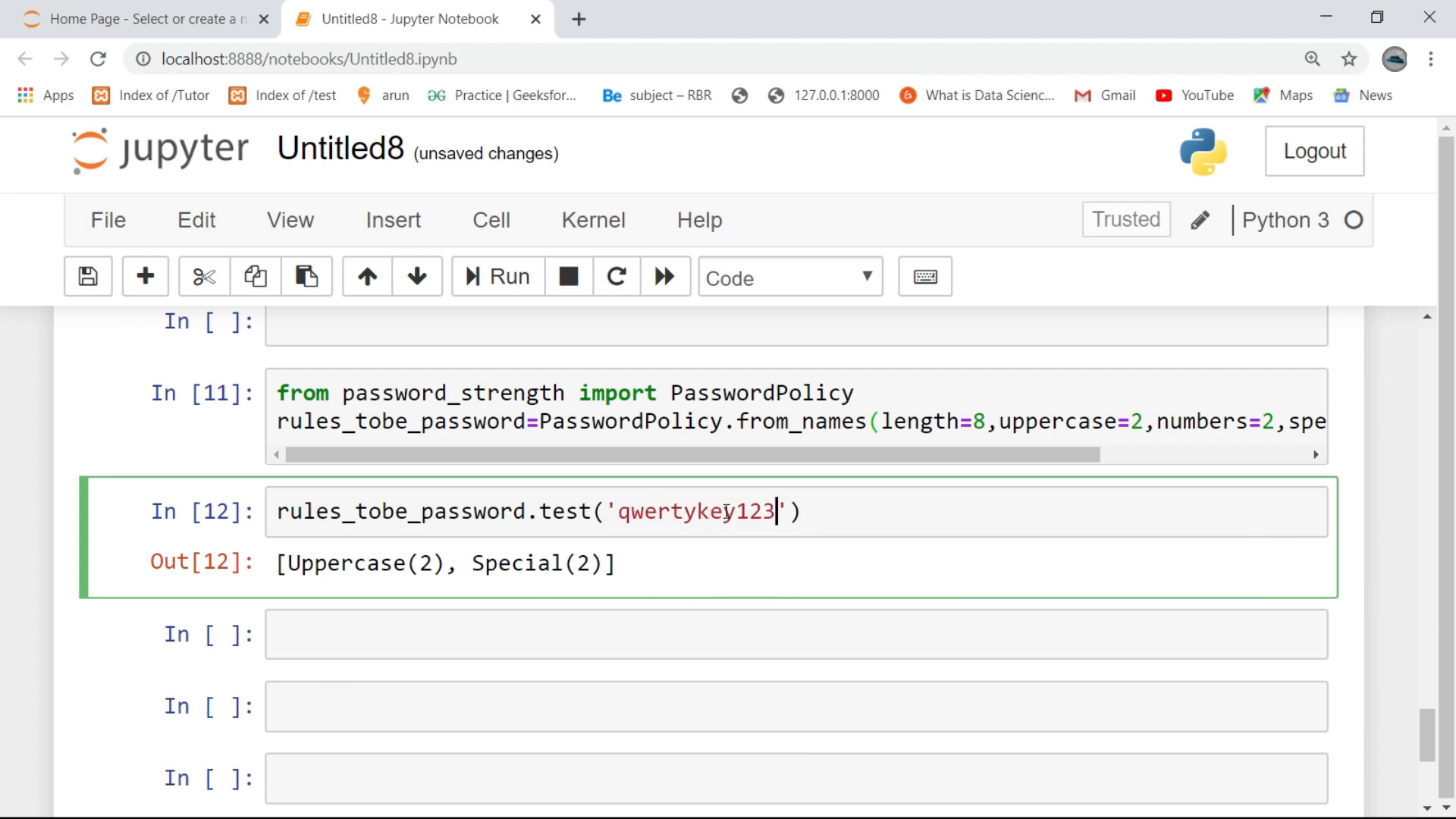
text(!@#)
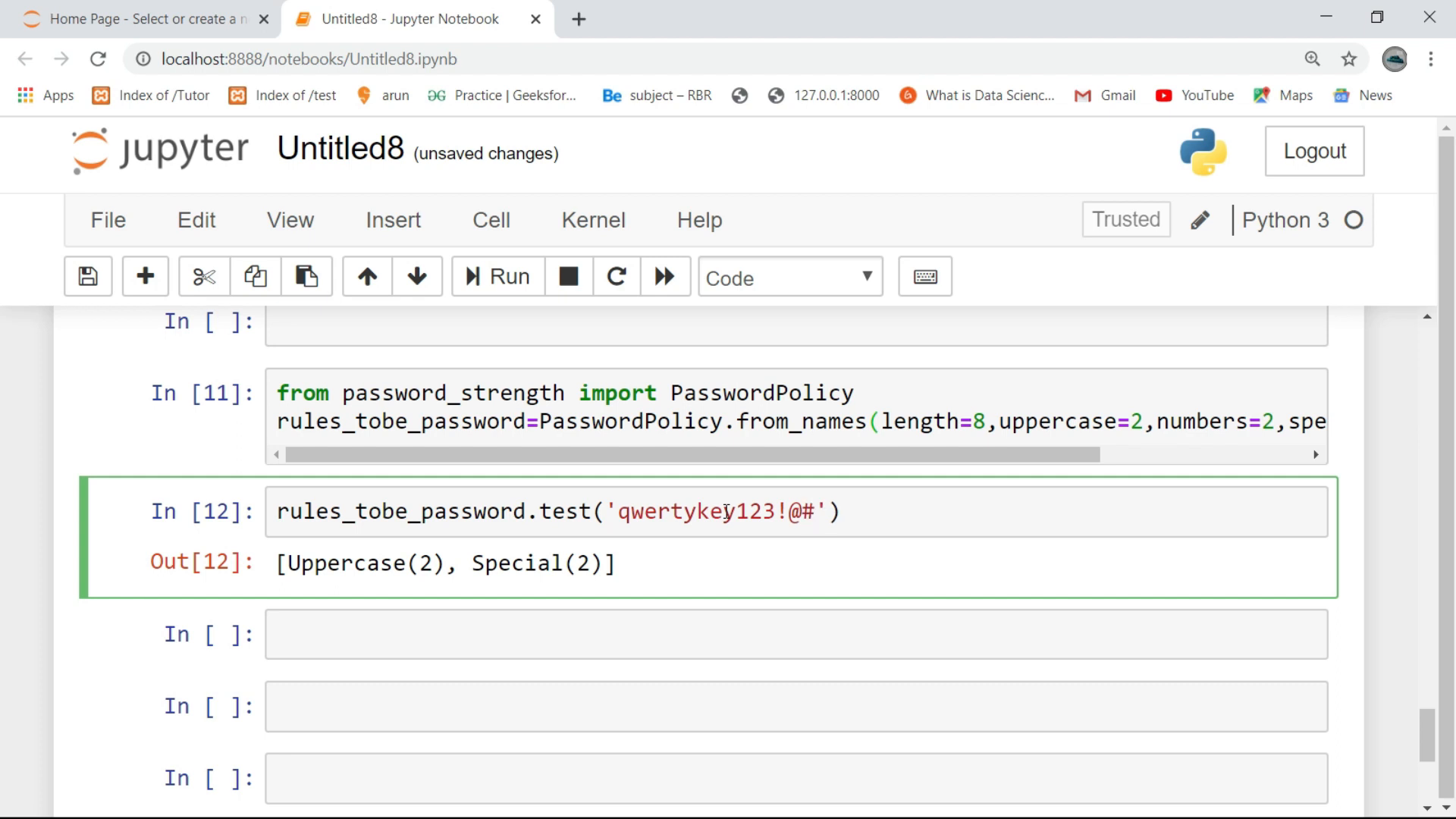
click(497, 277)
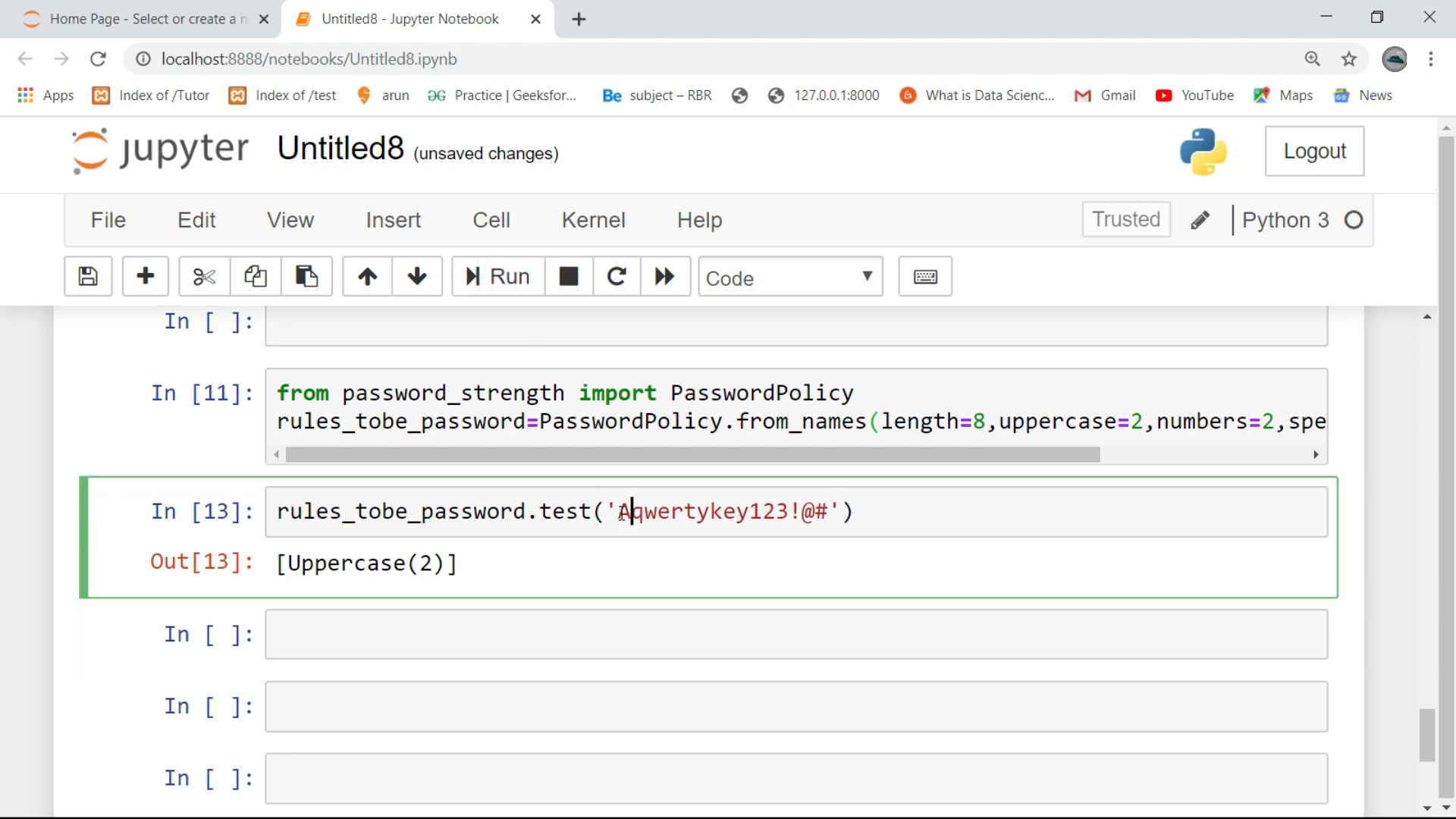
click(509, 277)
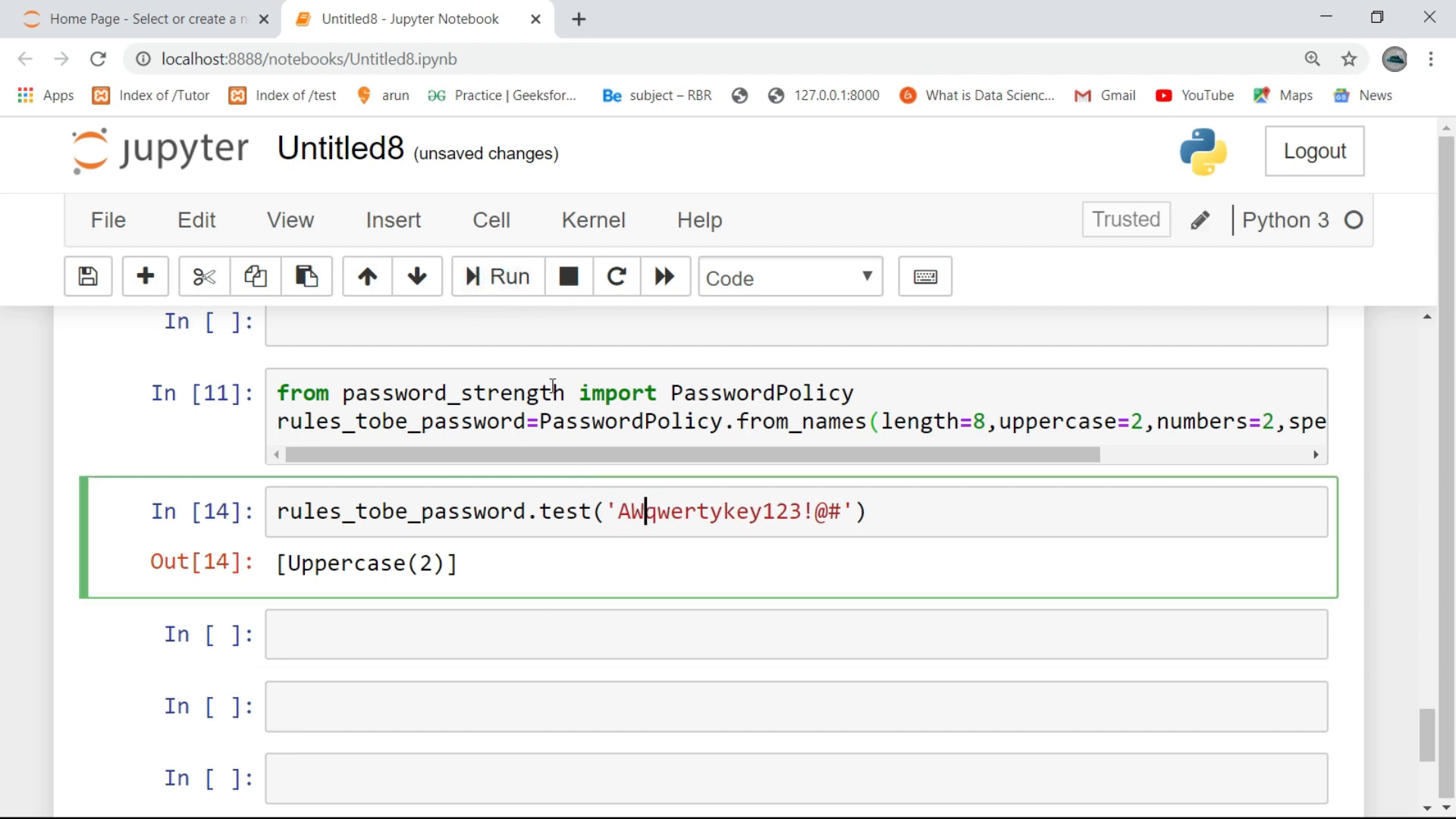
click(497, 277)
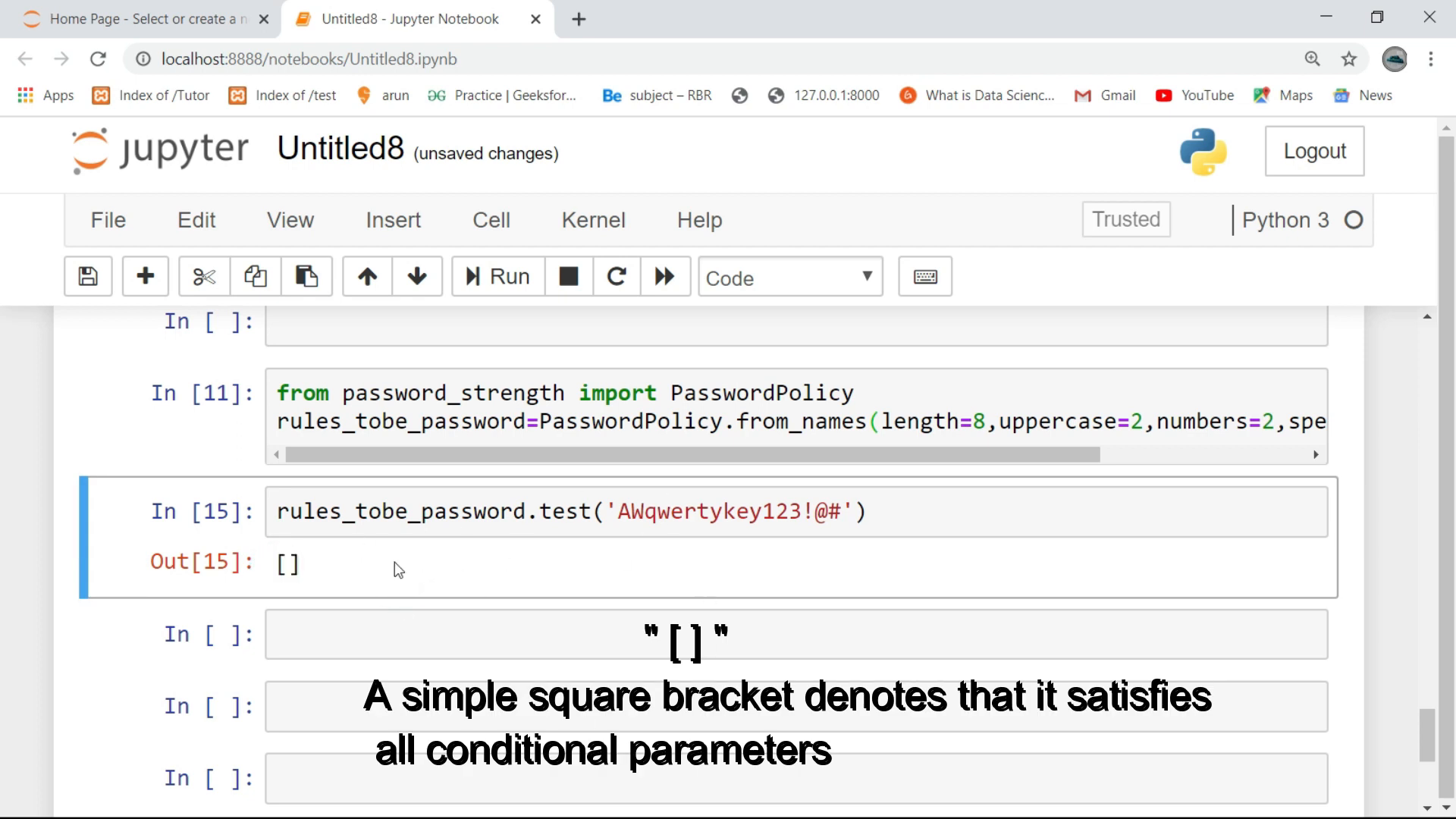
scroll(down, 3)
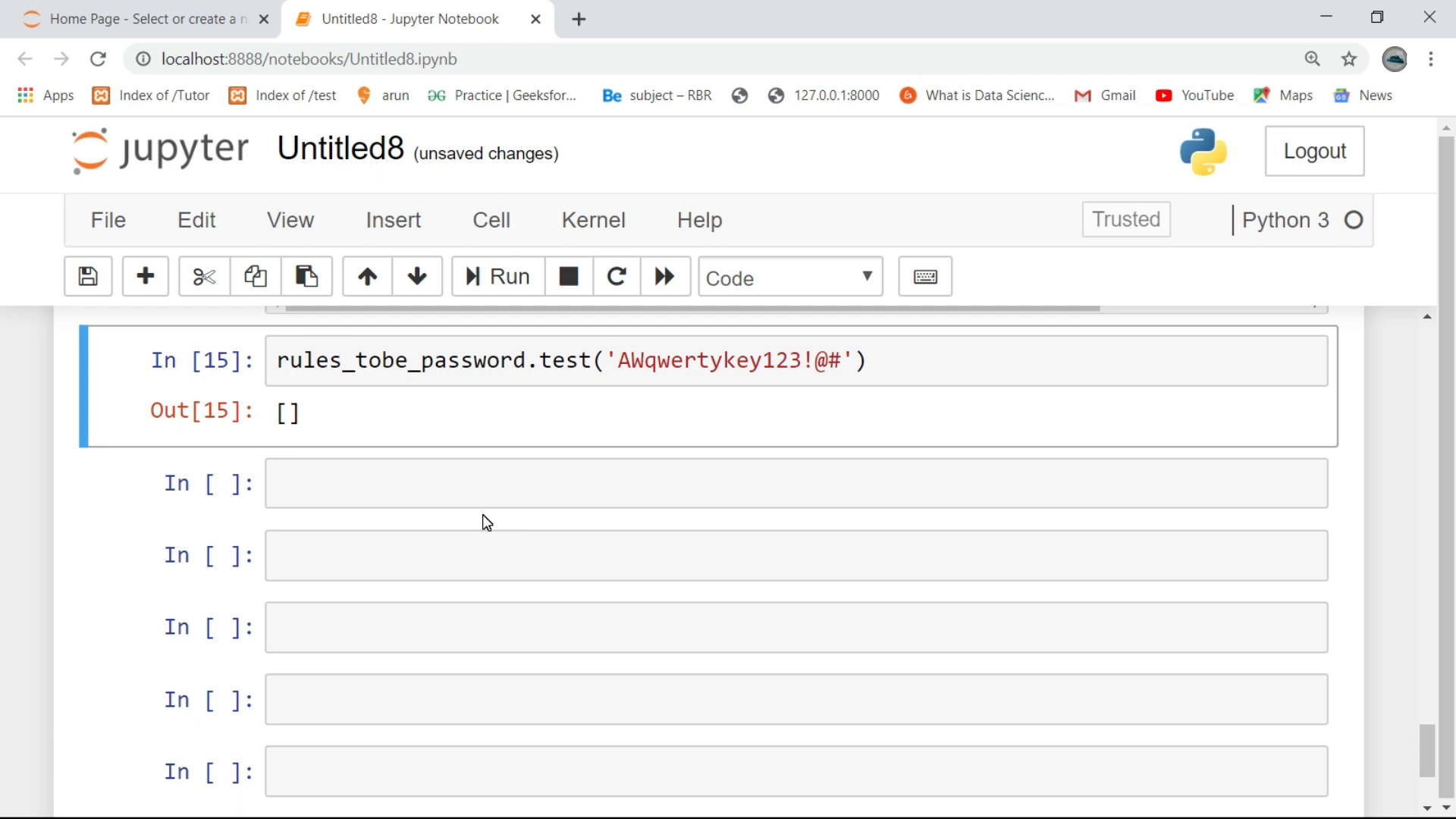
scroll(down, 3)
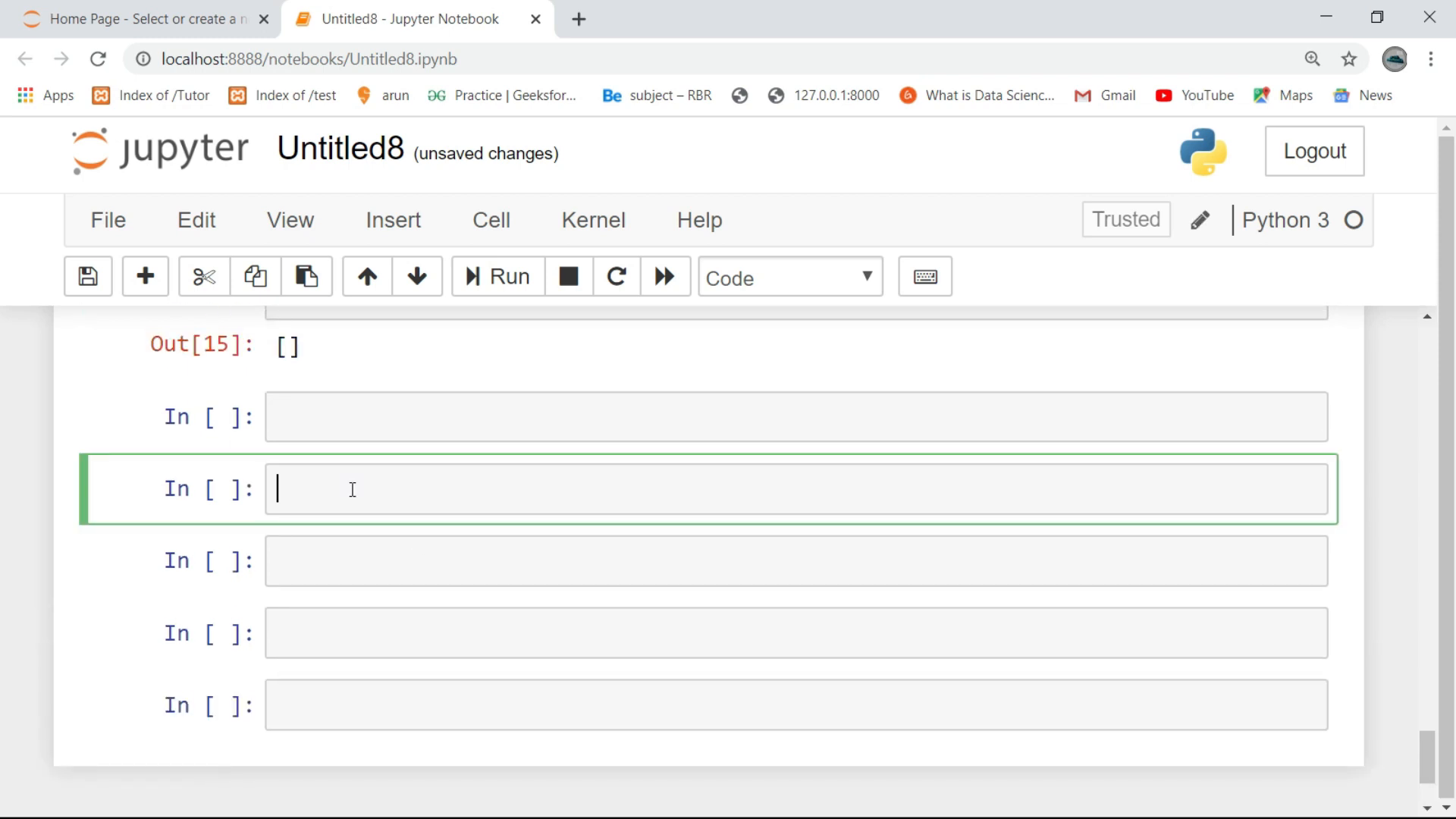
Step: Write the line 'from password_strength import PasswordStats' in a new cell
text(from pas)
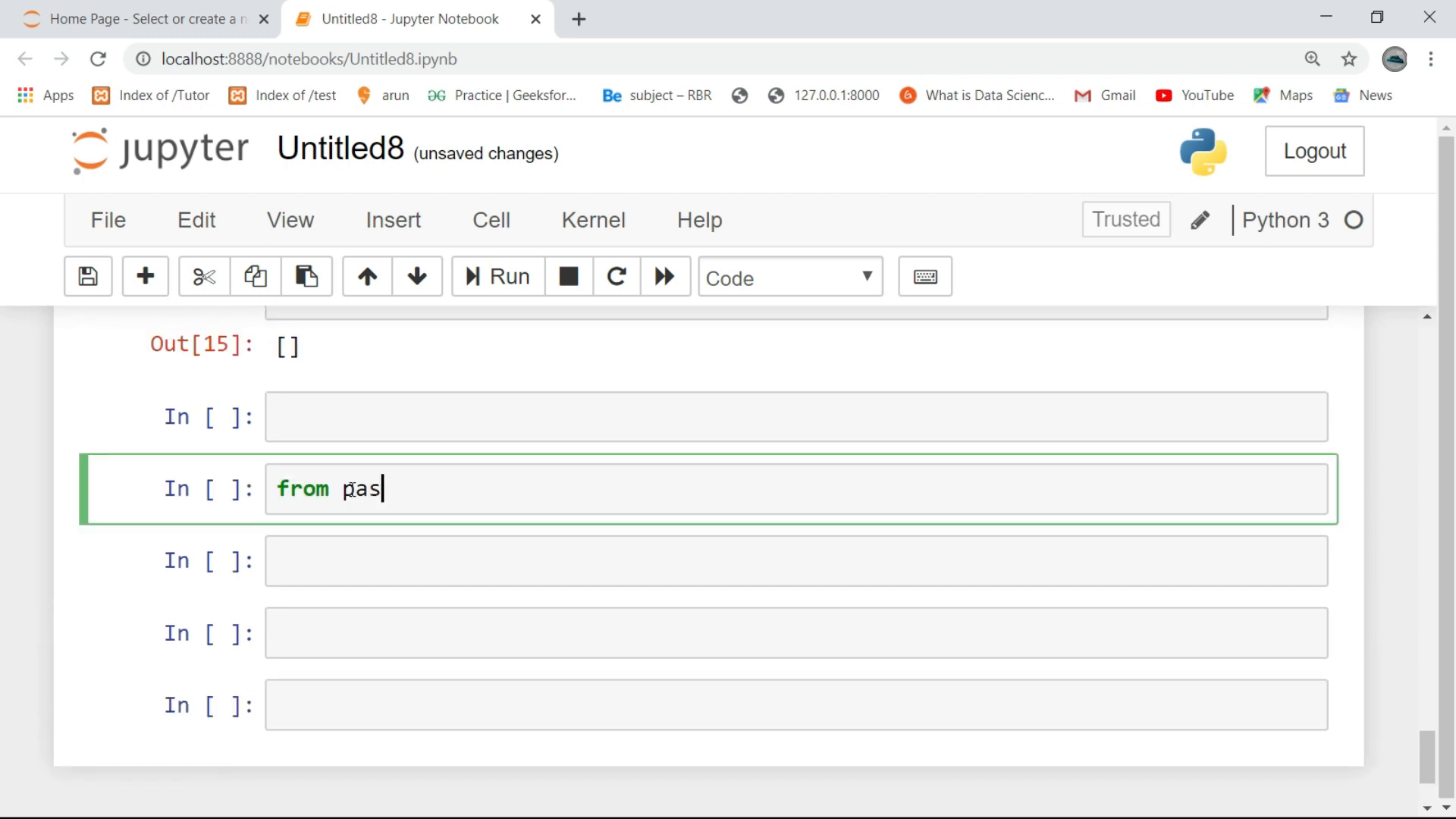
text(sword)
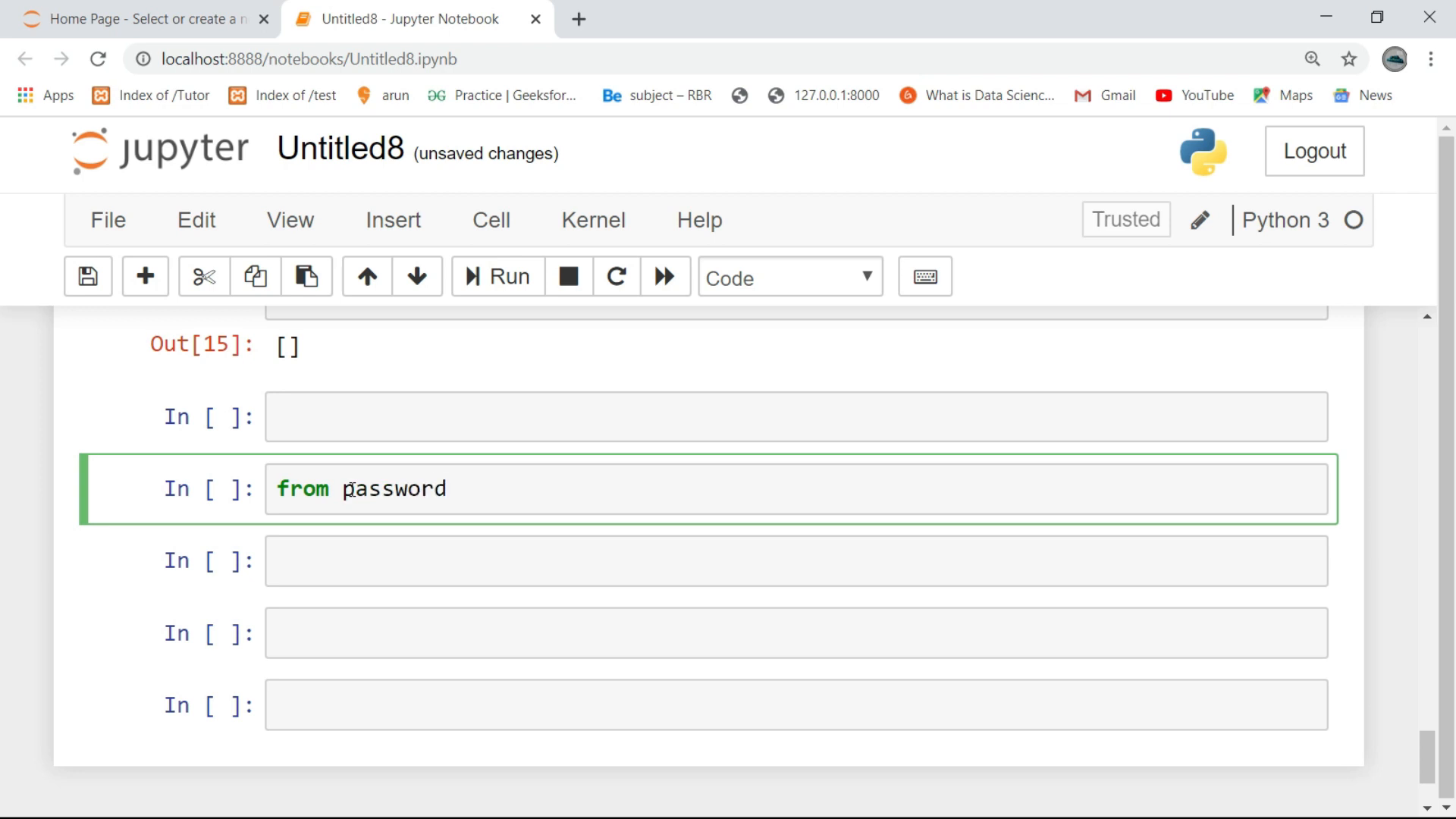
text(_strength)
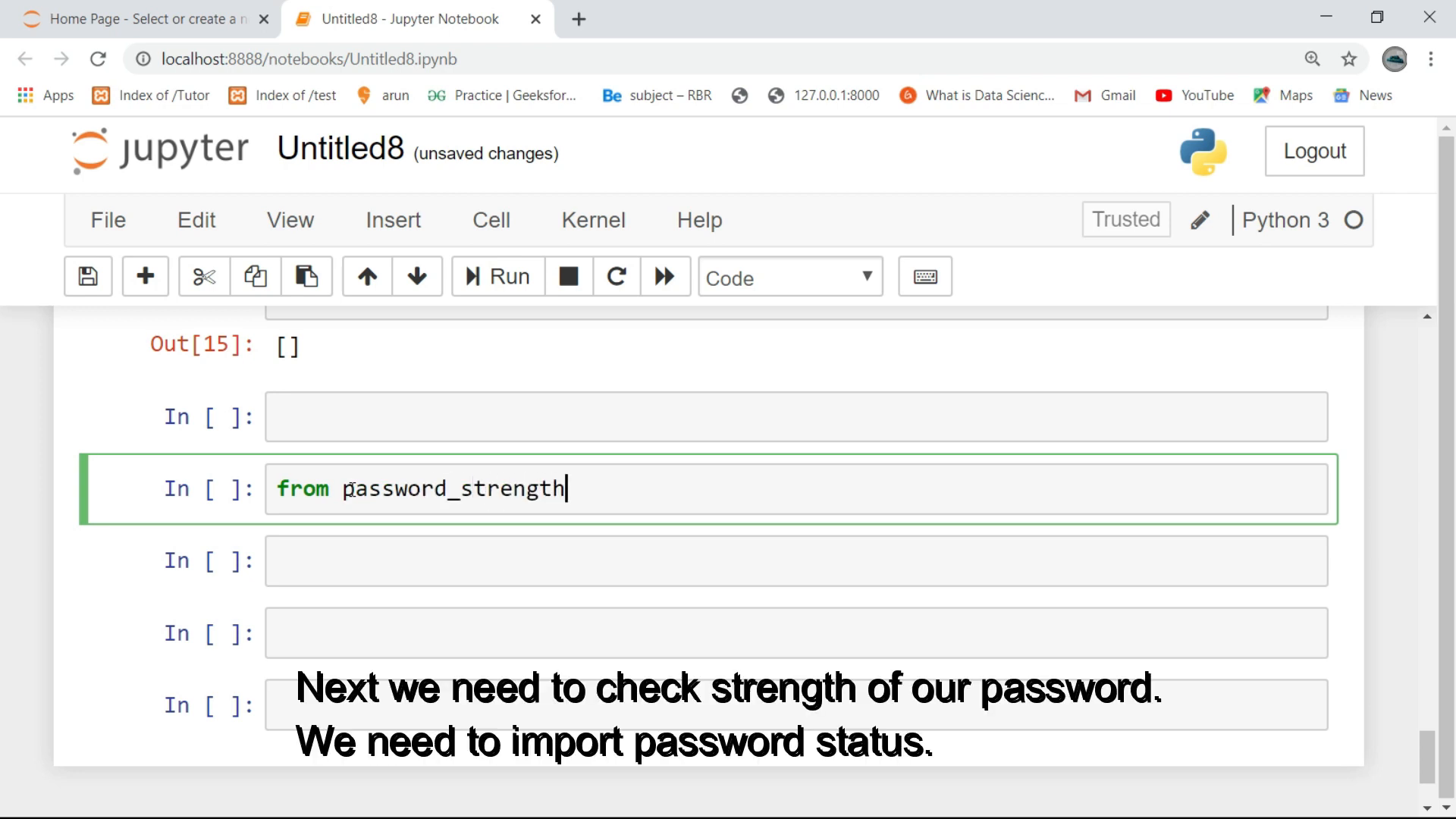
text(import)
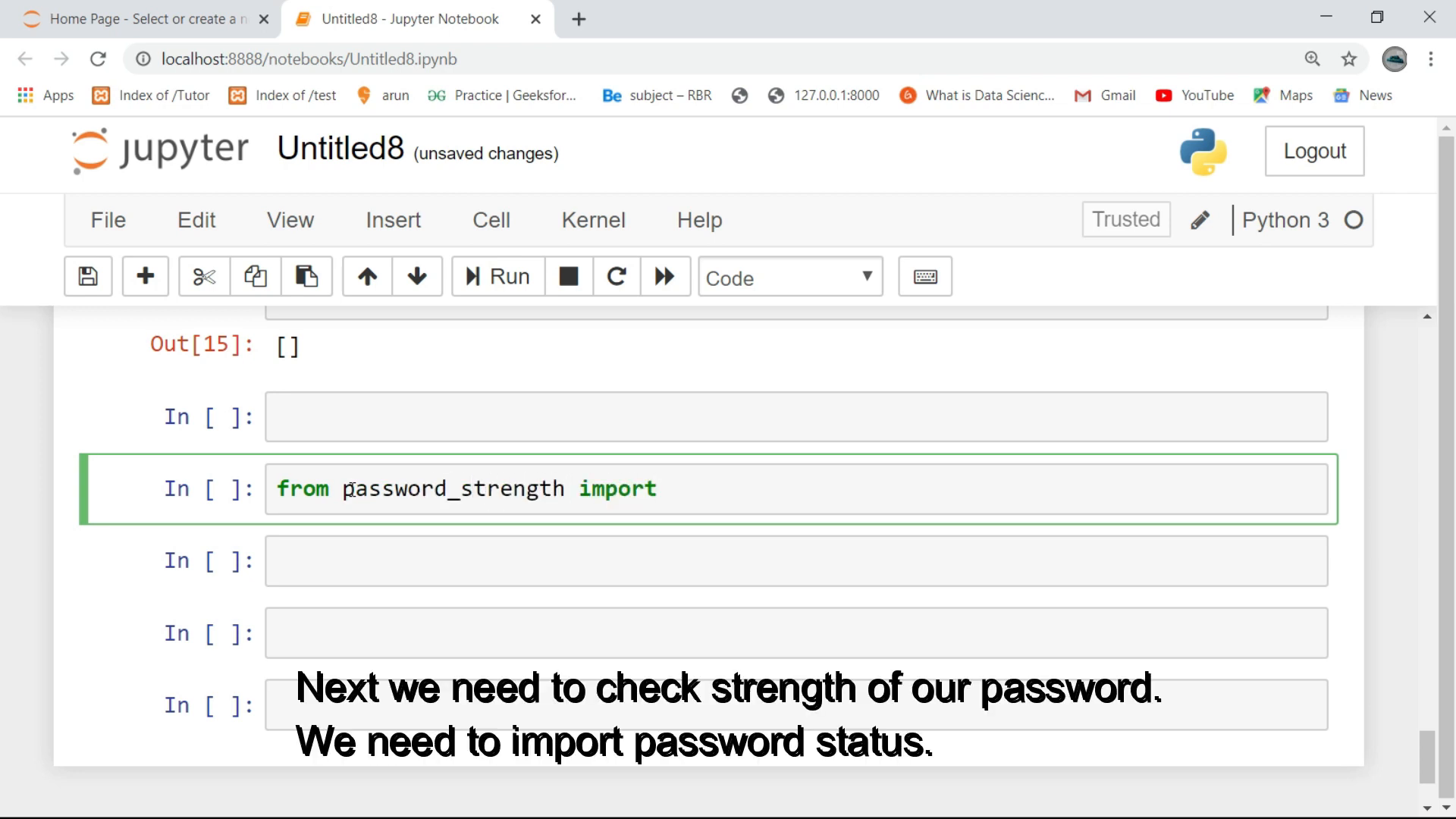
text(Passowrd)
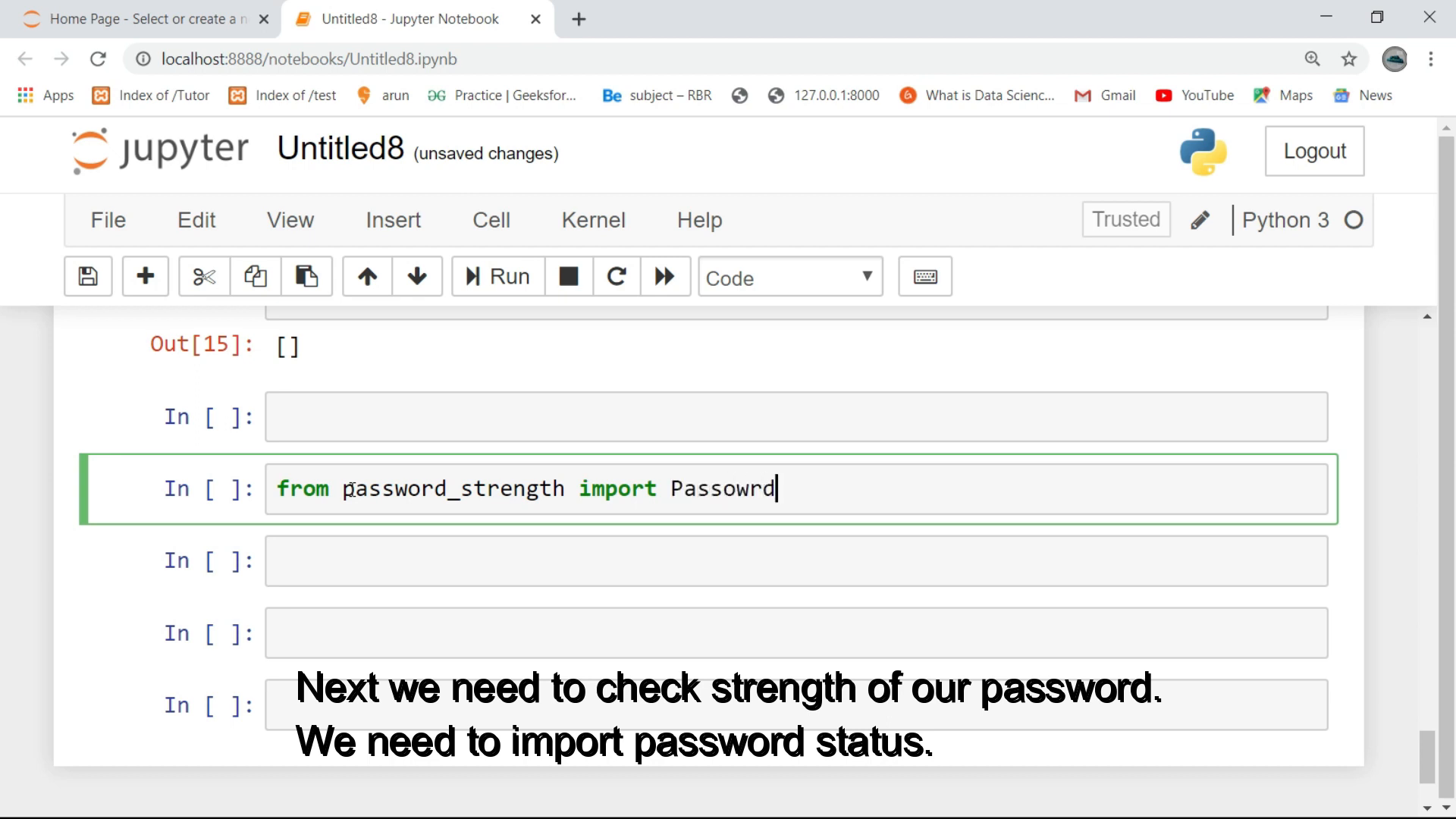
text(St)
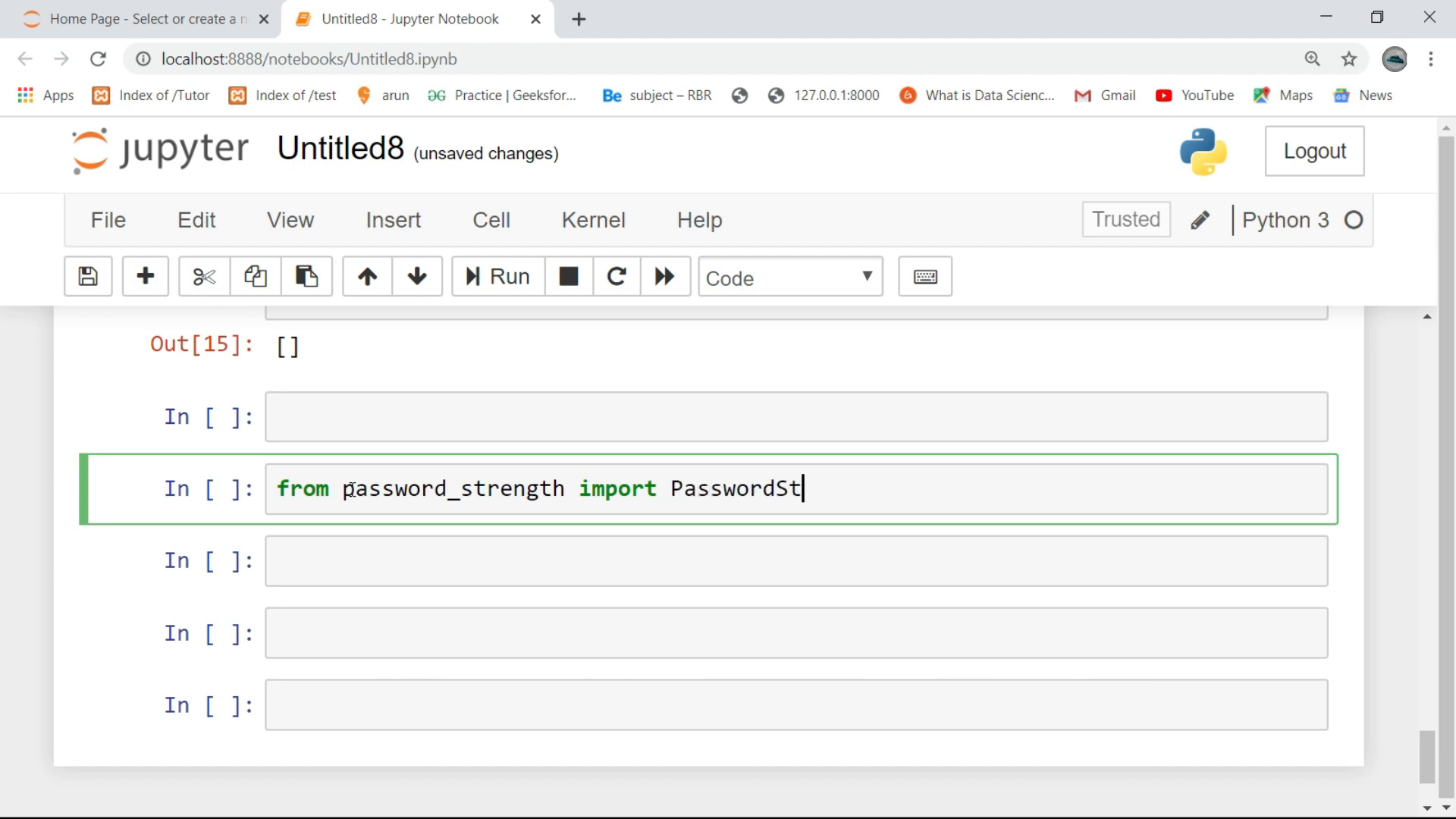
key(enter)
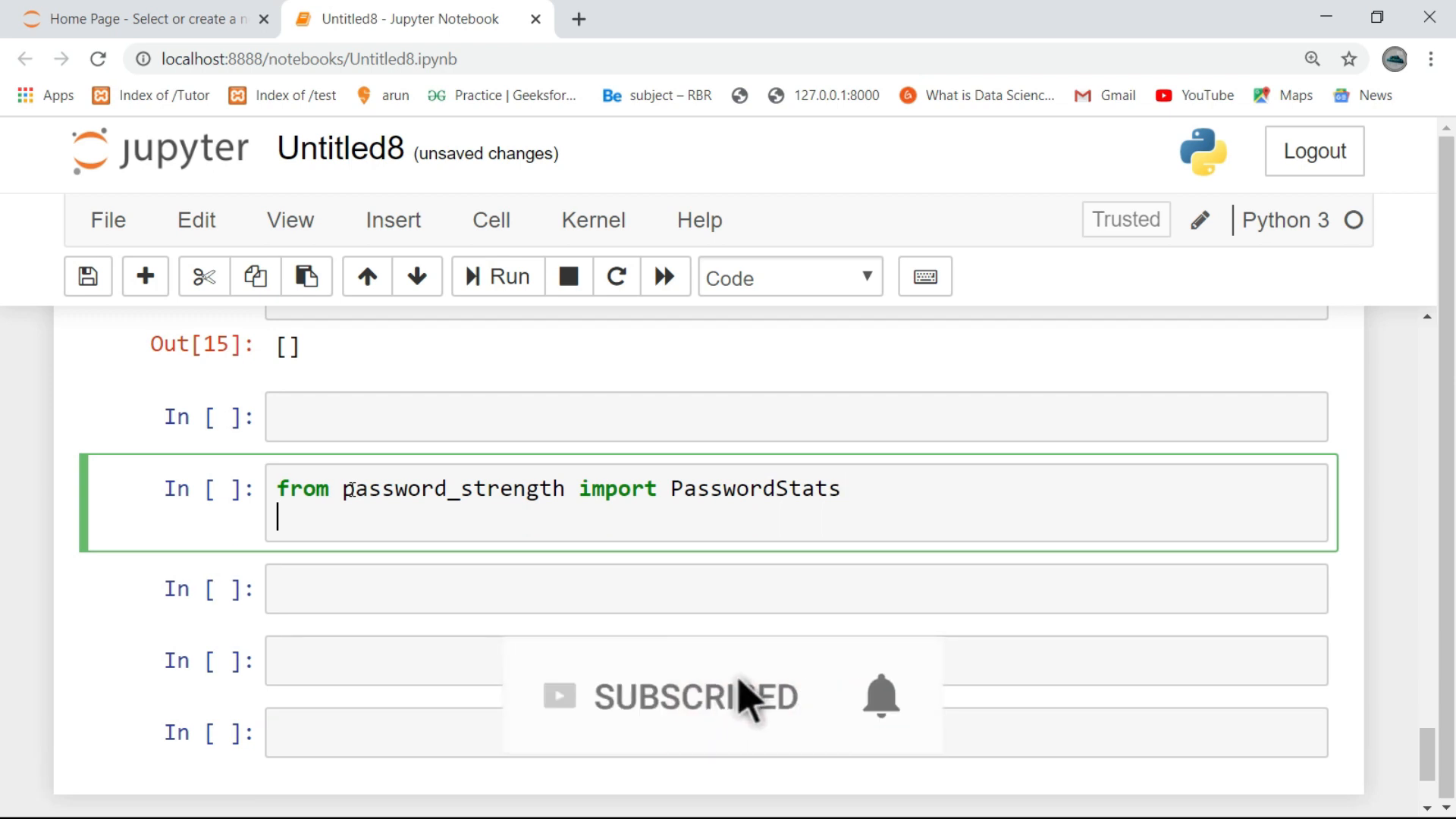
text(stats=)
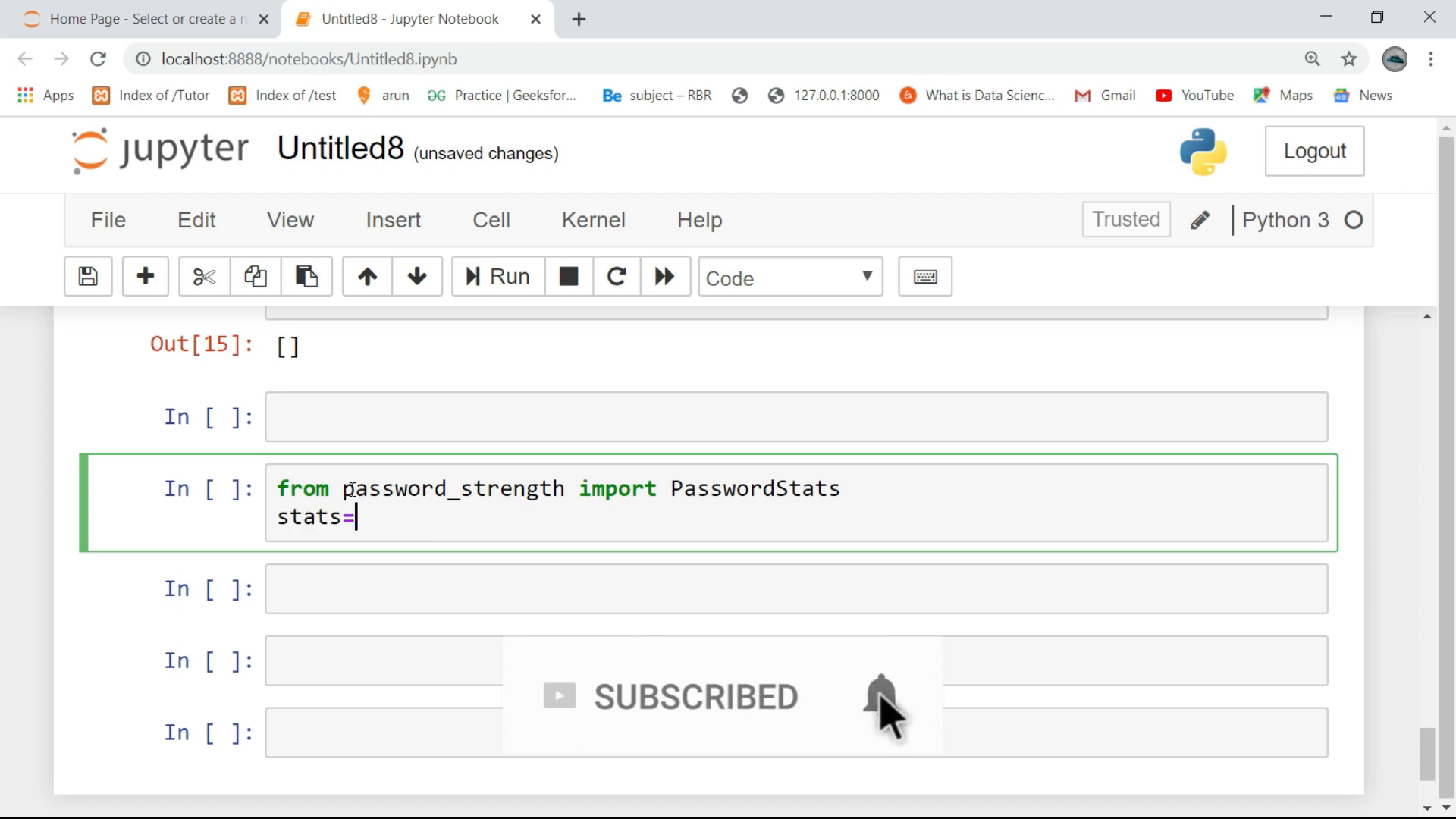
text(pa)
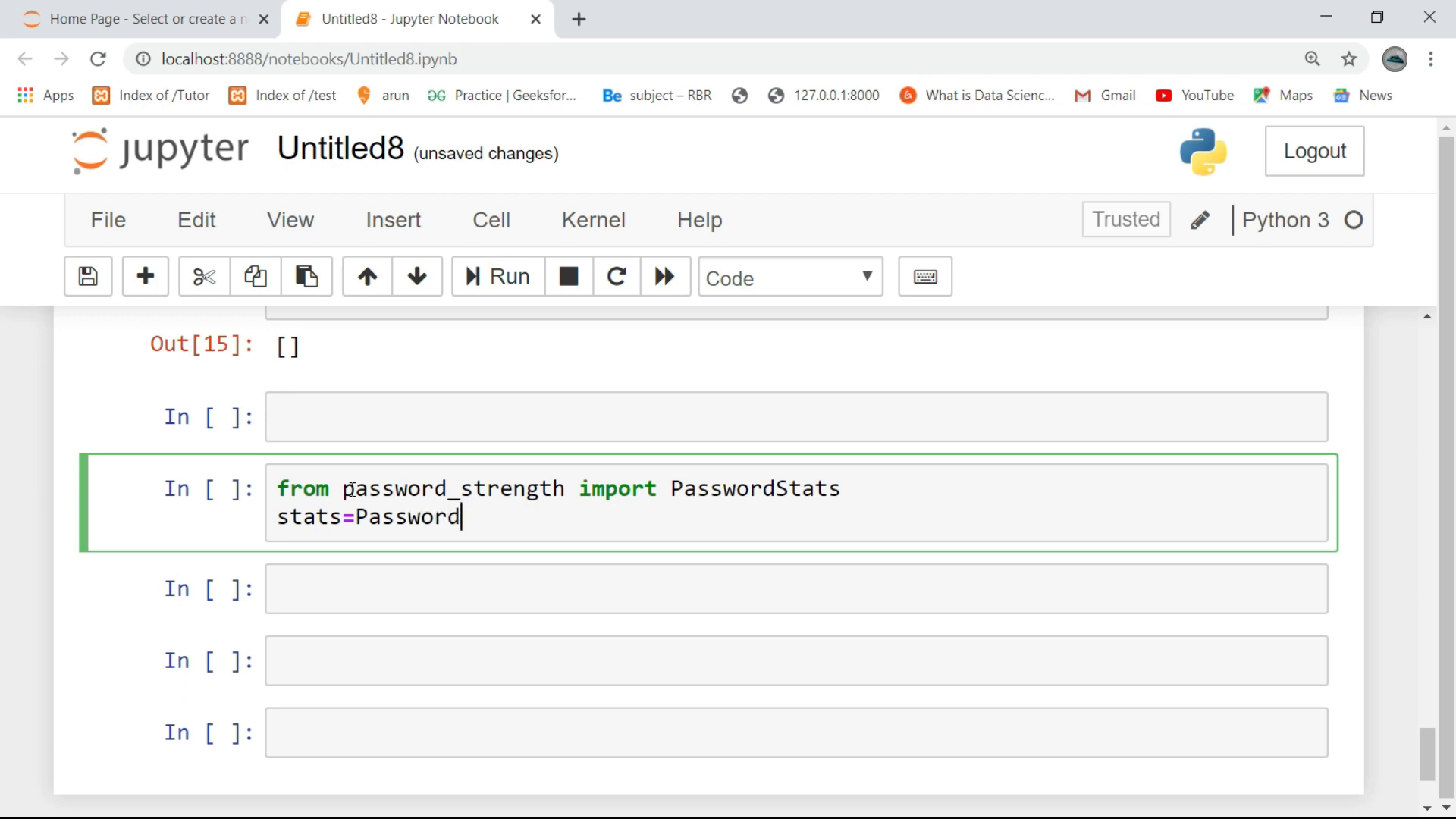
text(Stats))
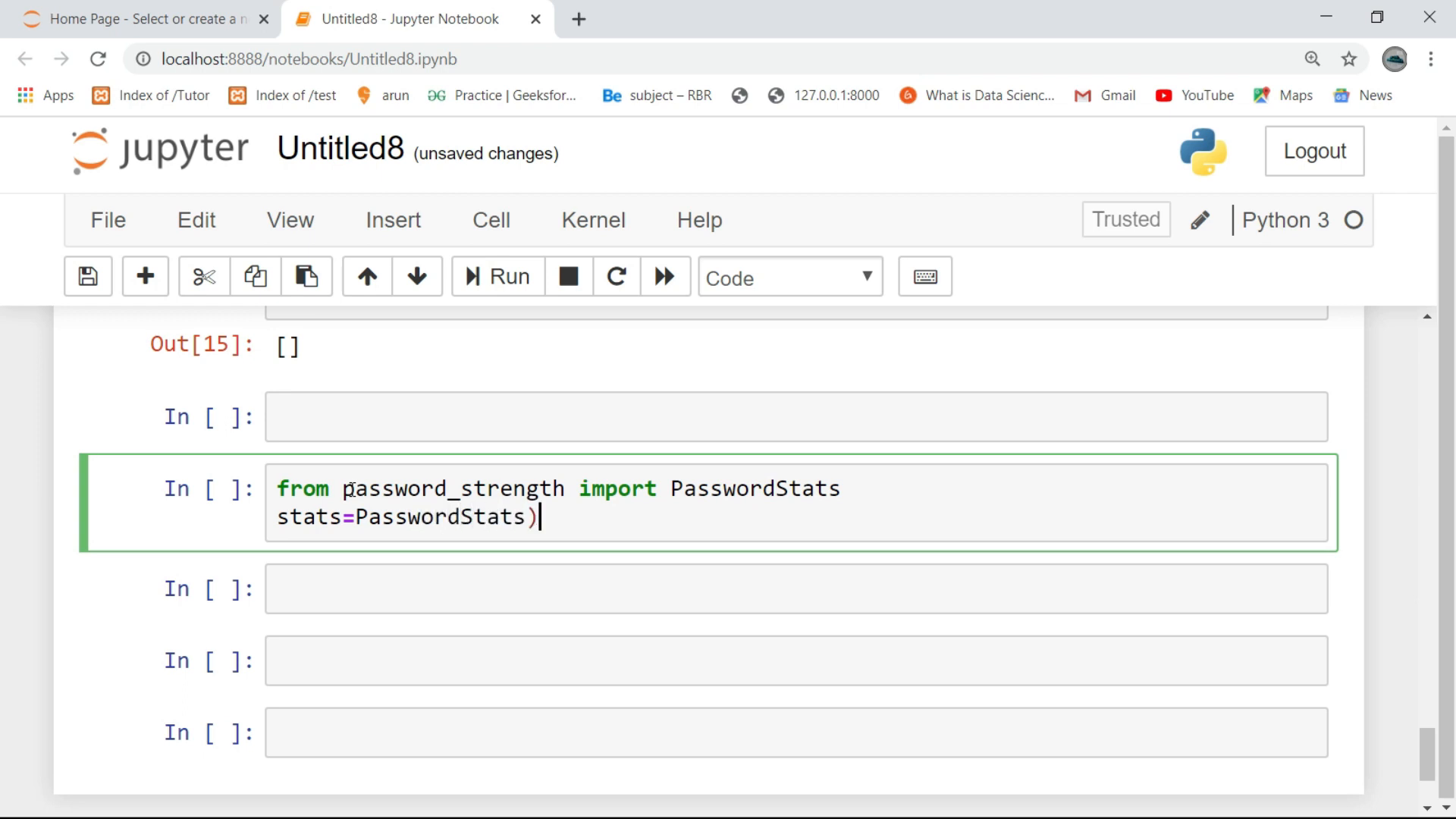
text('admi')
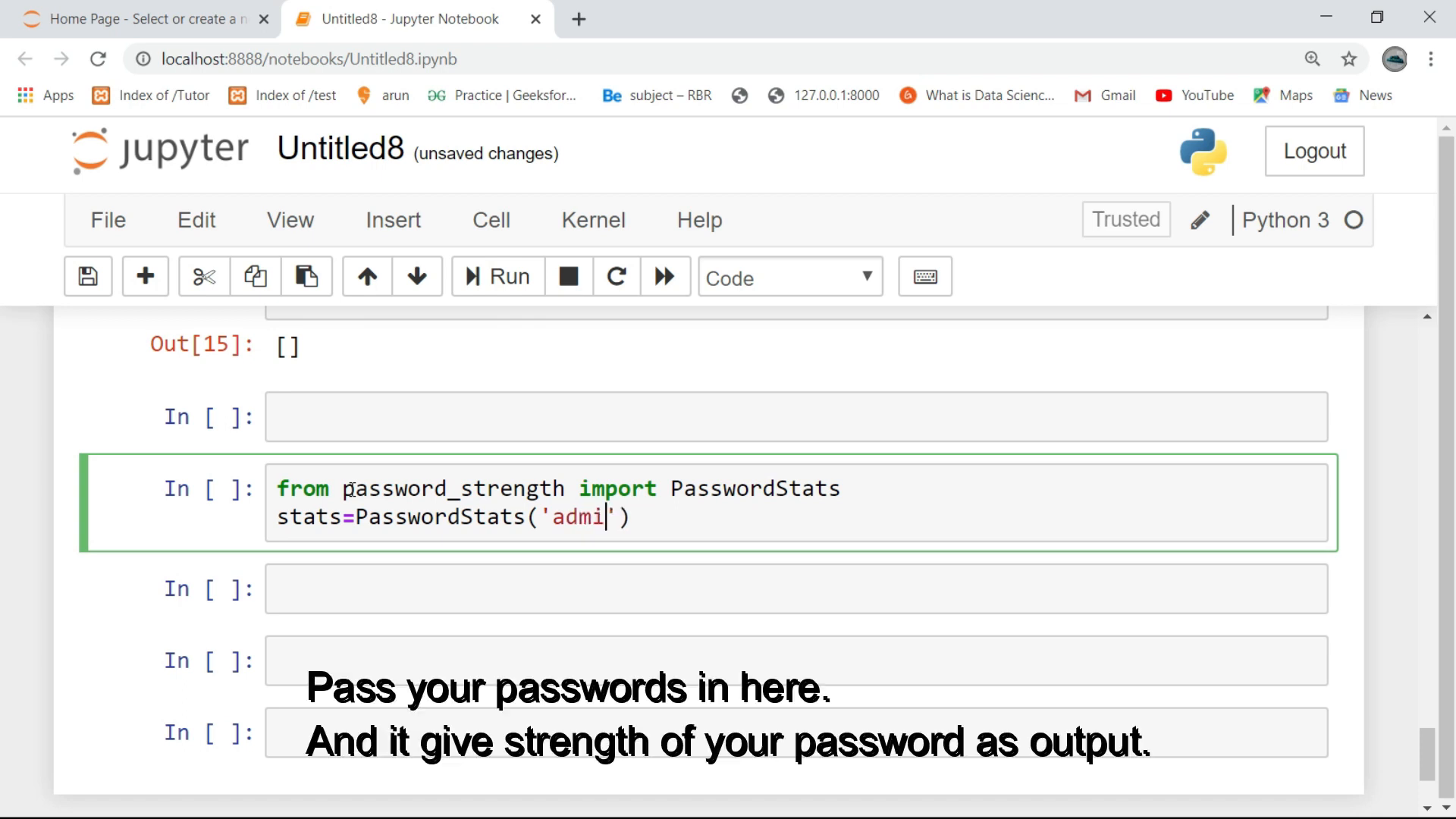
text(123)
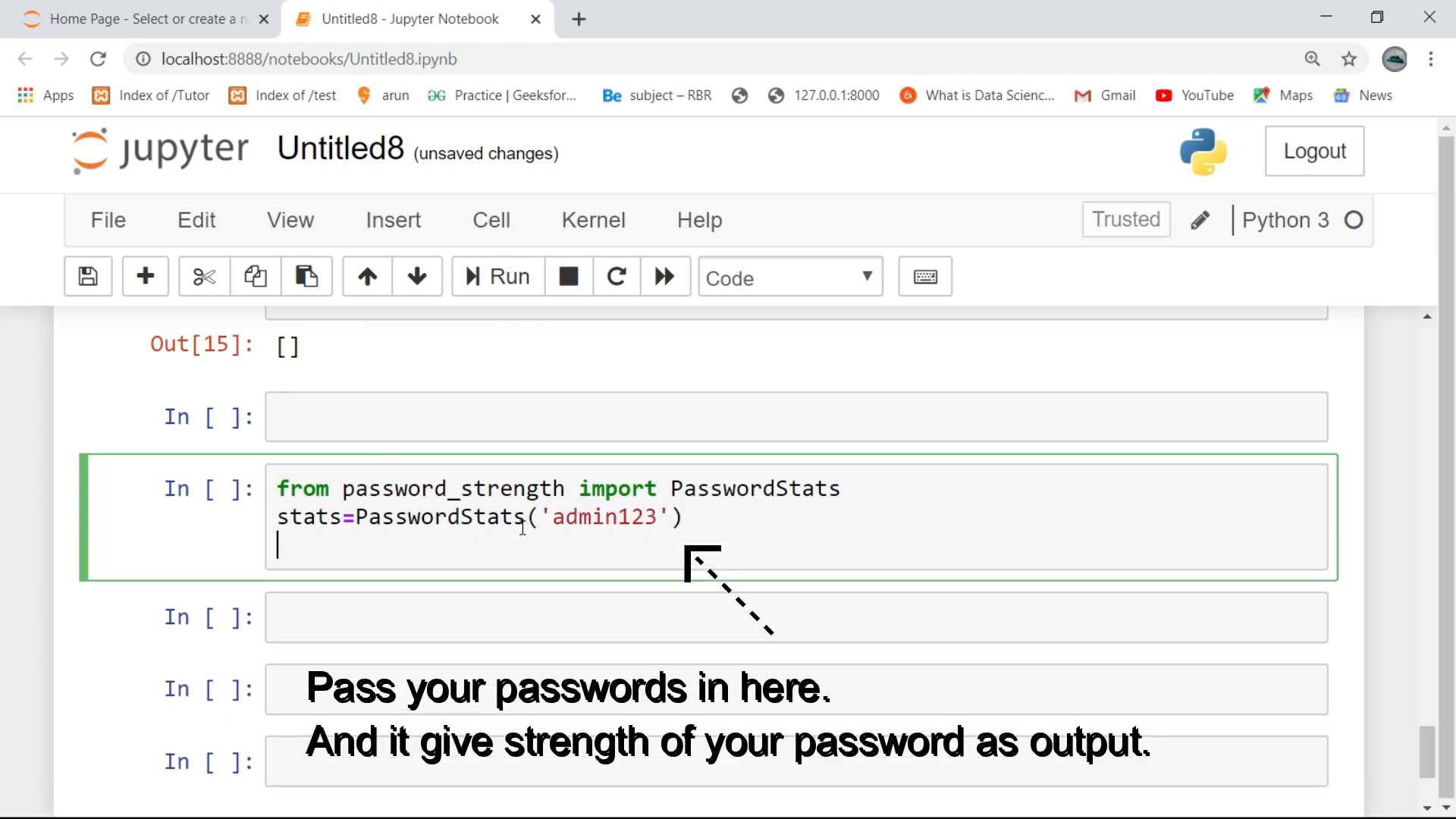
Step: Add print(stats.strength()) as the final line
text(print())
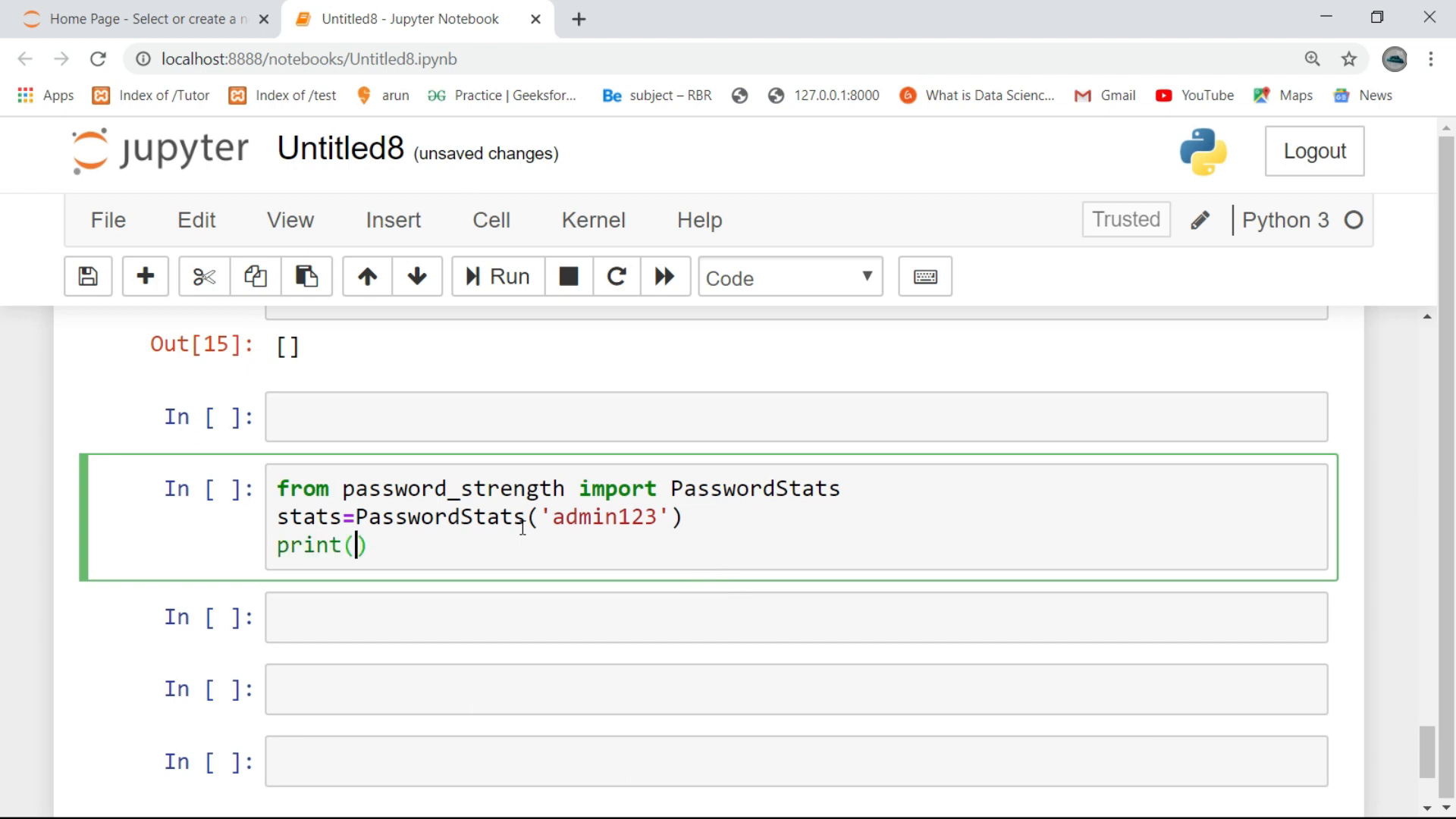
text(sts)
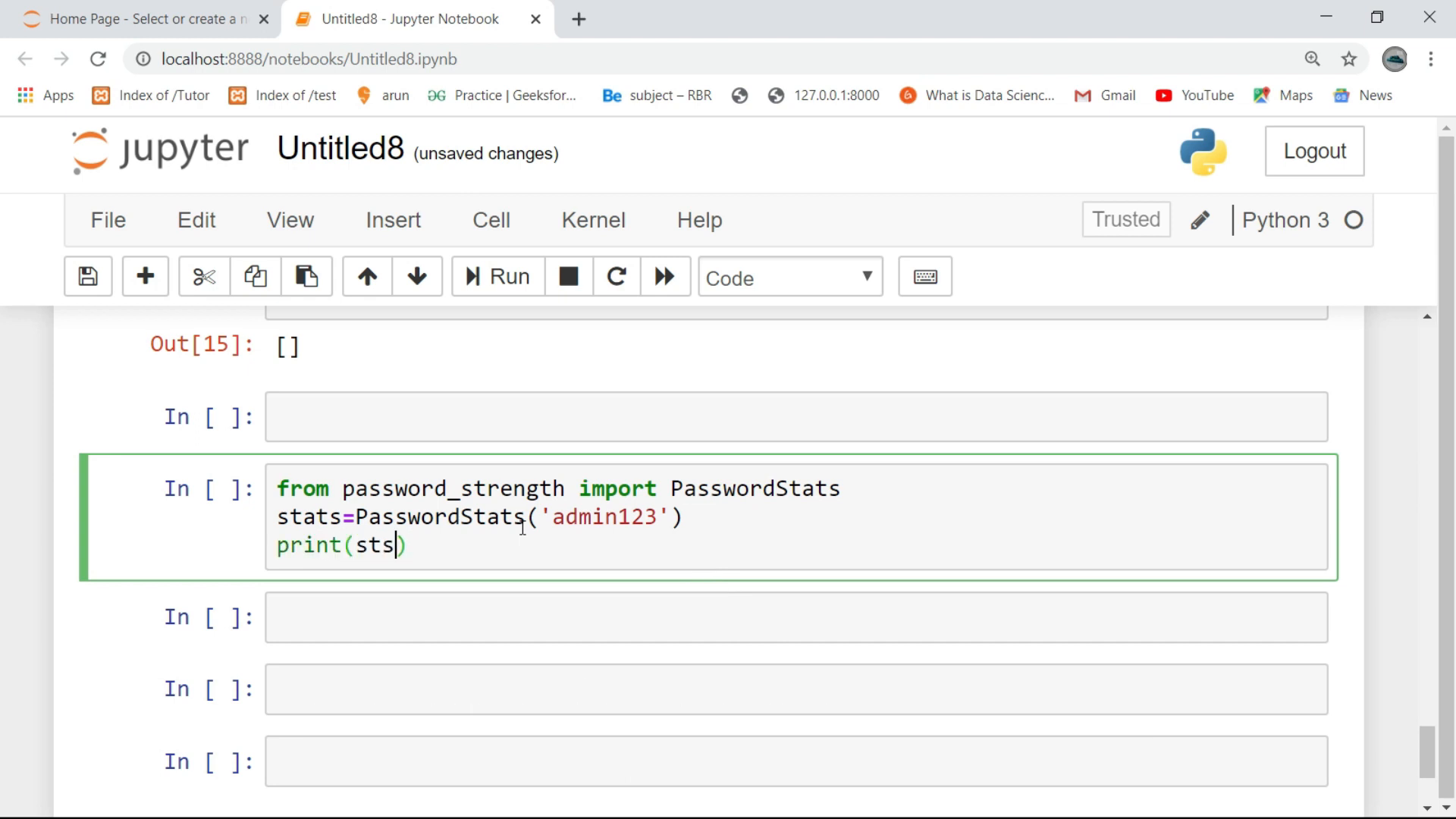
text(ats.)
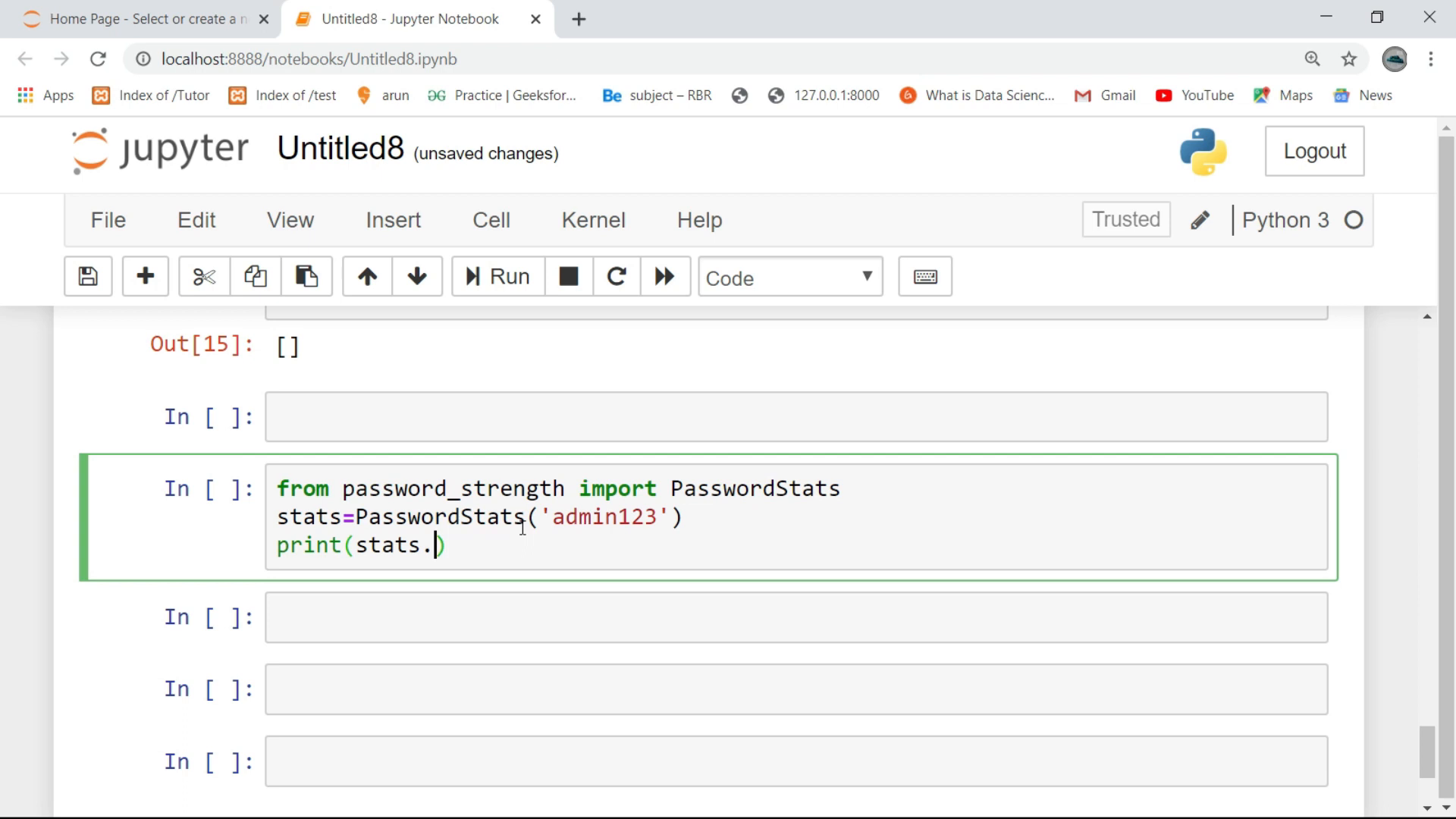
text(streng)
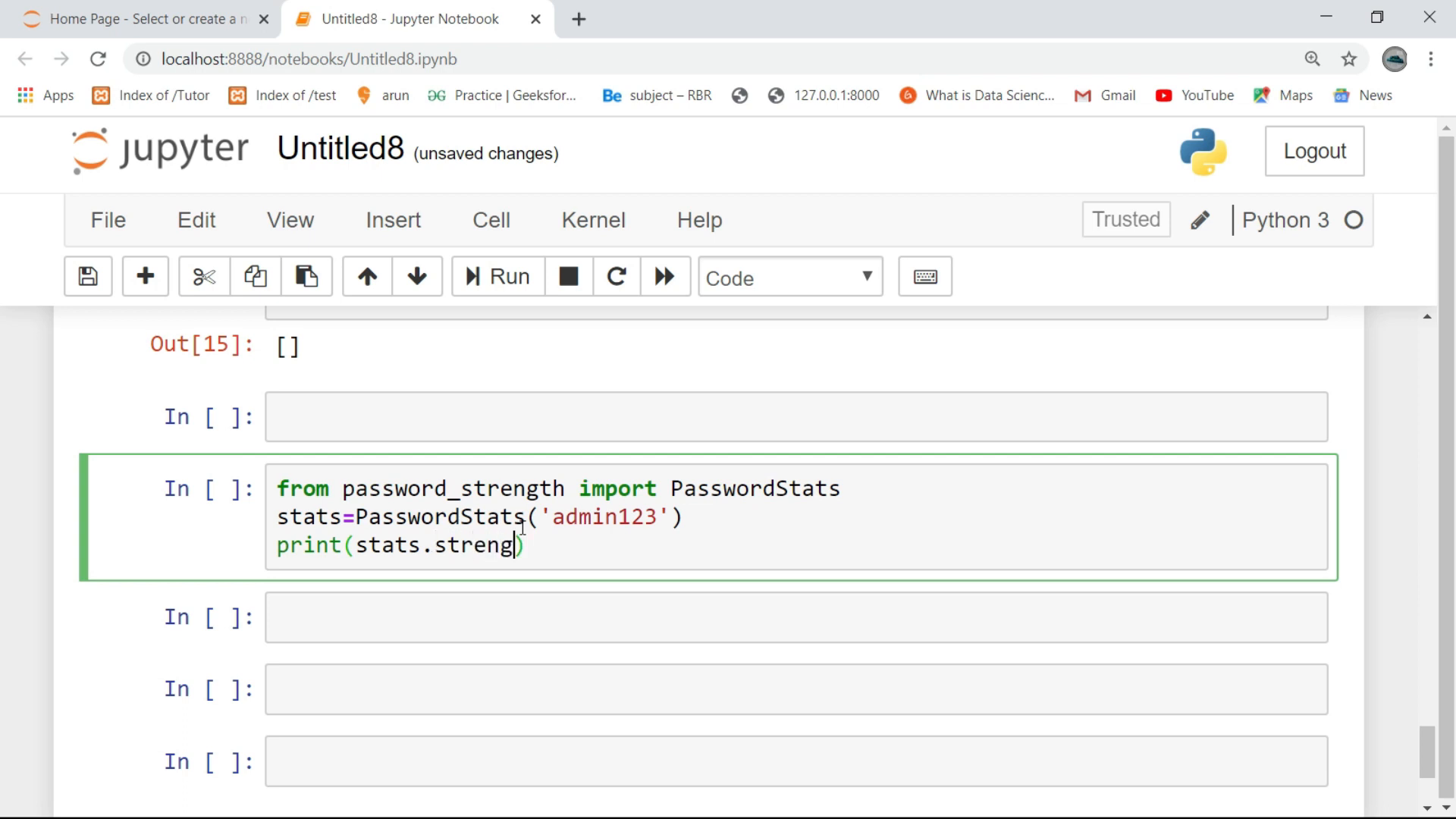
text(th())
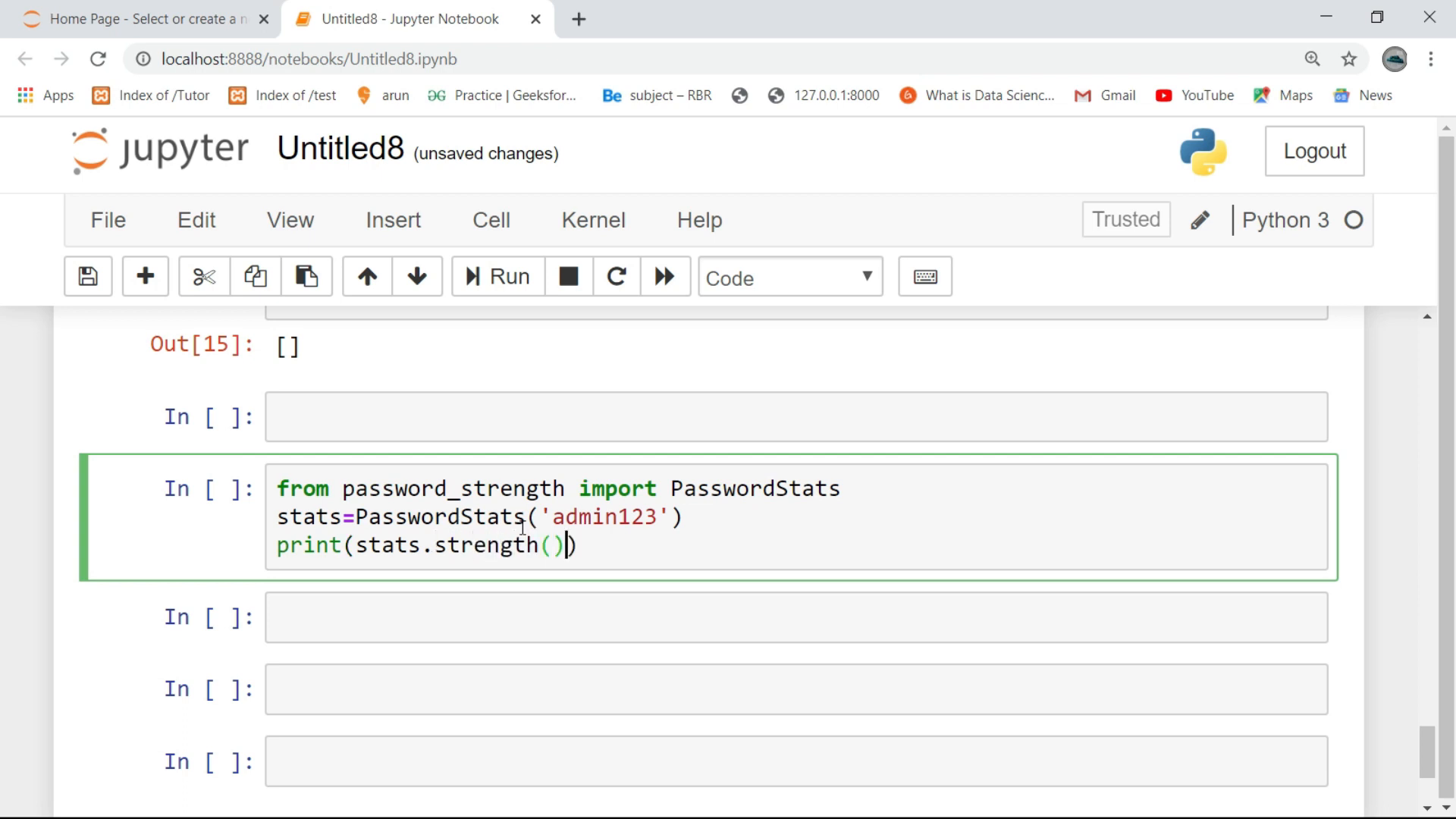
Step: Run the PasswordStats cell to get about 0.267 and click into 'admin123'
click(497, 276)
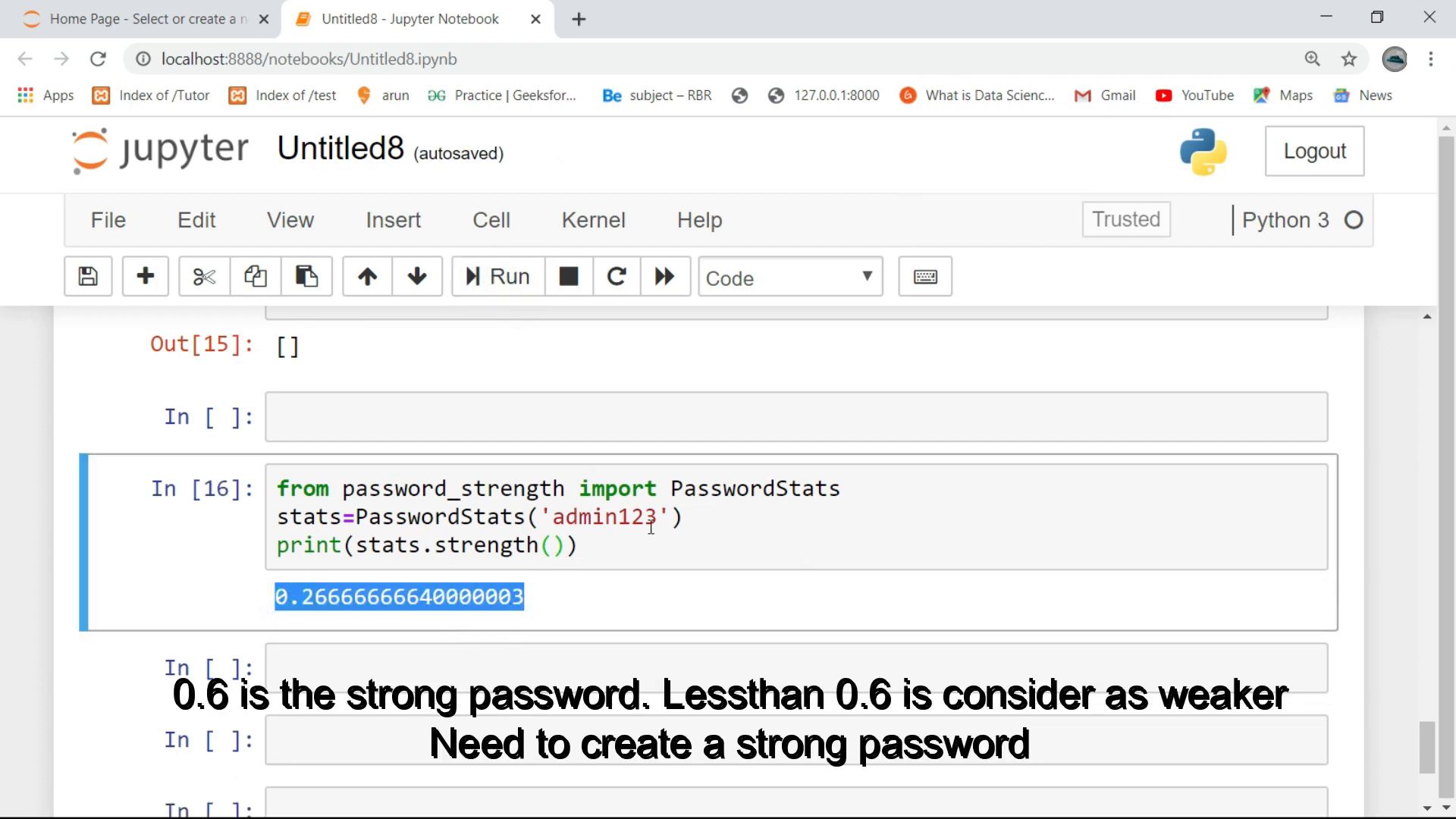
click(654, 517)
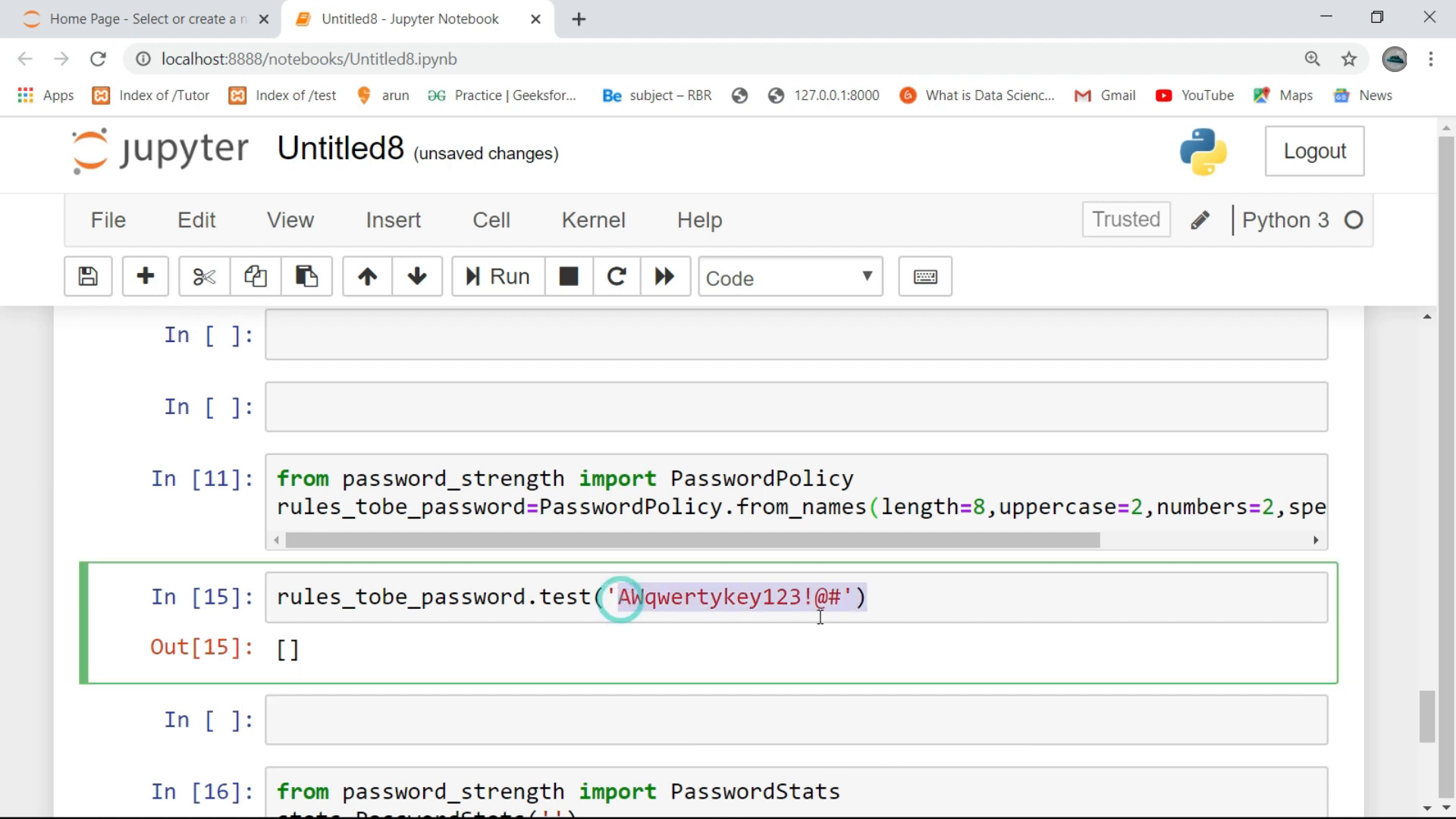
scroll(down, 3)
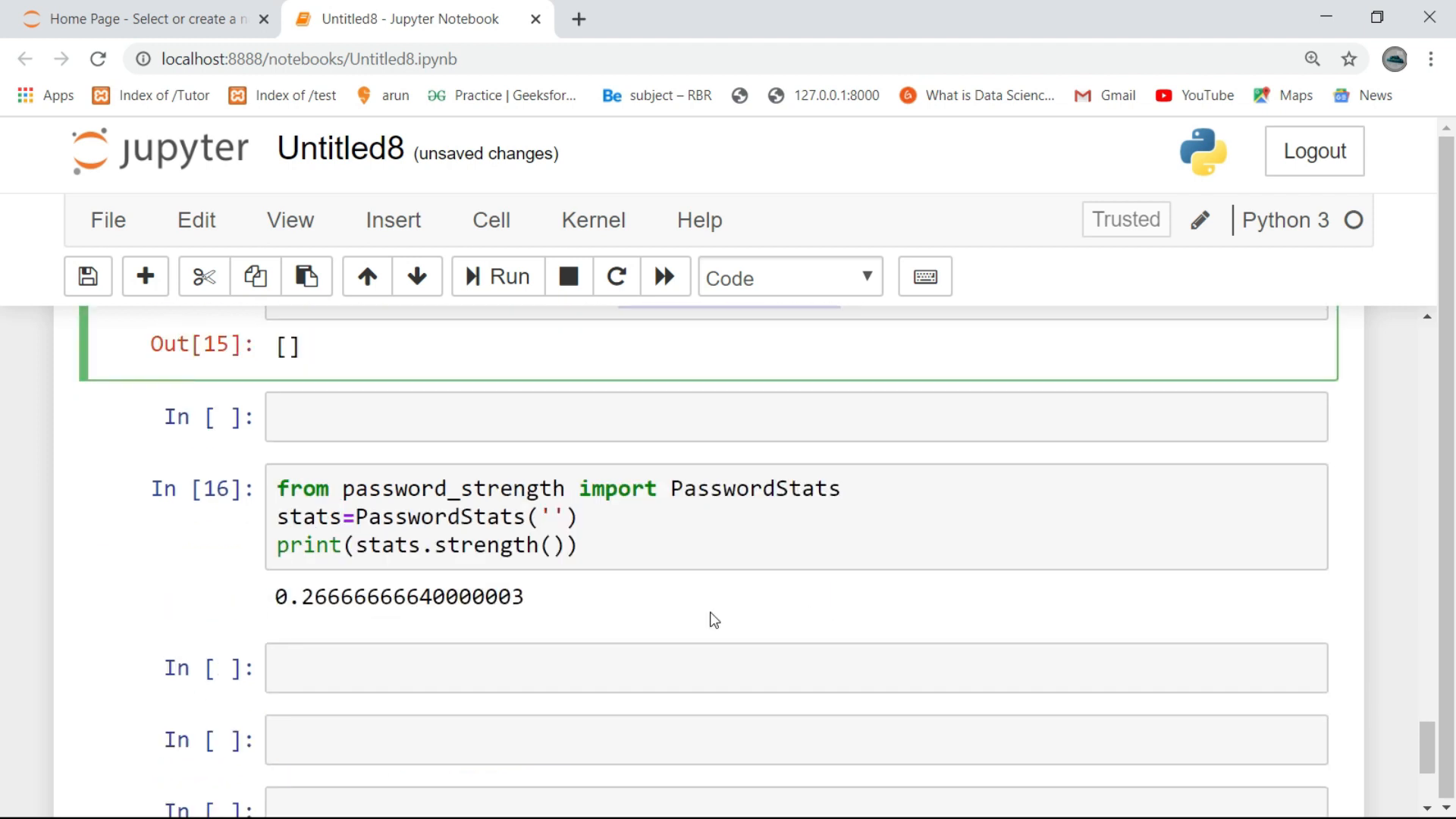
text(AWqwertykey123!@#)
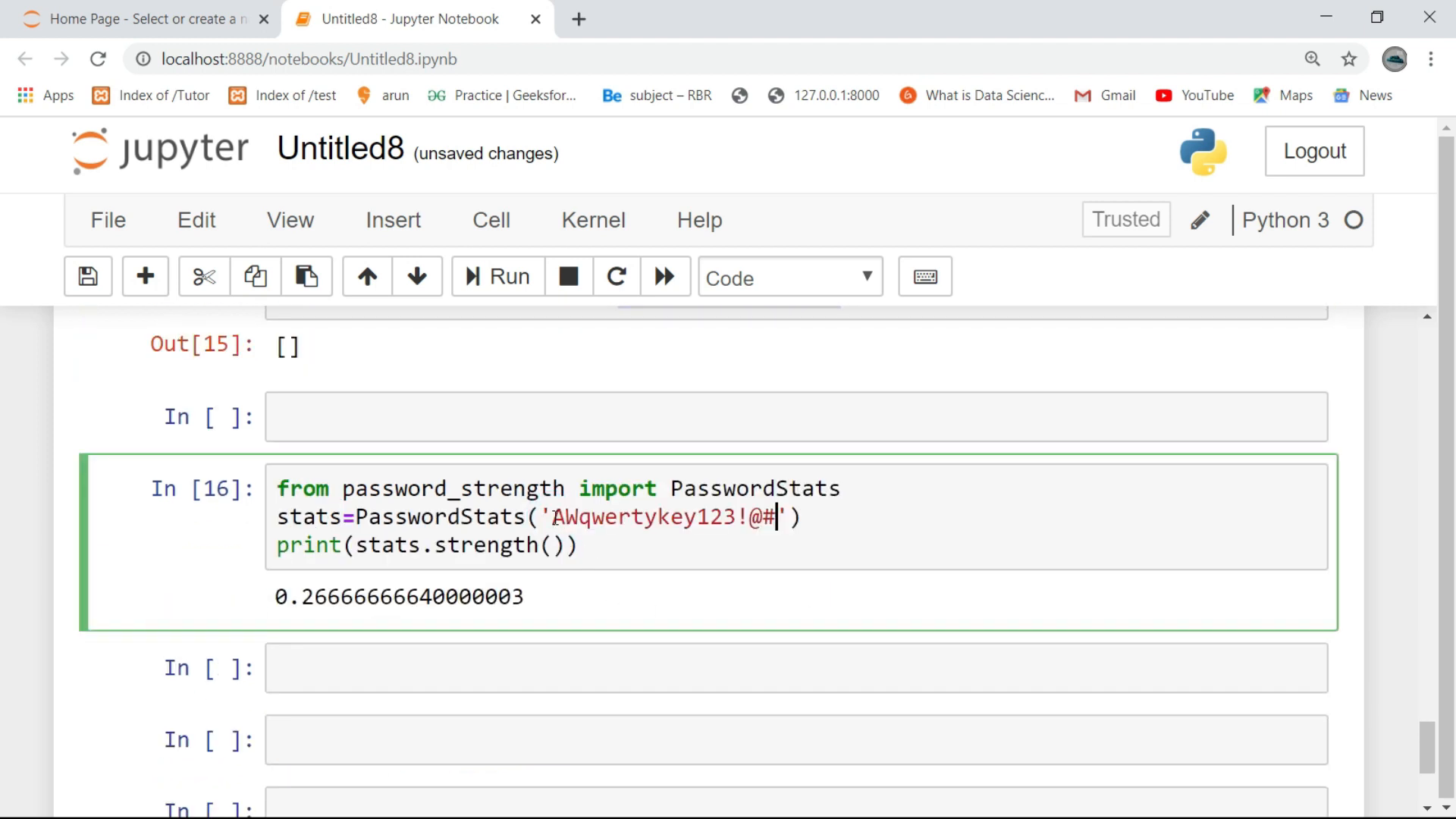
click(497, 277)
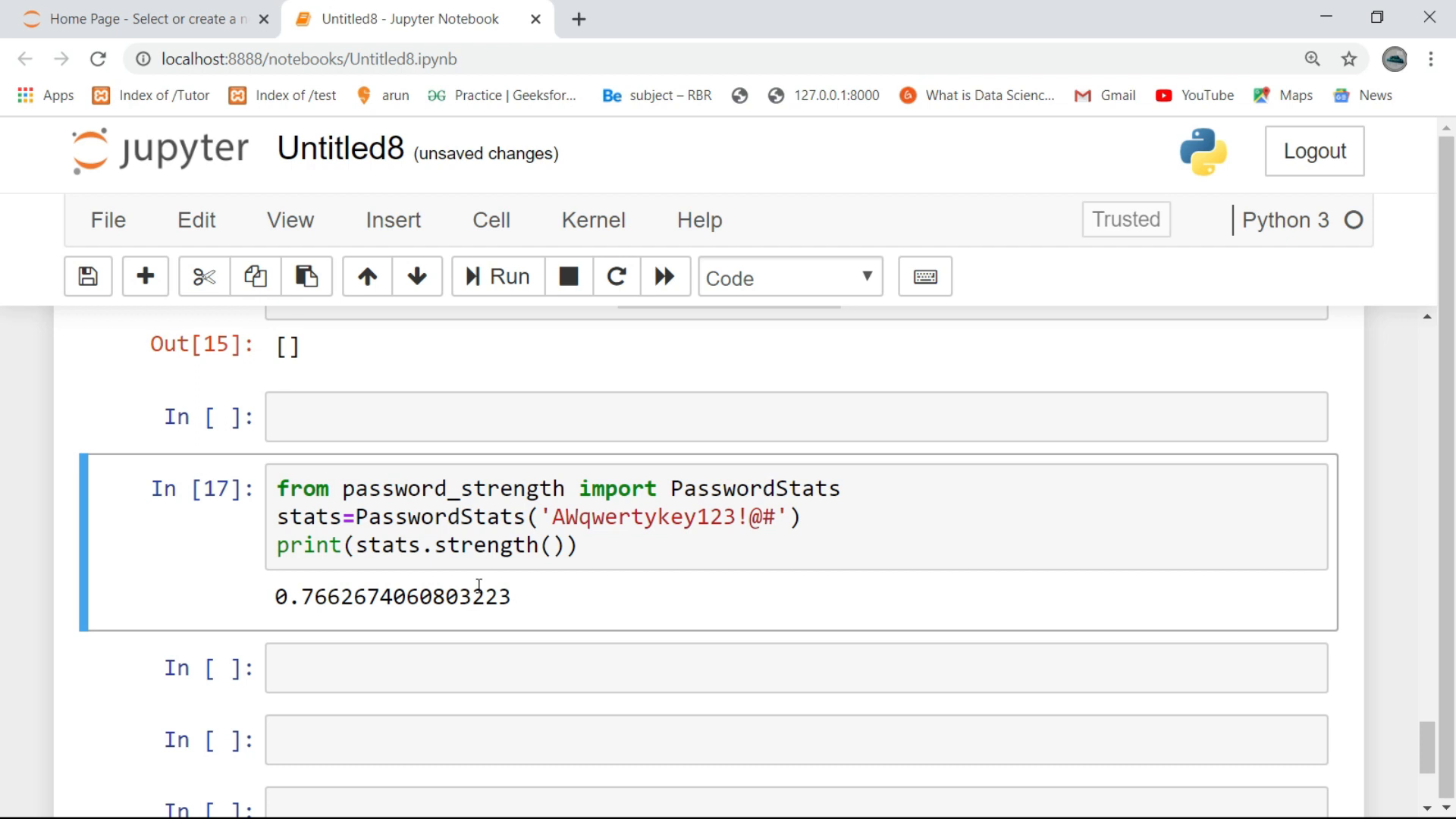
mouse_move(560, 605)
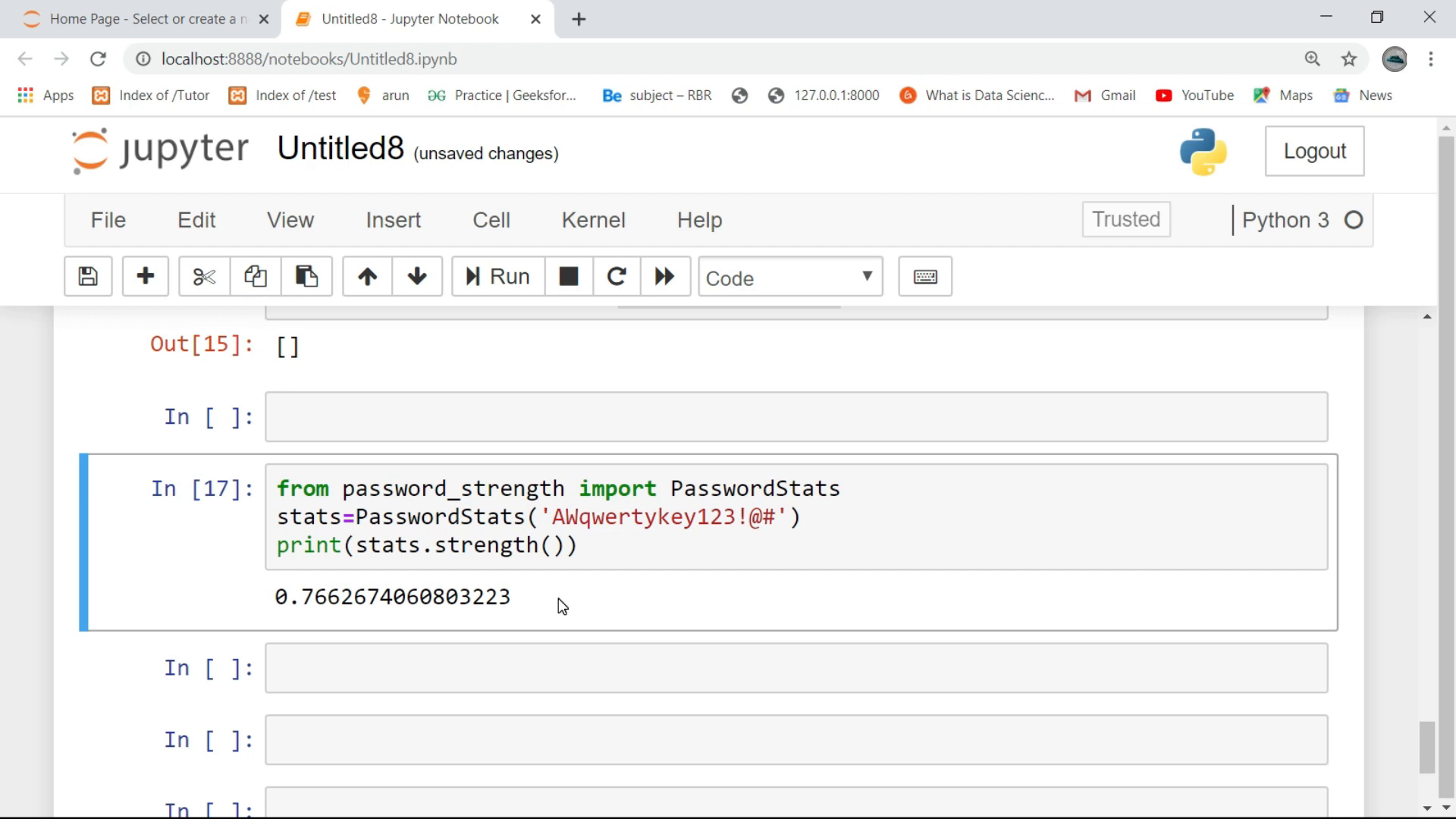
scroll(up, 3)
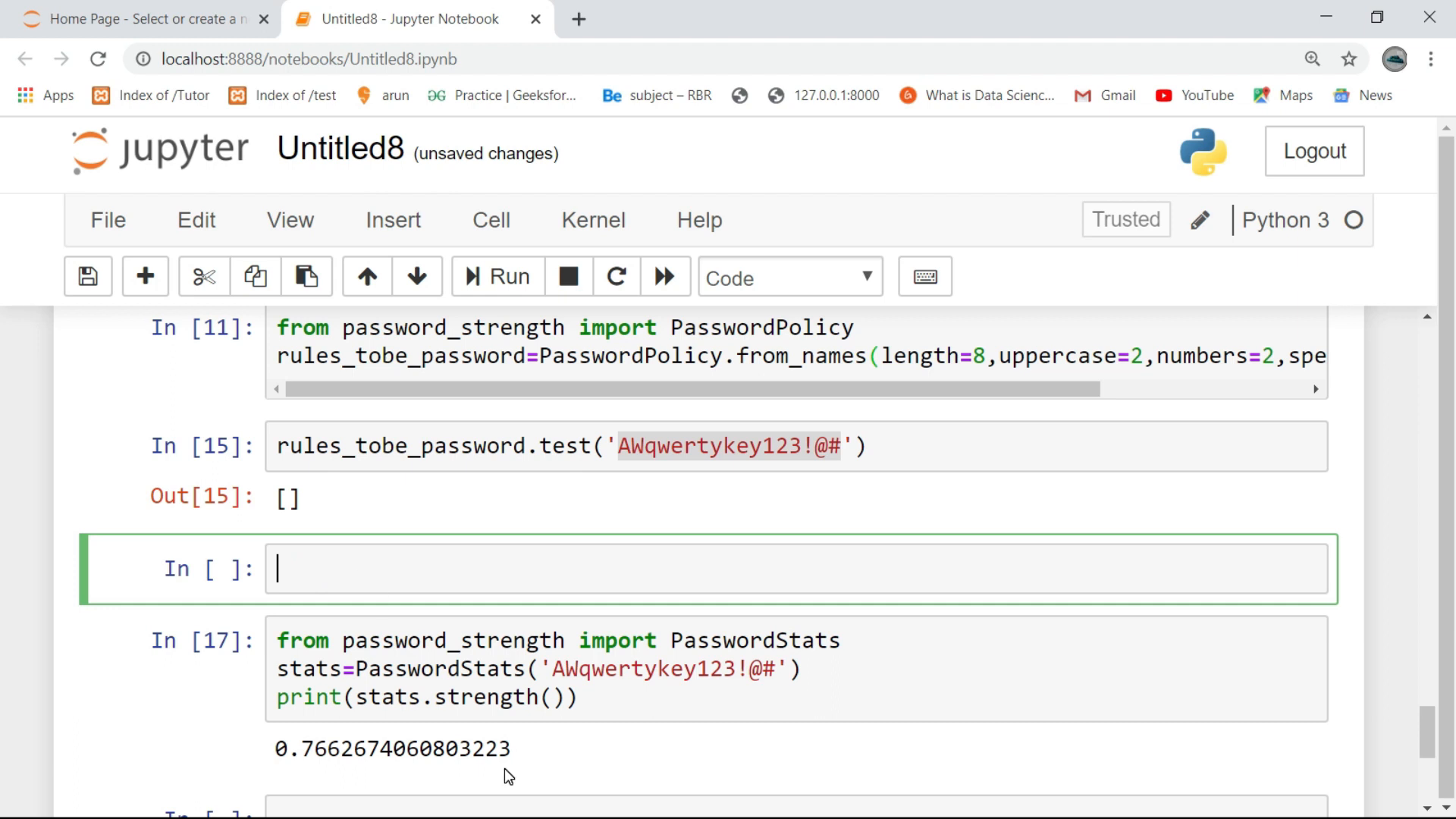
Step: Write policy=PasswordPolicy.form_names(strength=0.66) in the empty cell
text(p)
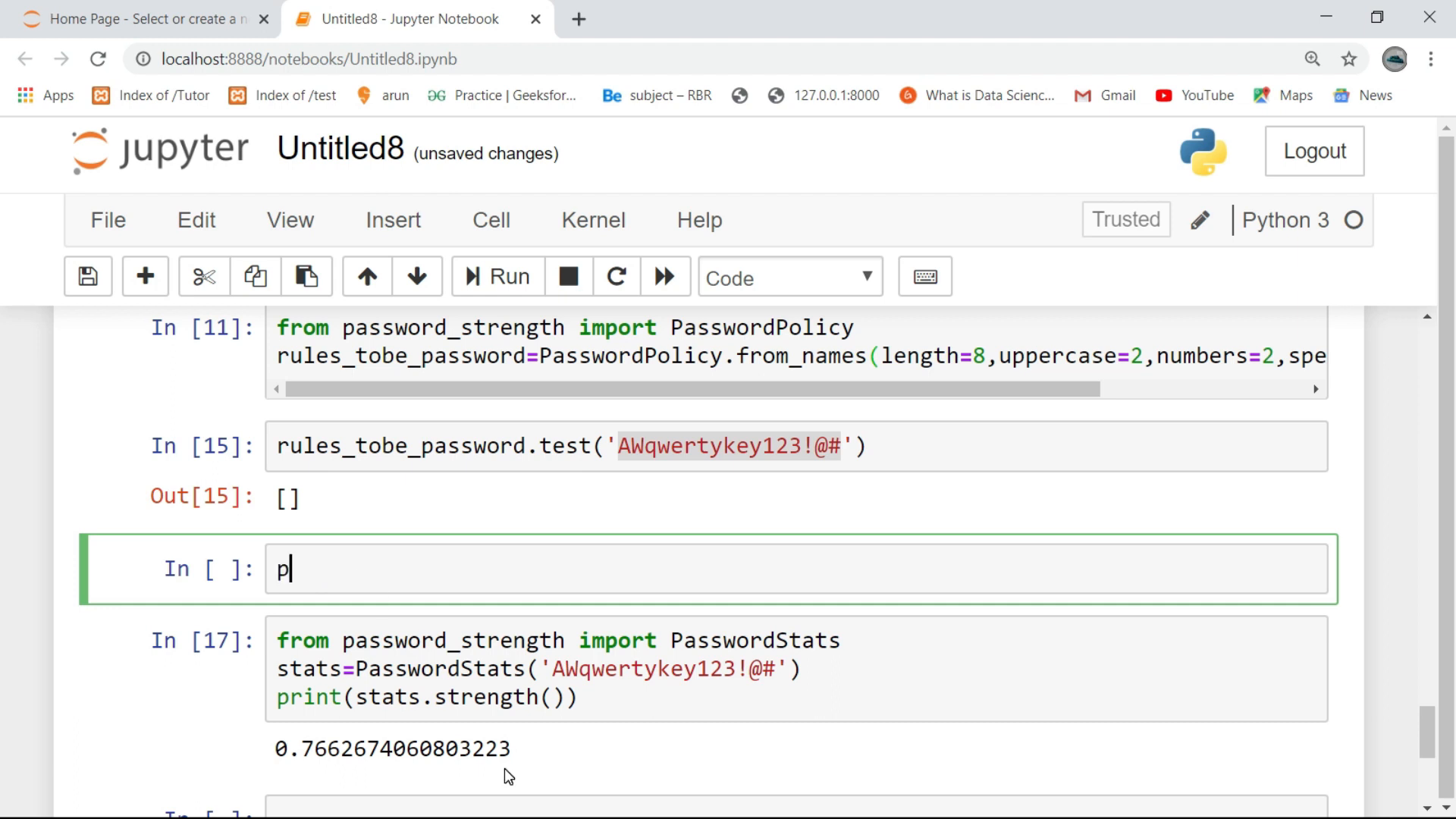
text(olicy=)
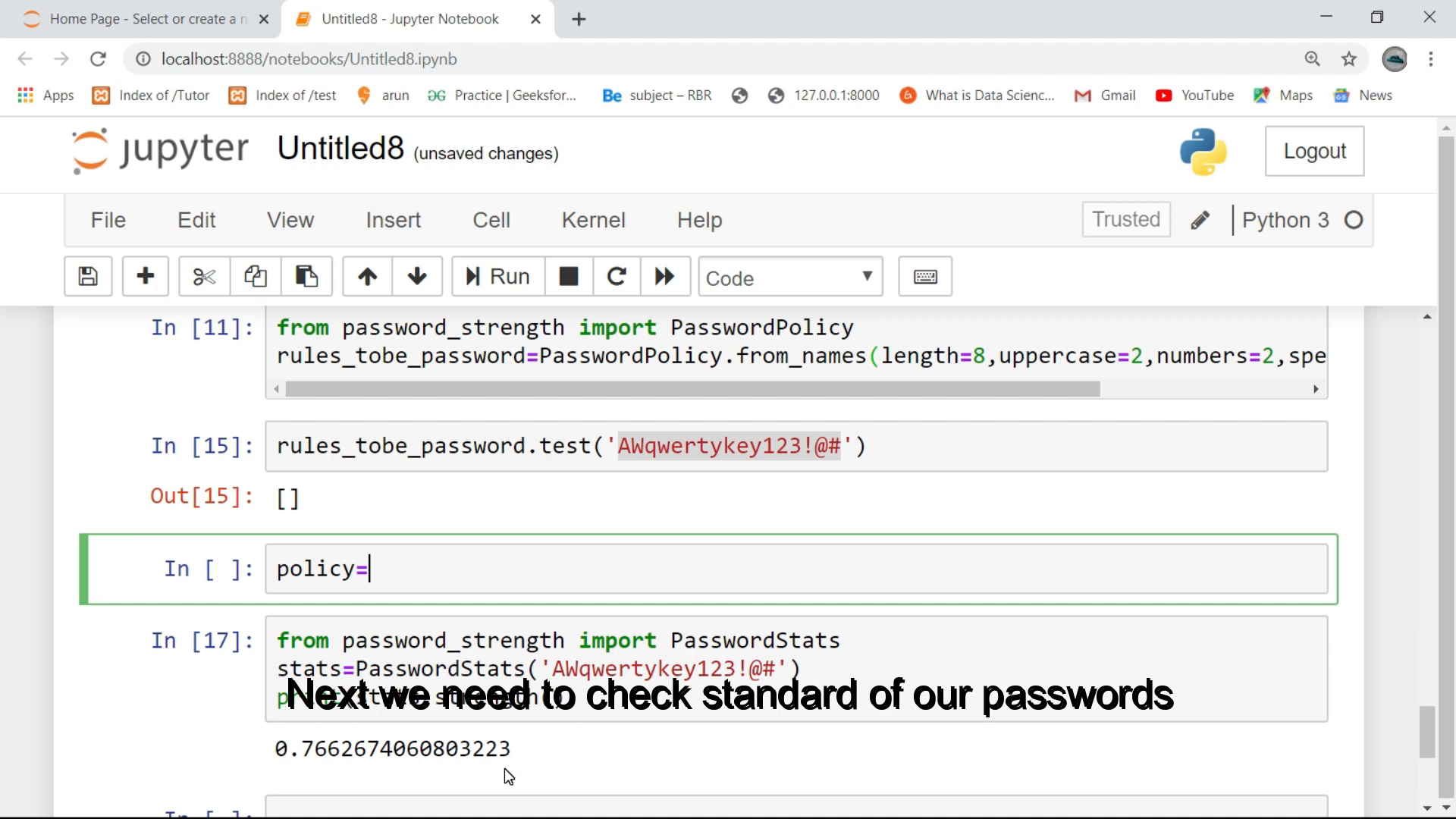
text(Passow)
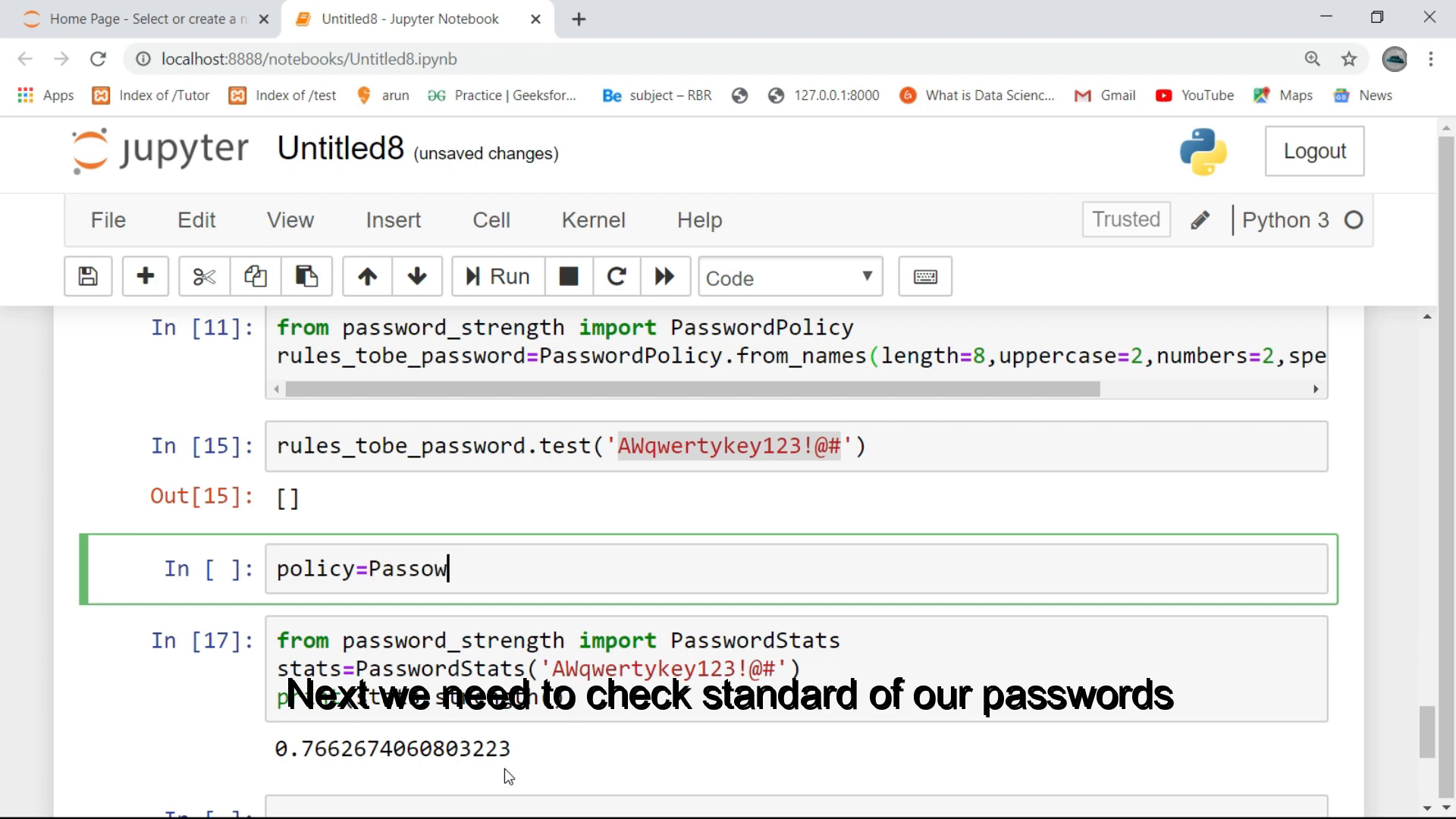
text(rd)
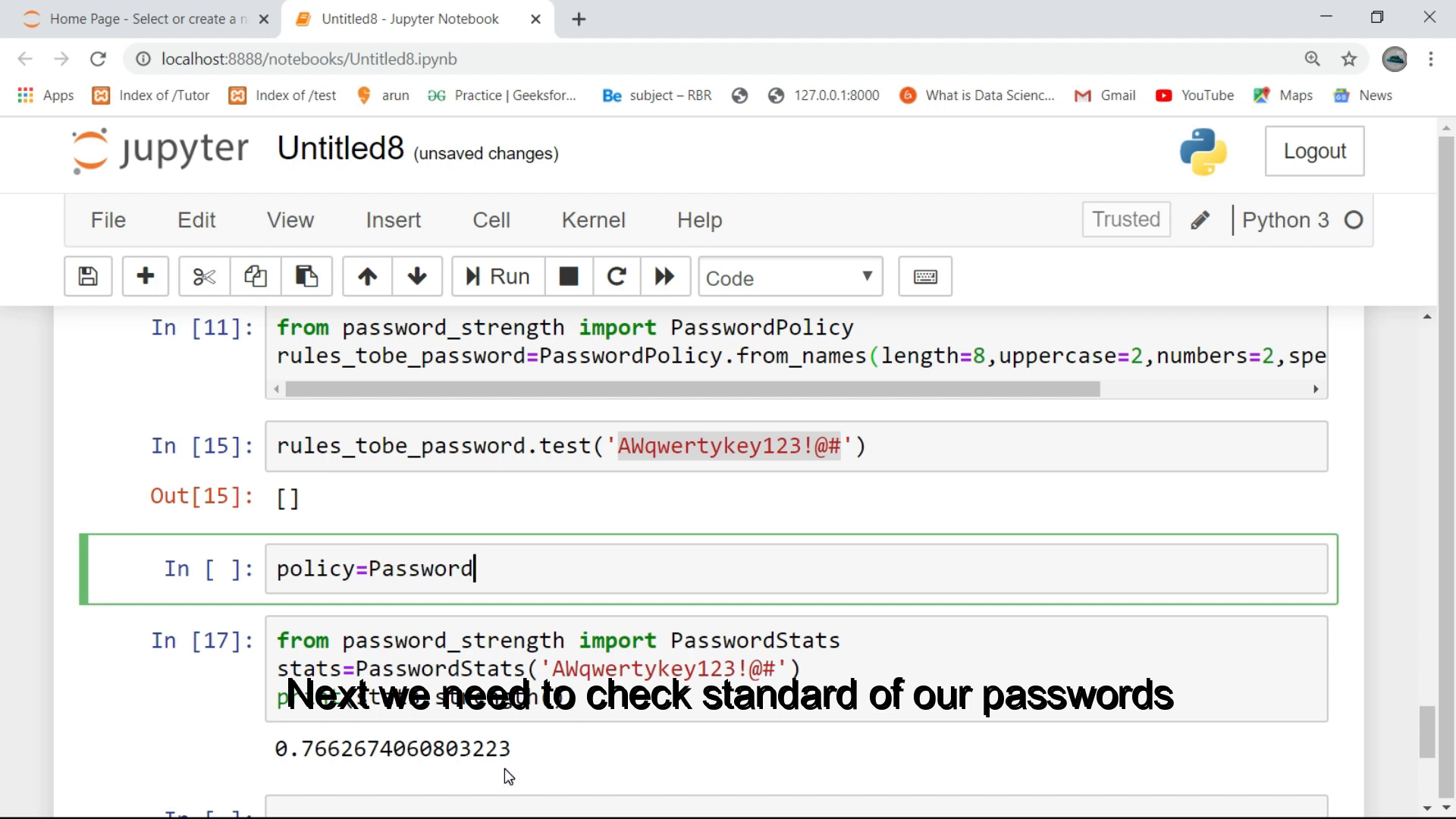
text(Policy)
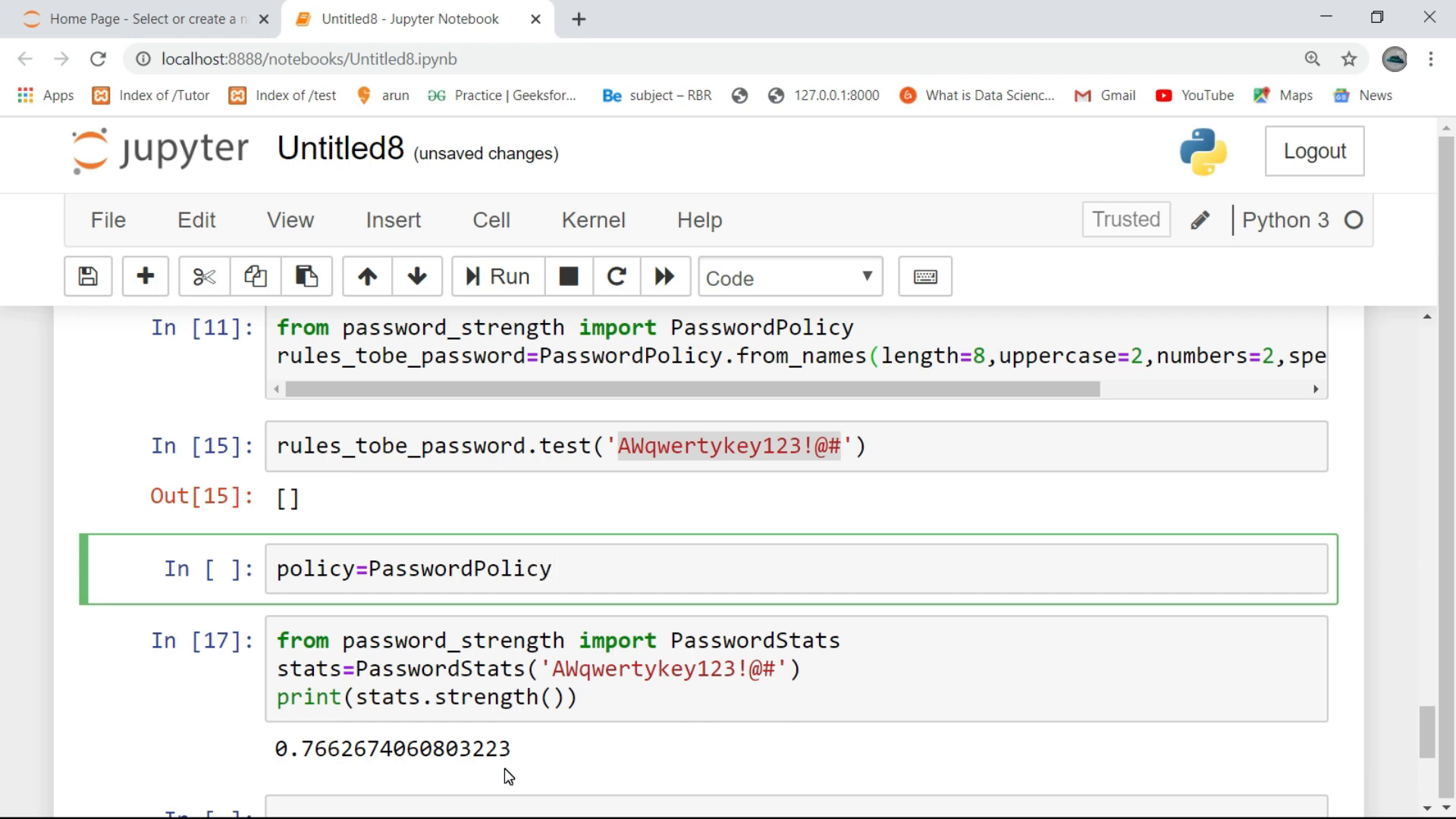
text(.form)
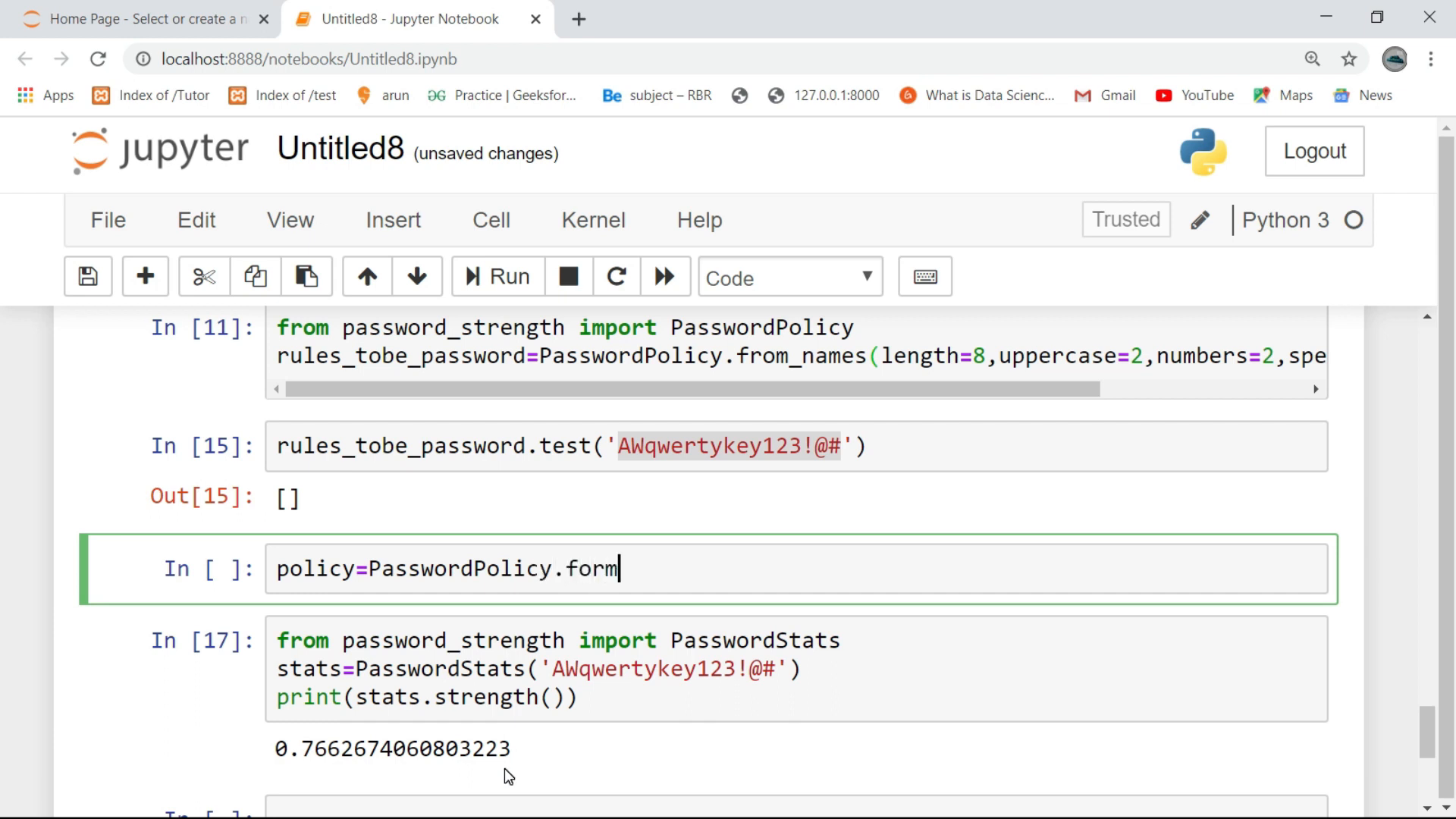
text(_names)
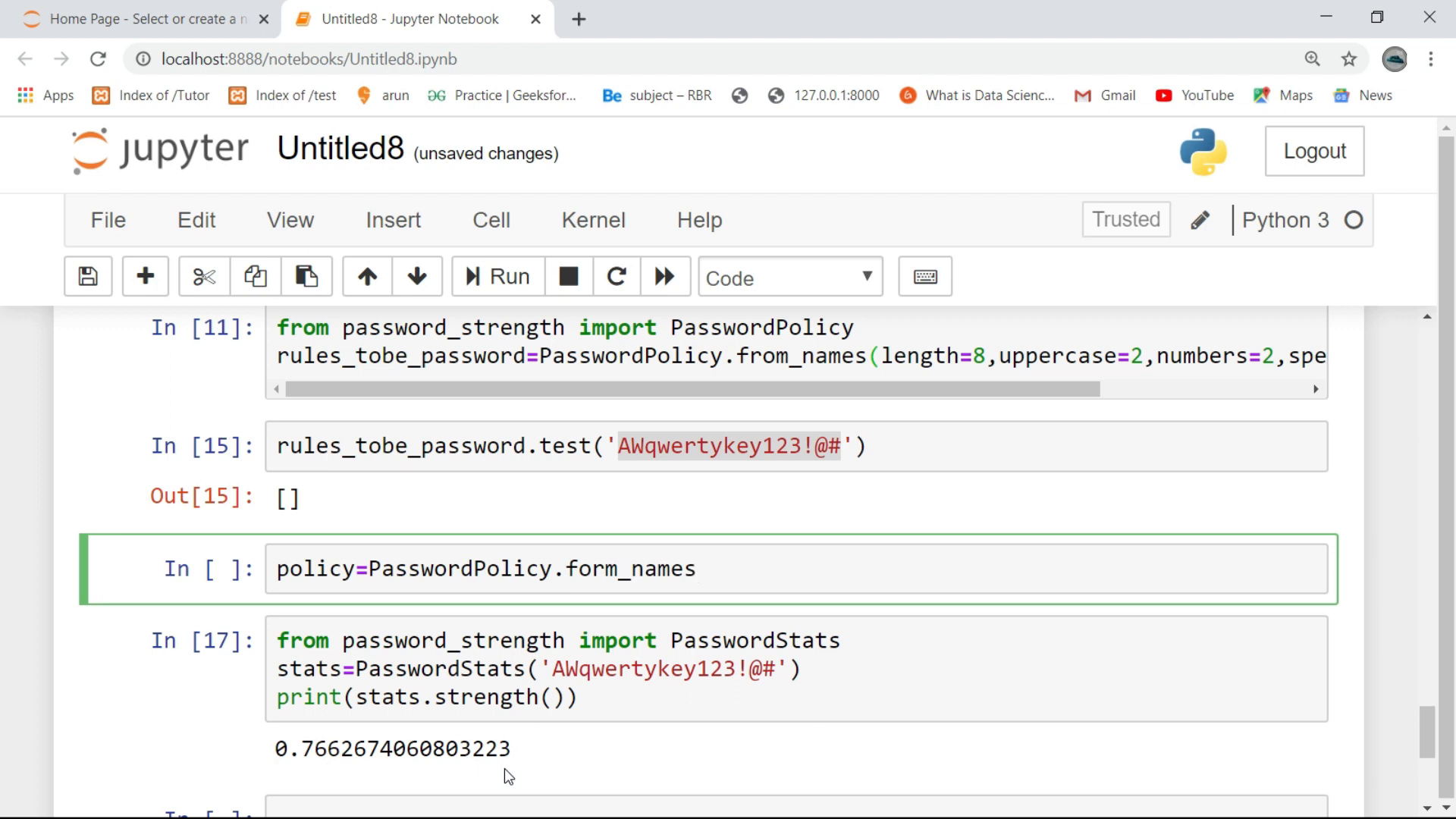
text((strength=)
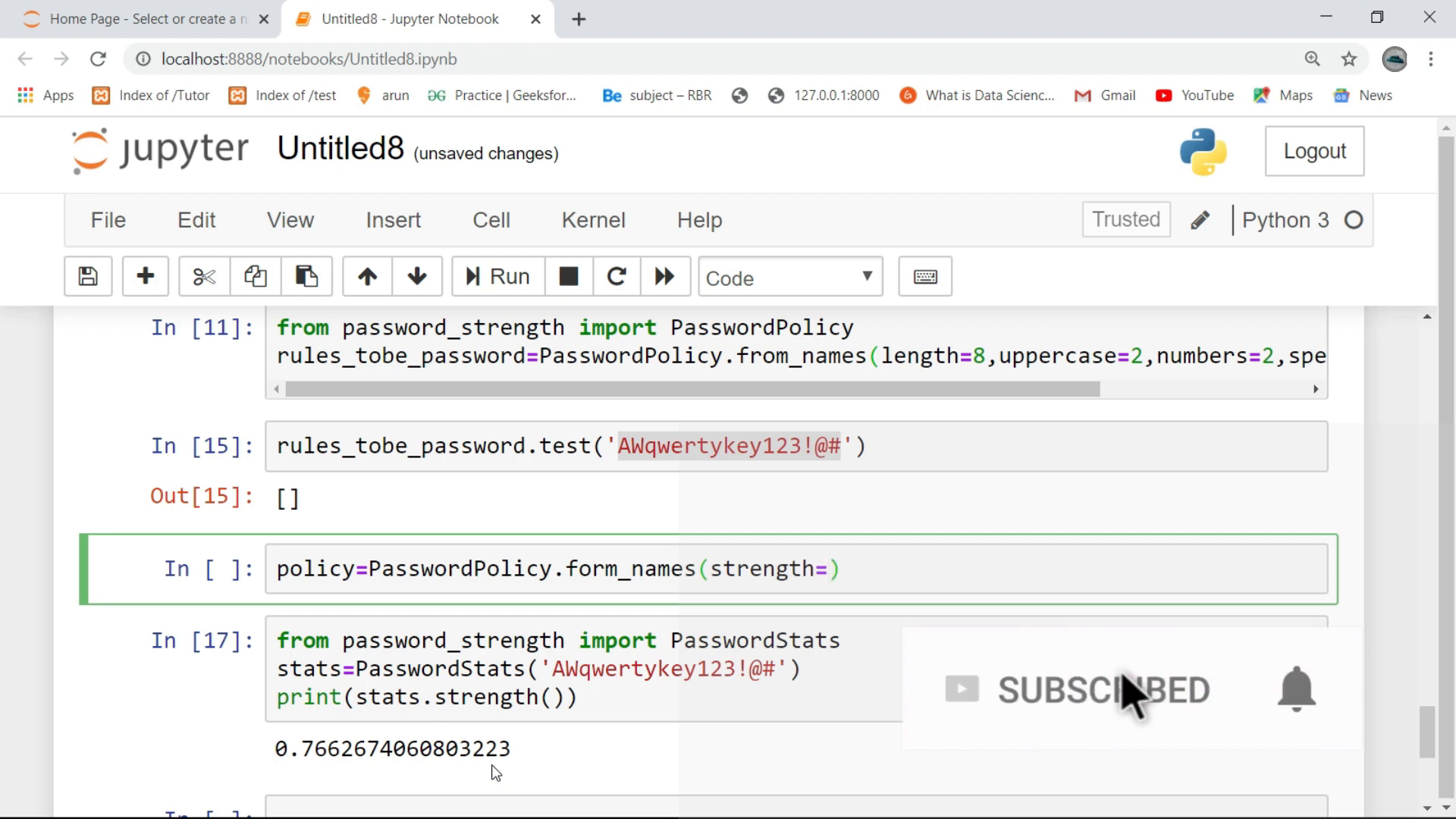
text(0.66)
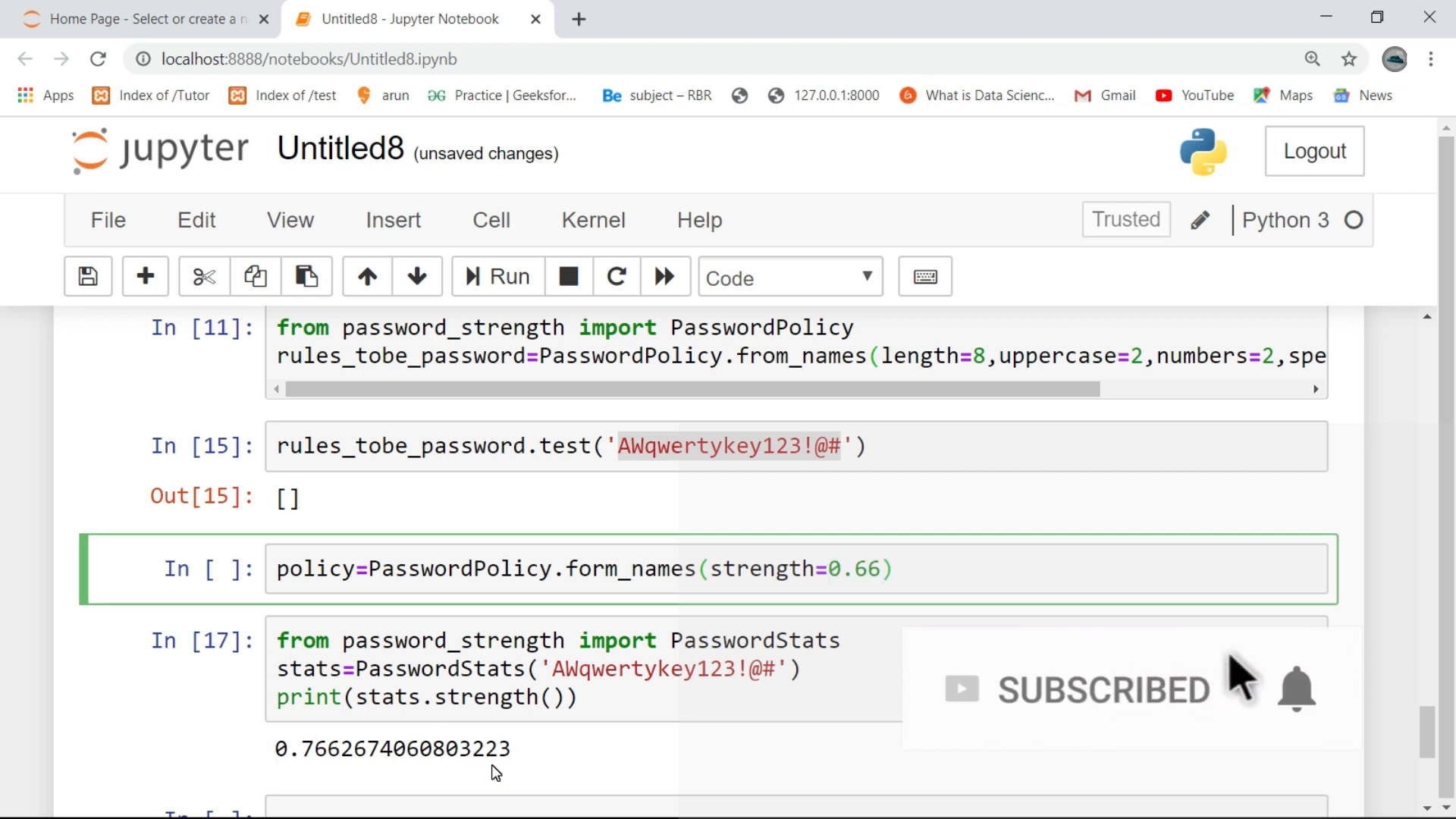
mouse_move(1304, 706)
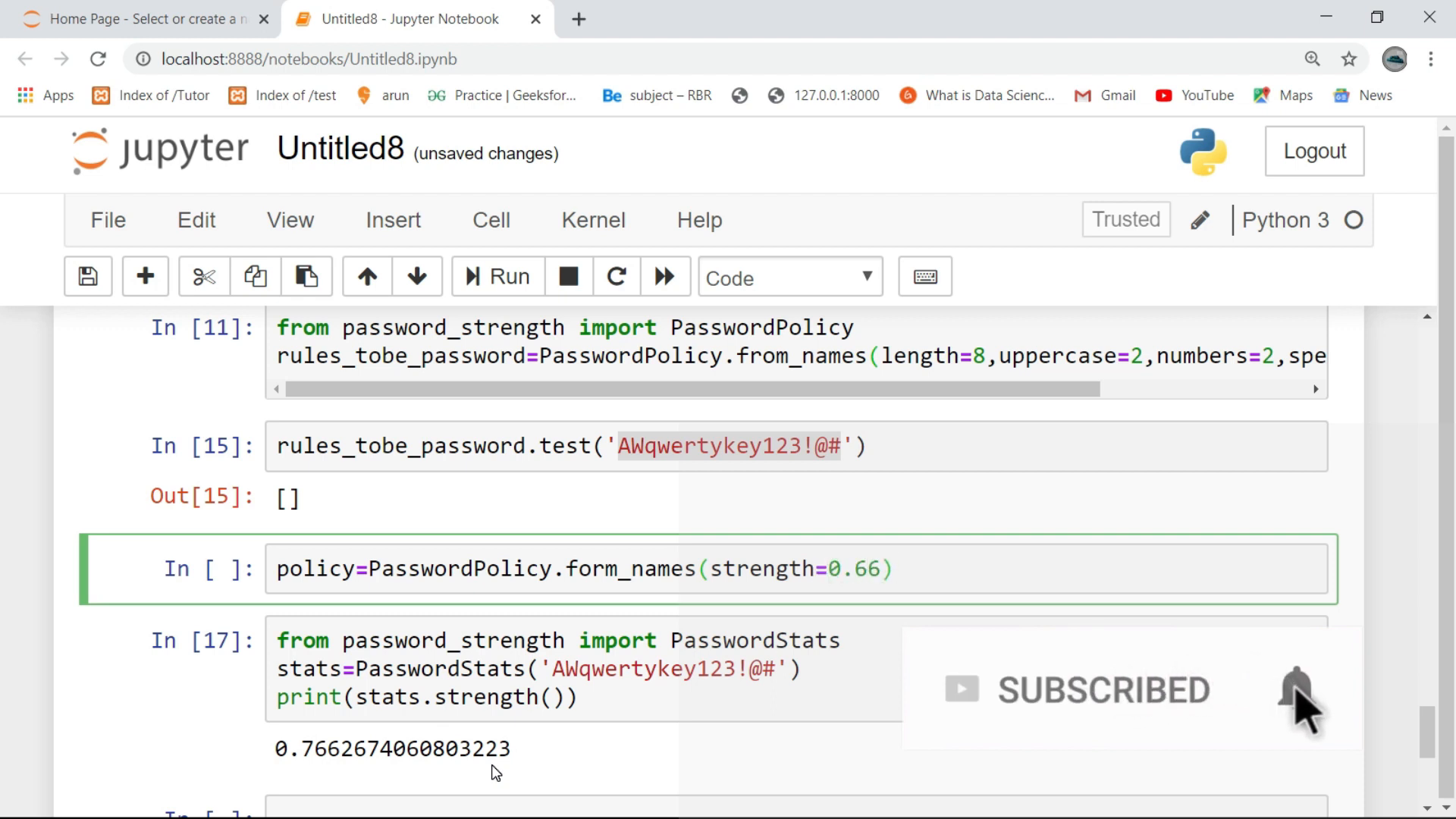
Step: Add print(policy.test('AWqwertykey123!@#')) below the policy line
text(print)
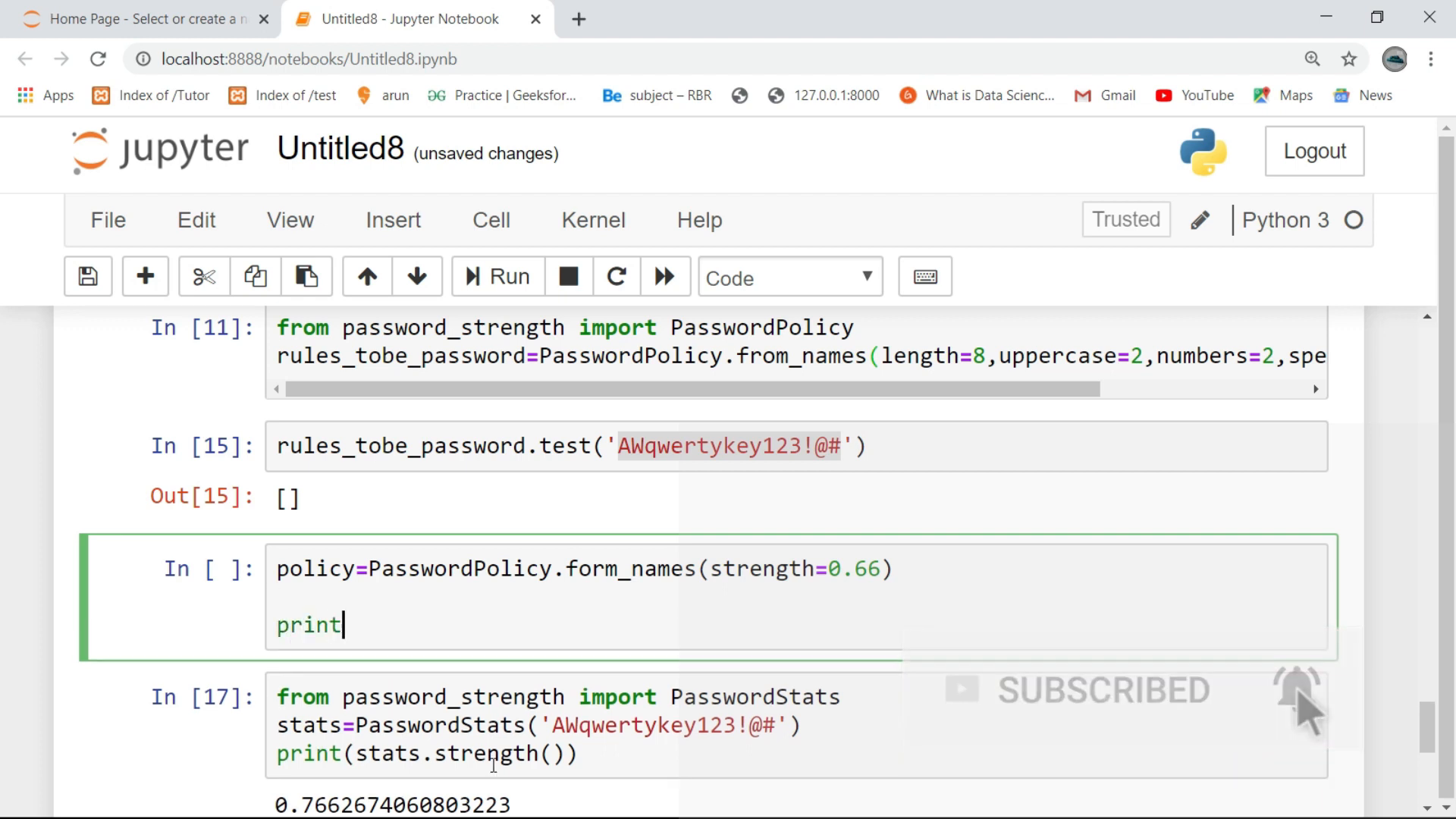
text((pl)
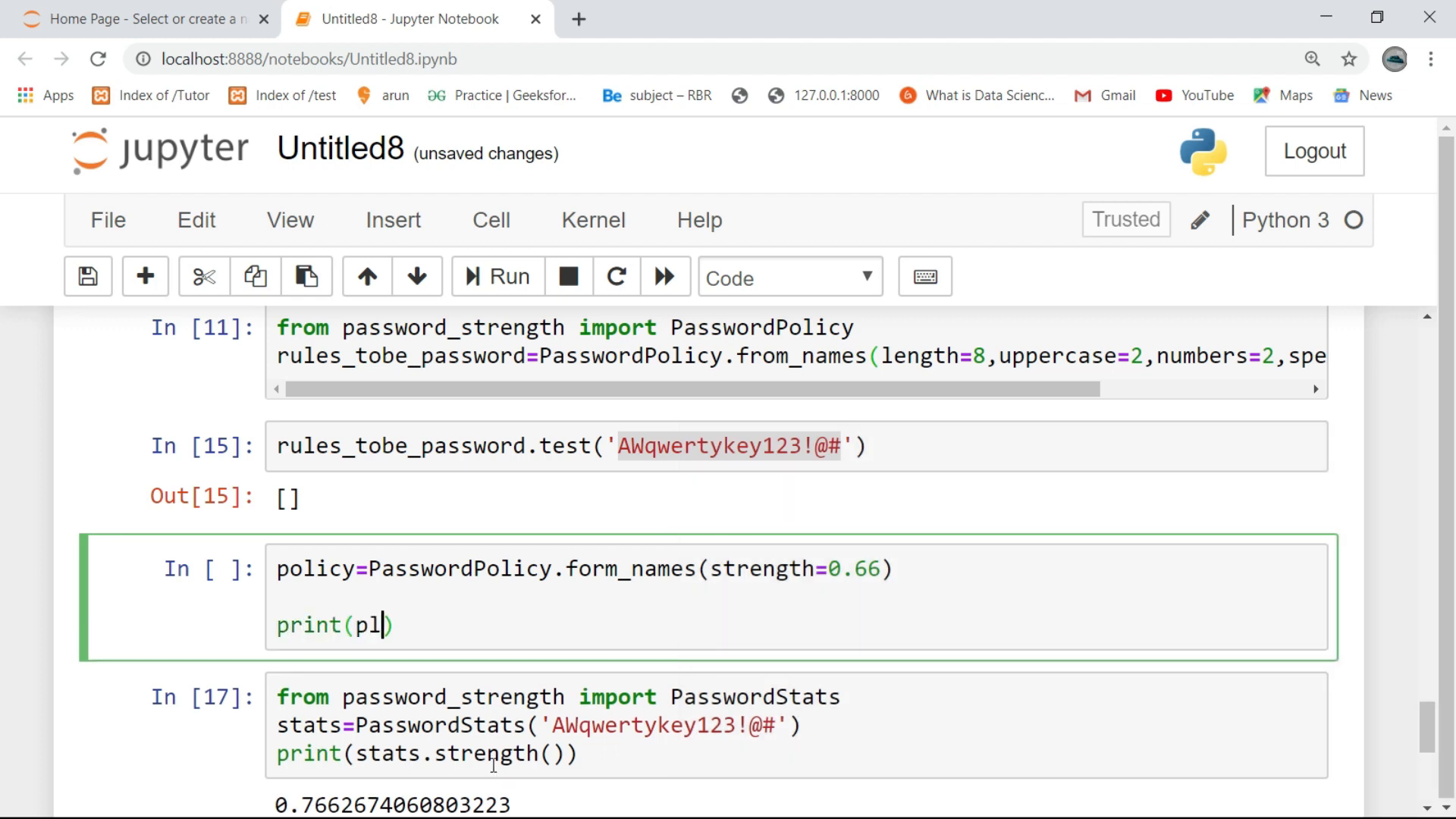
text(policy.)
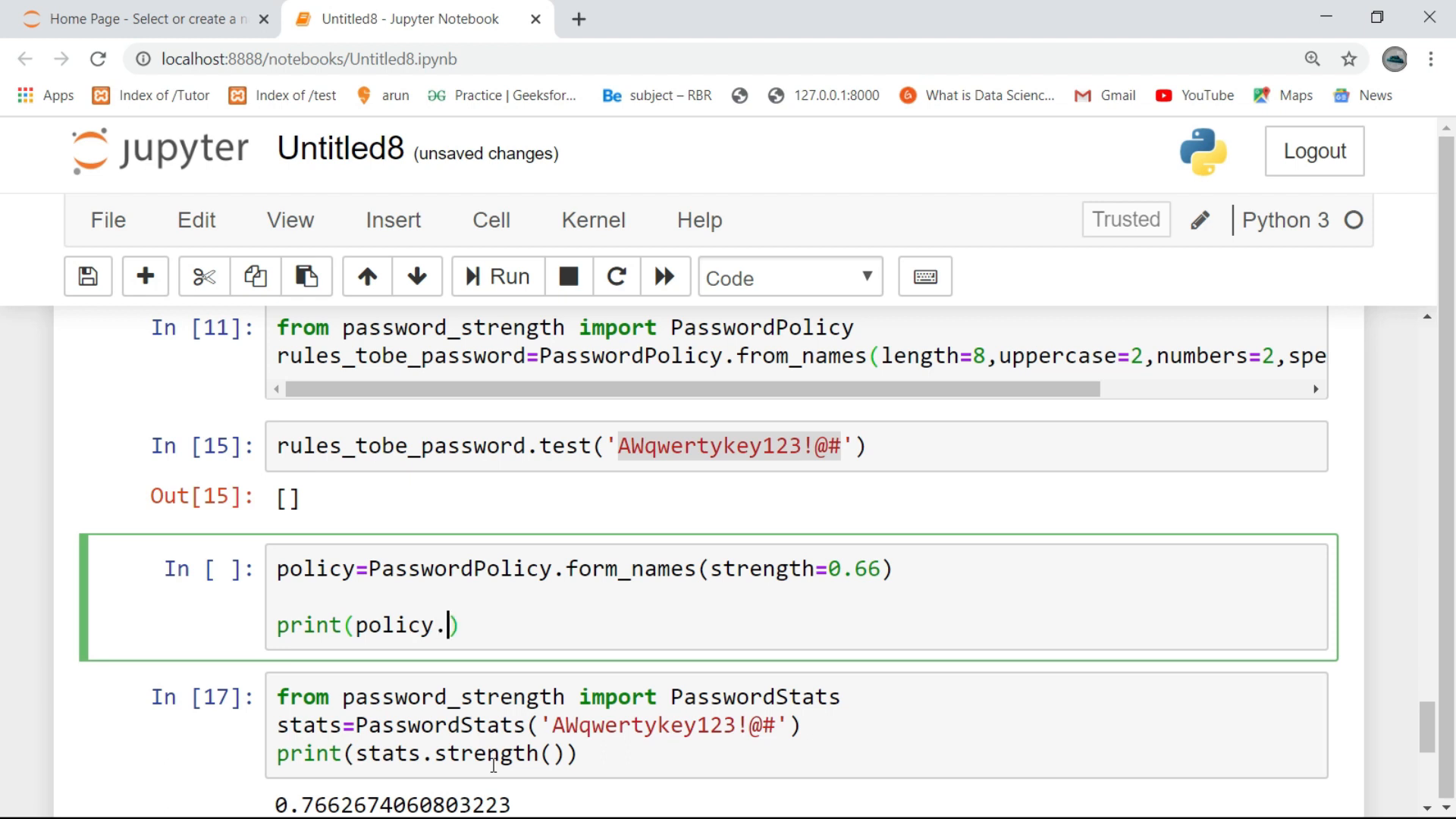
text(test('AWqwertykey123!@#)
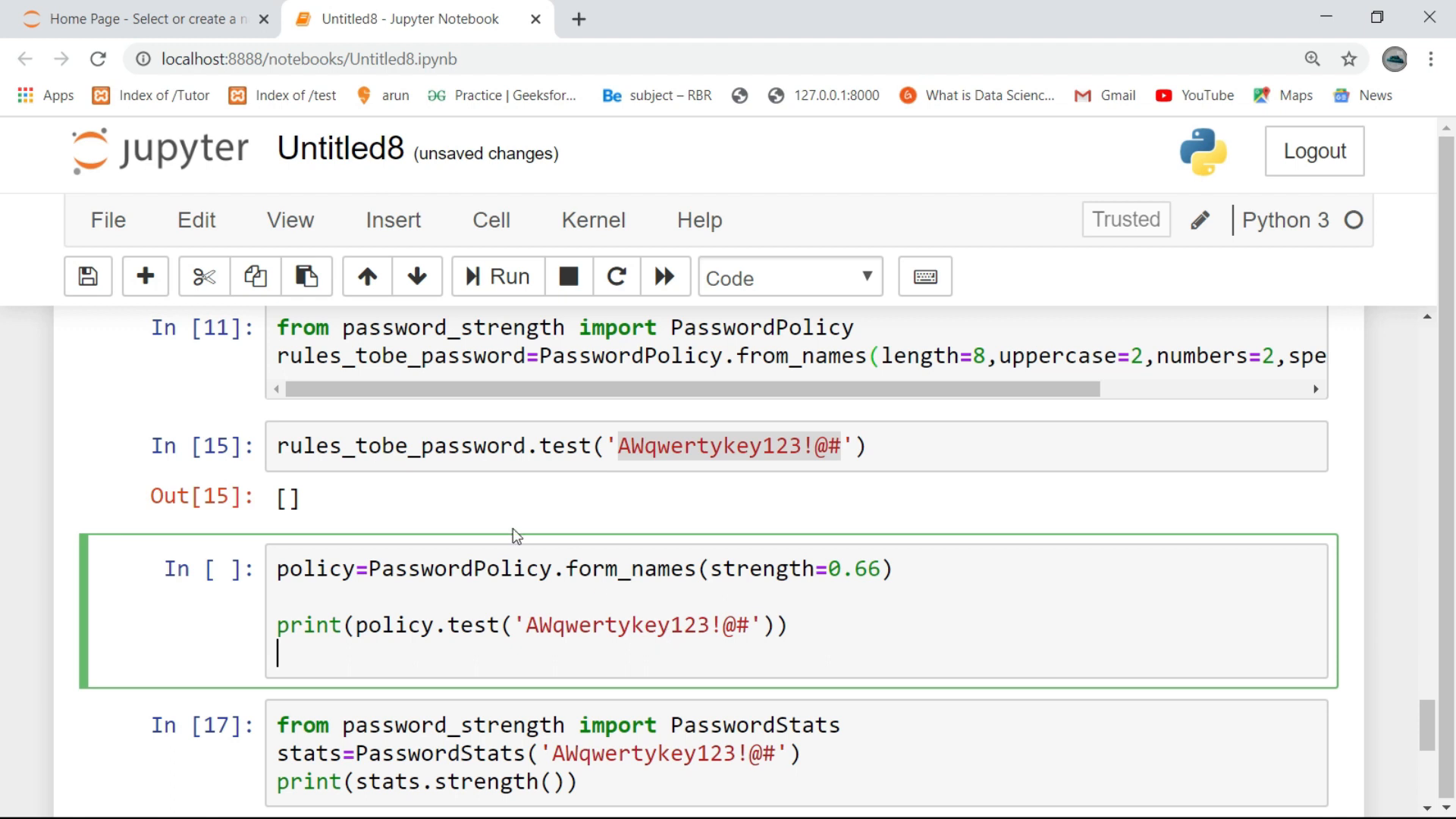
Step: Run the cell, correct the form_names typo to from_names, and rerun it
click(497, 277)
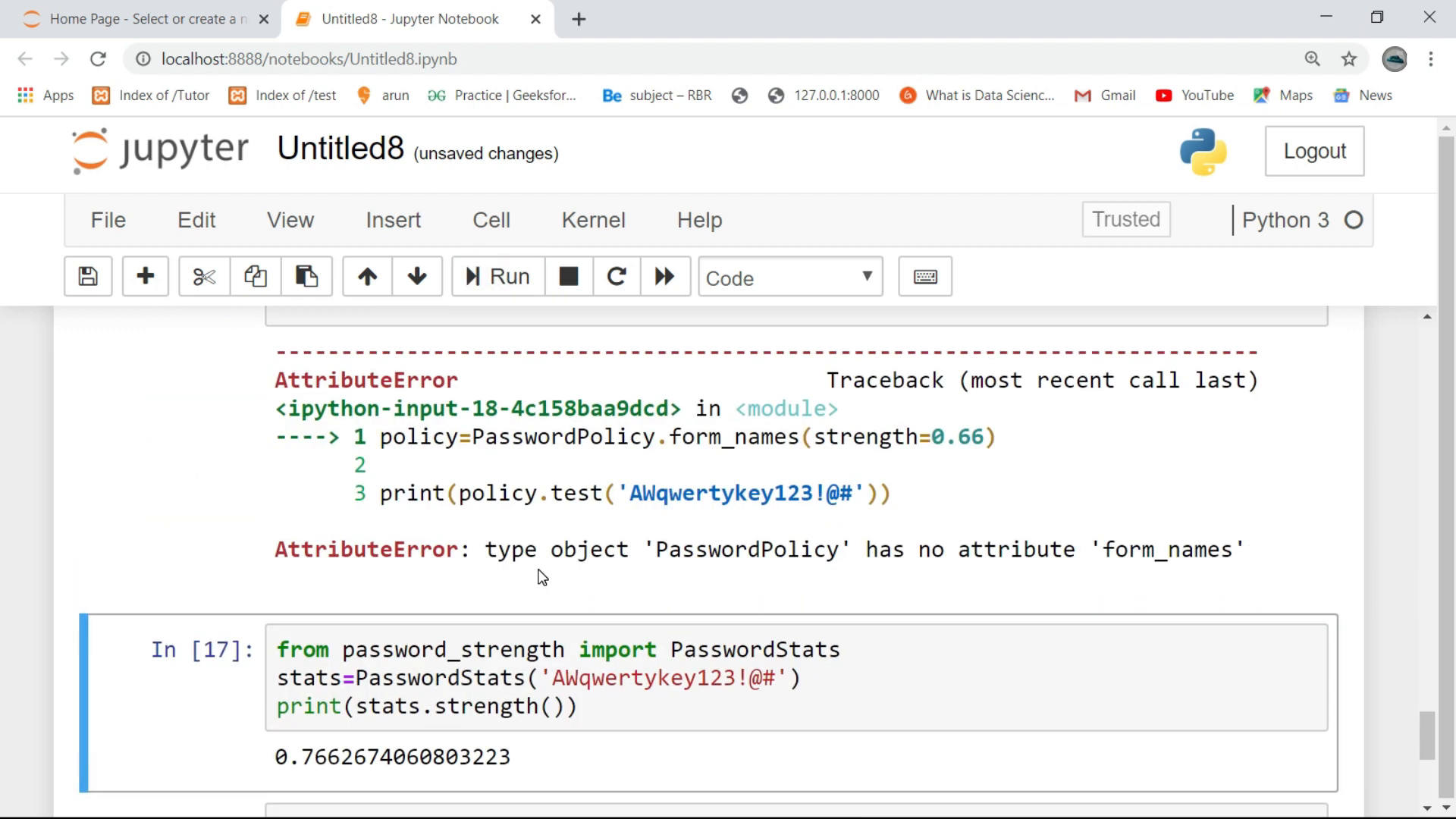
scroll(up, 3)
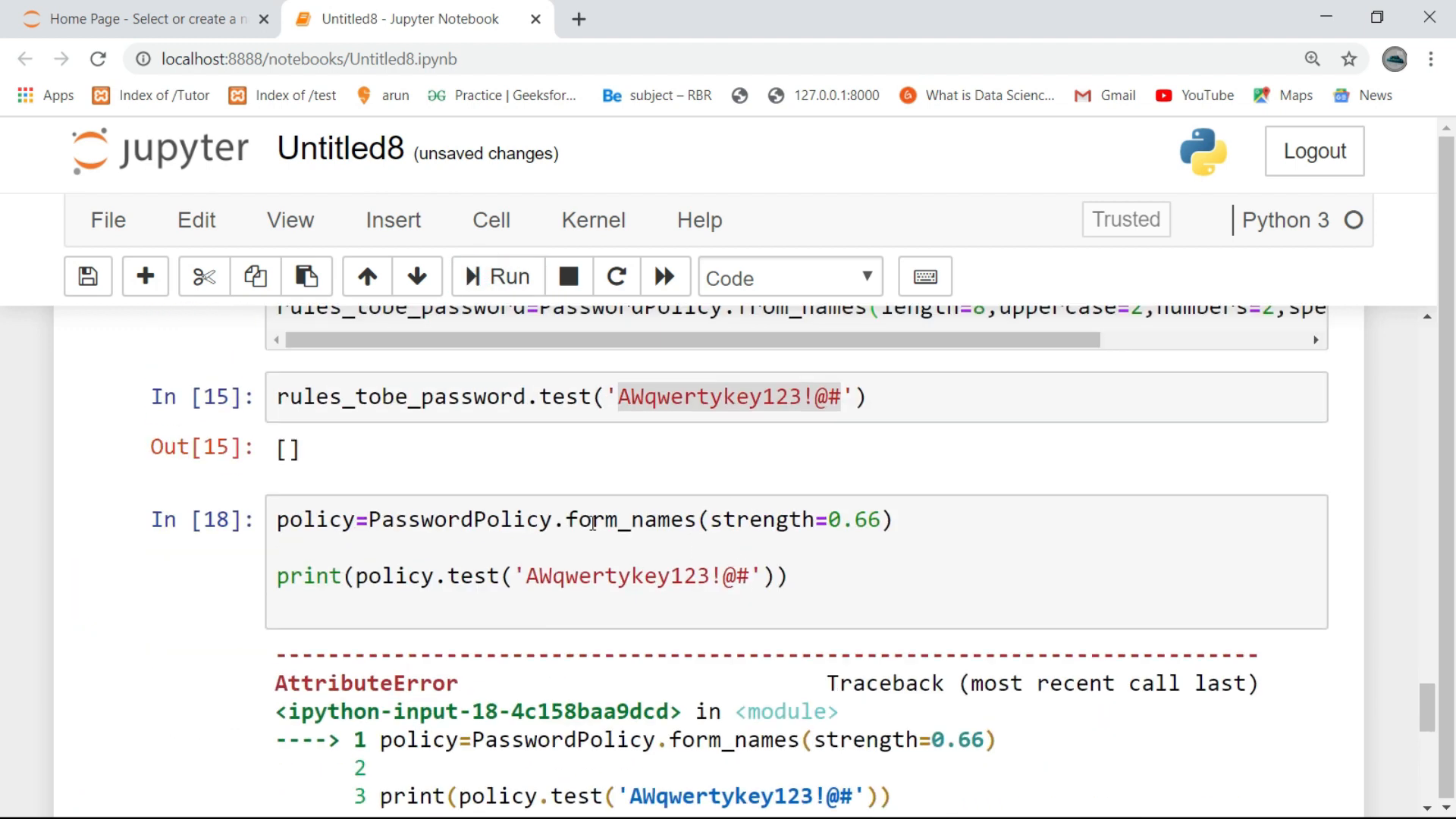
click(595, 519)
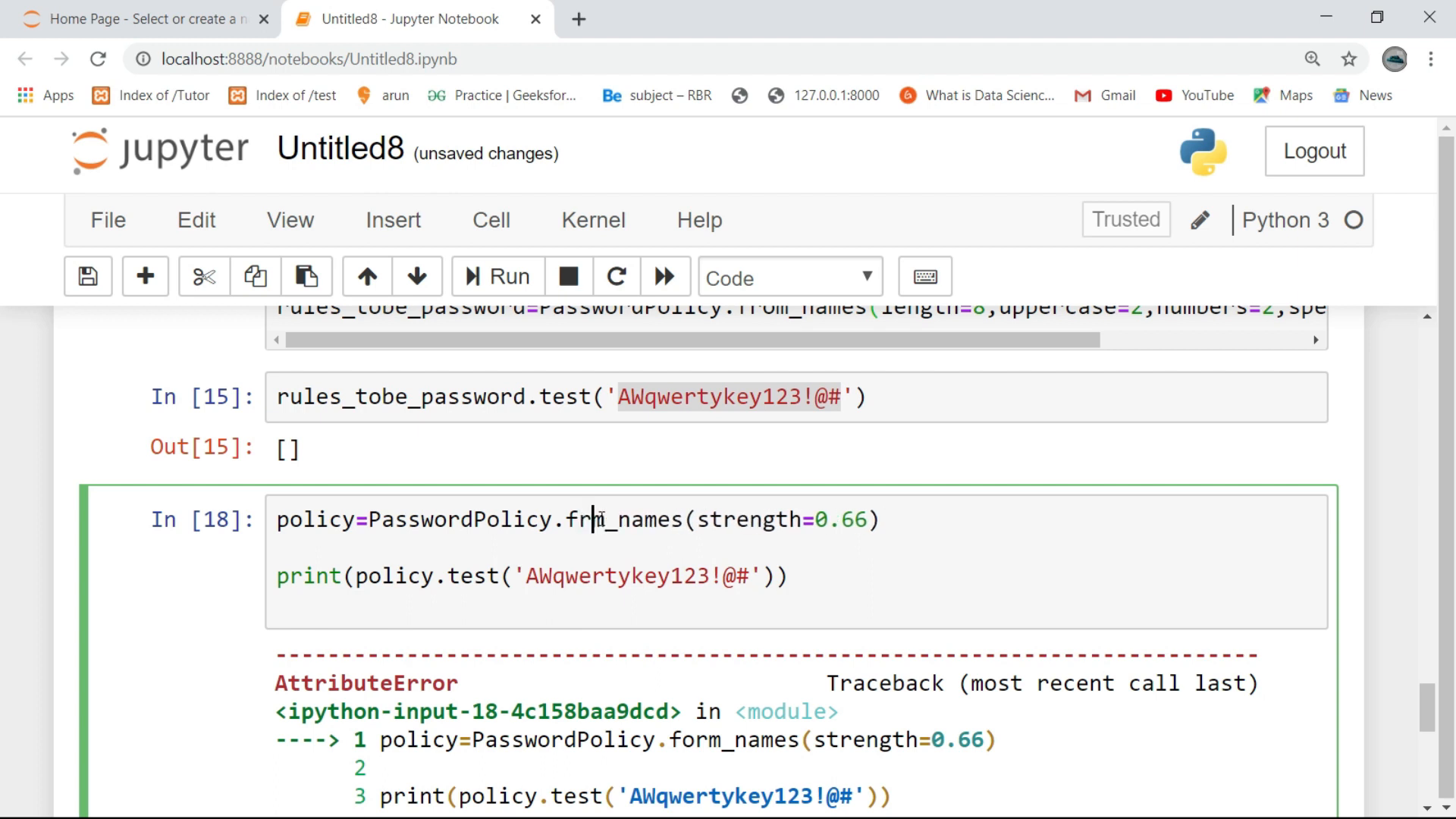
click(500, 276)
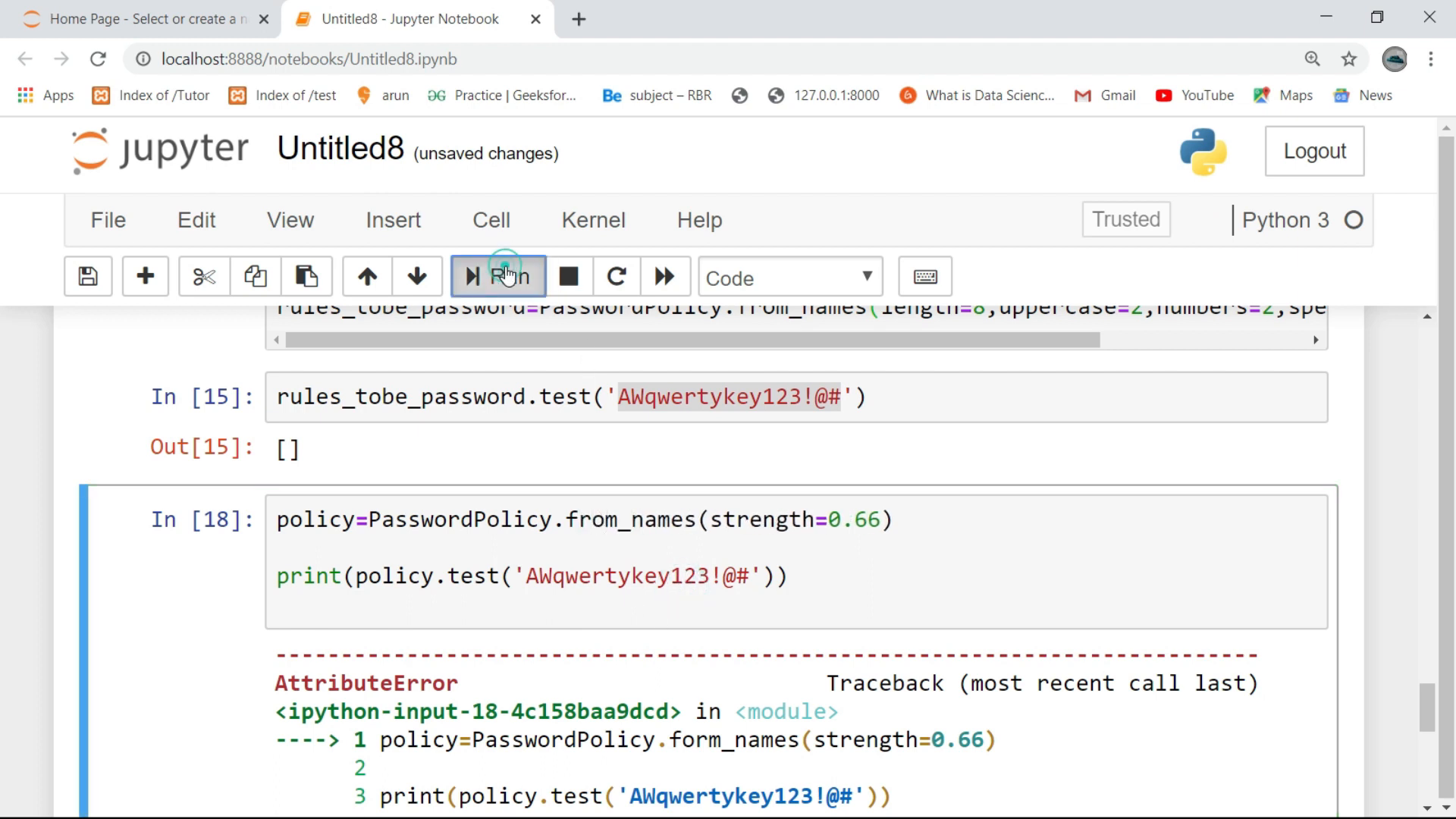
click(499, 276)
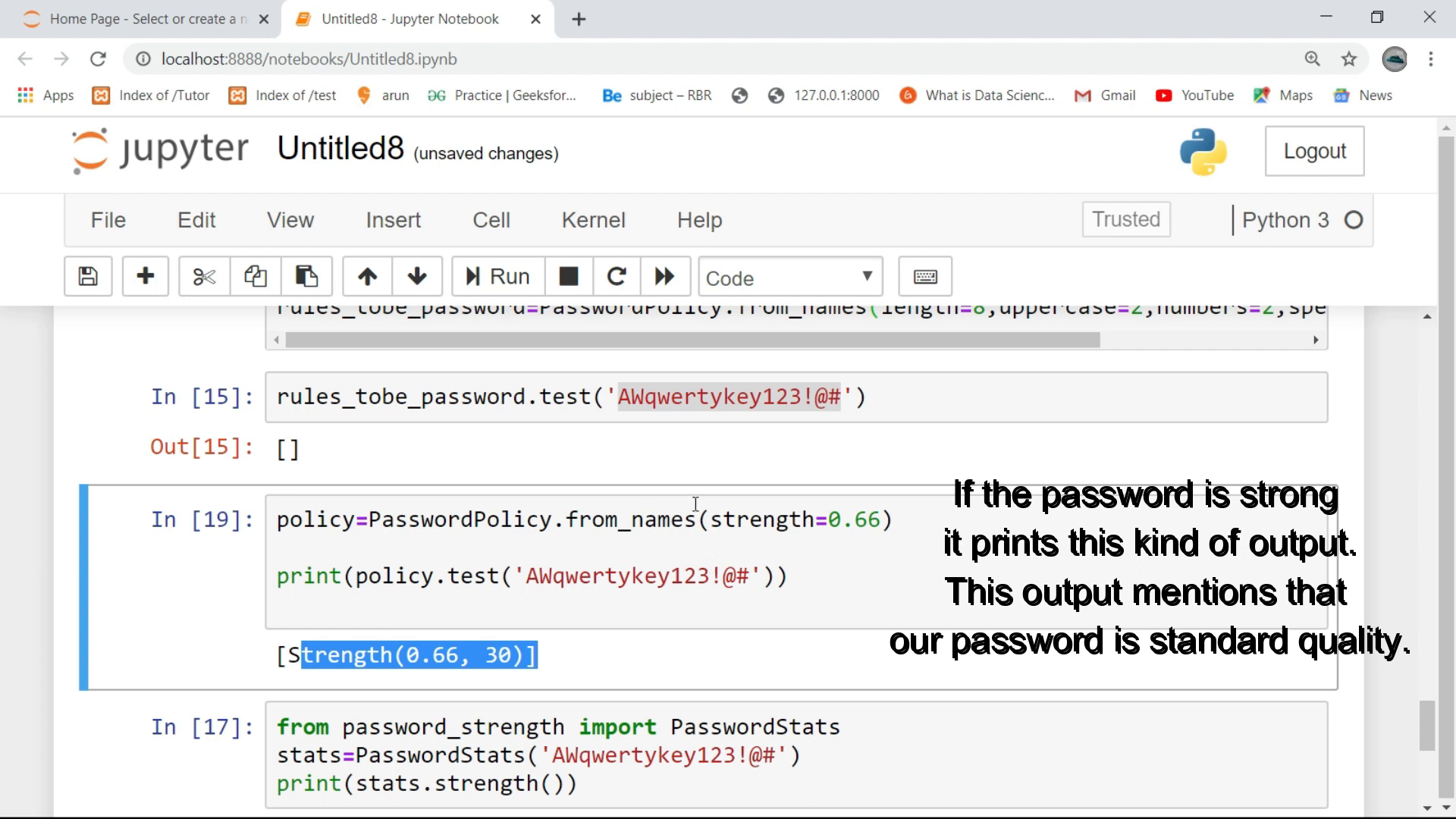
click(87, 276)
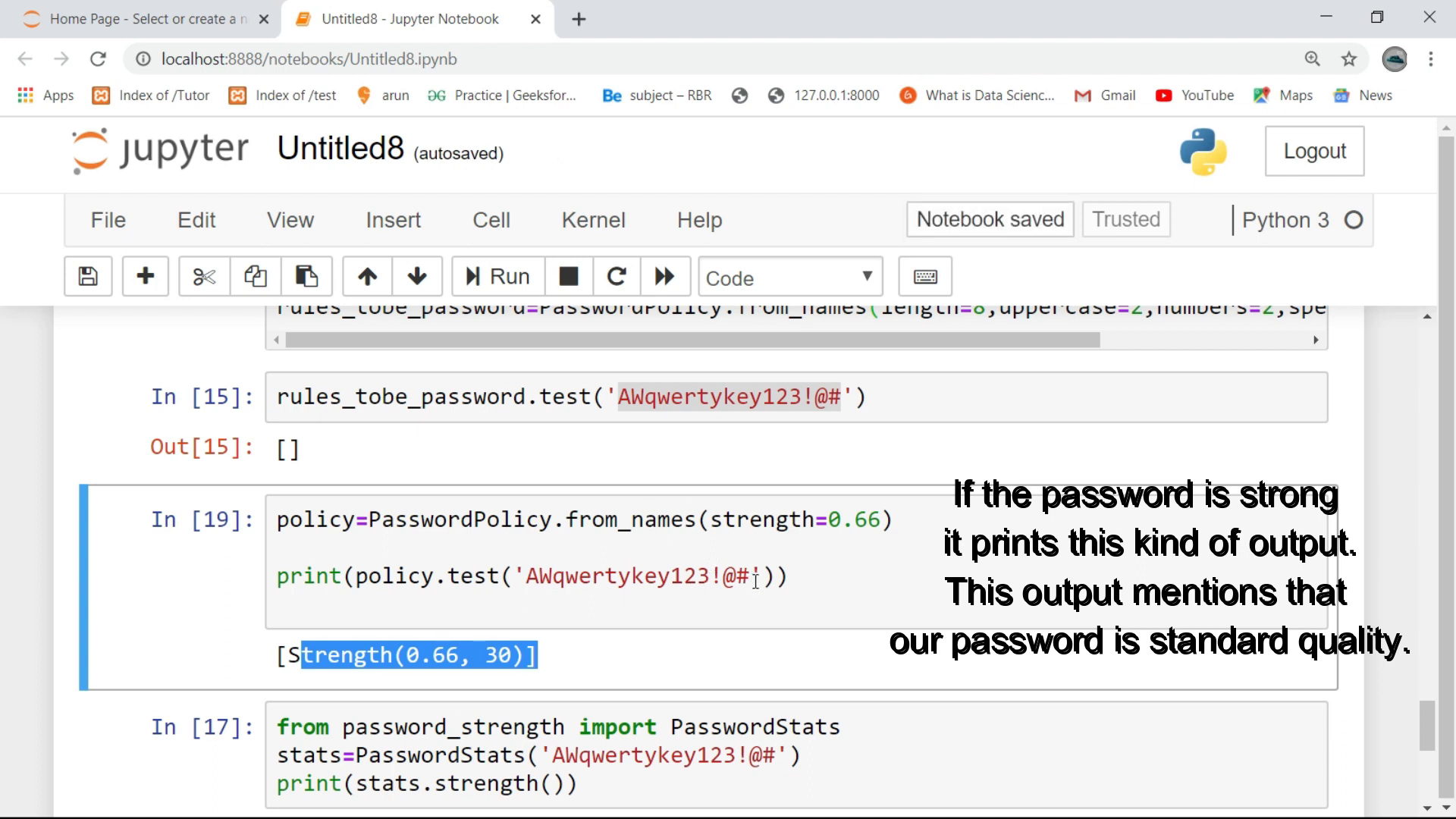